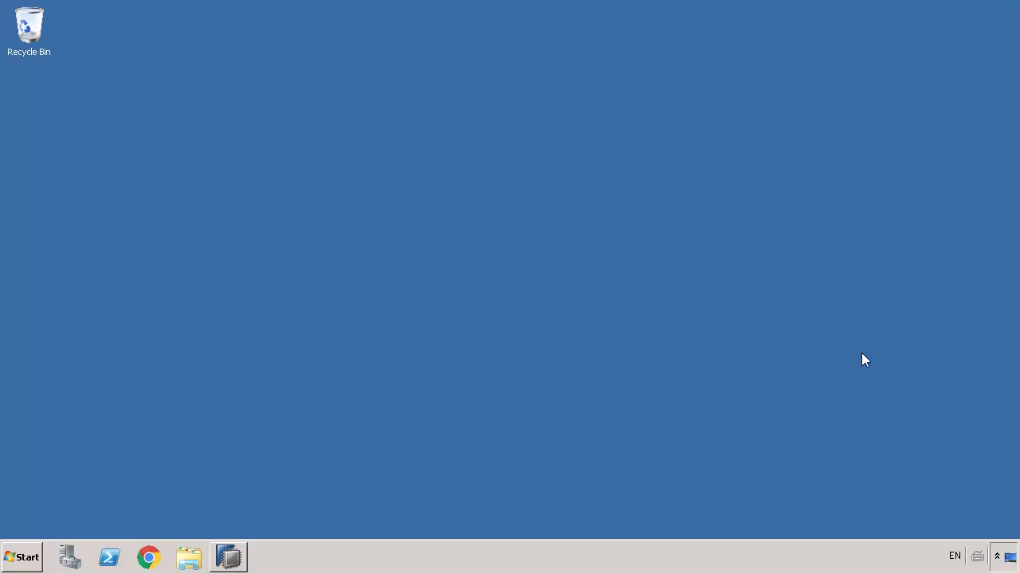
{"action": "mouse_move", "coordinate": [374, 389]}
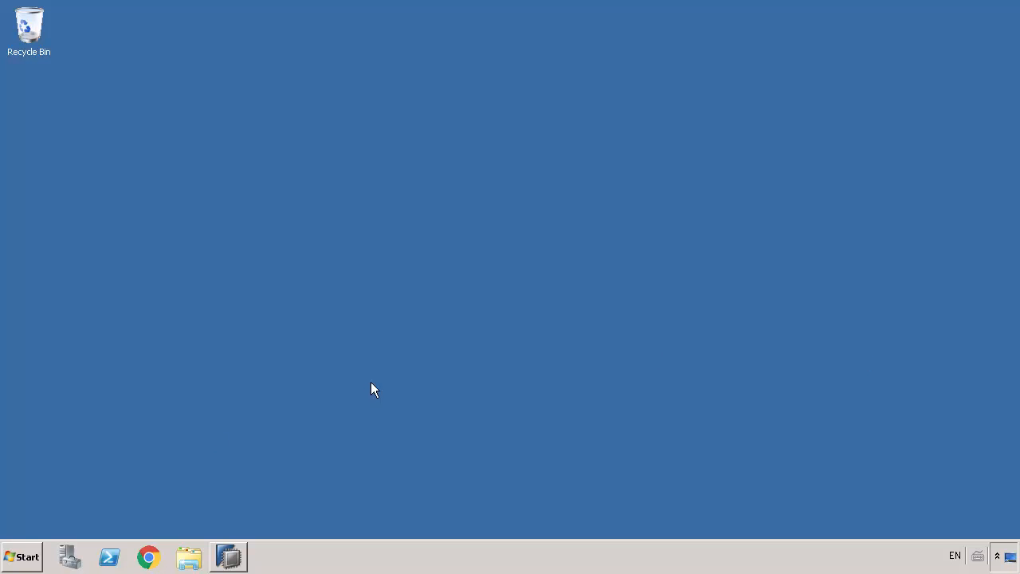
Step: Browse to help.sap.com and scroll the SAP HANA Platform page
{"action": "left_click", "coordinate": [148, 556]}
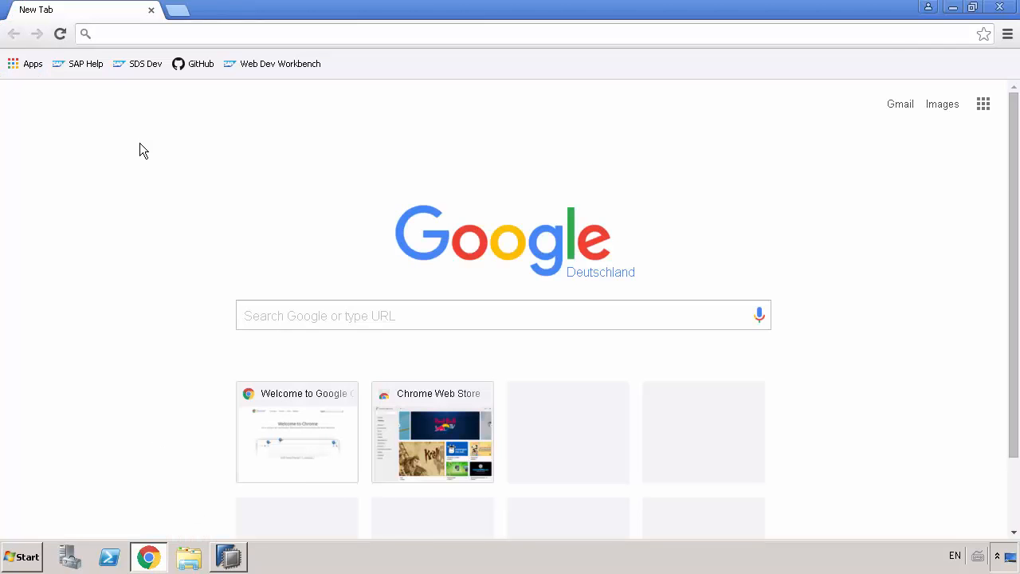
{"action": "type", "text": "help.sap.c"}
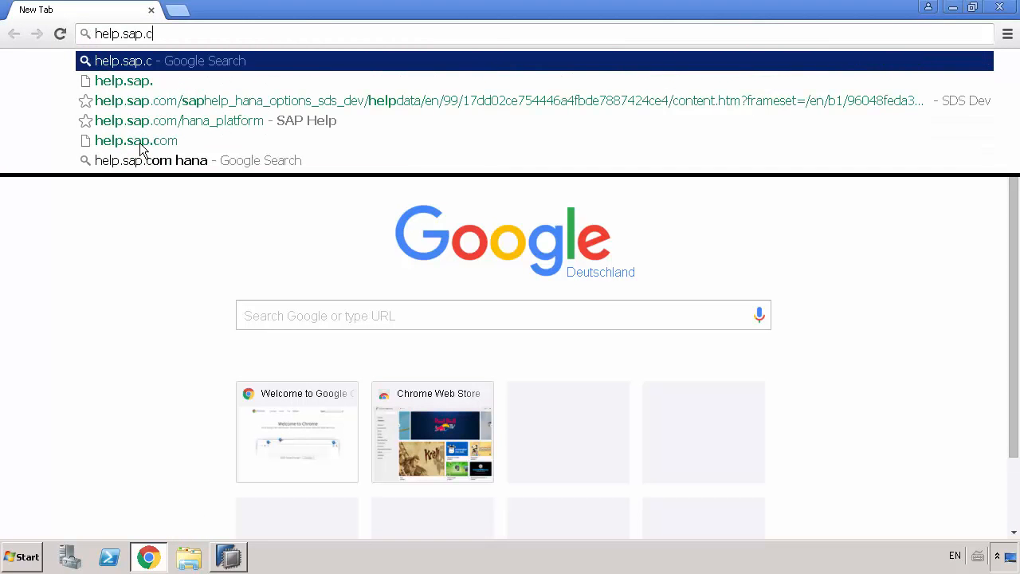
{"action": "type", "text": "om/hana_platform"}
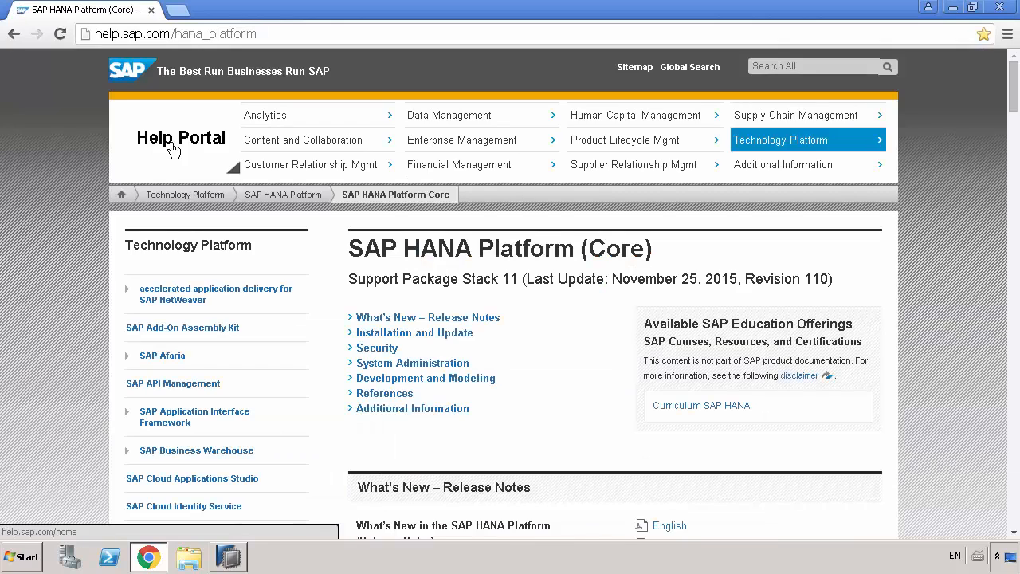
{"action": "scroll", "scroll_direction": "down", "scroll_amount": 3}
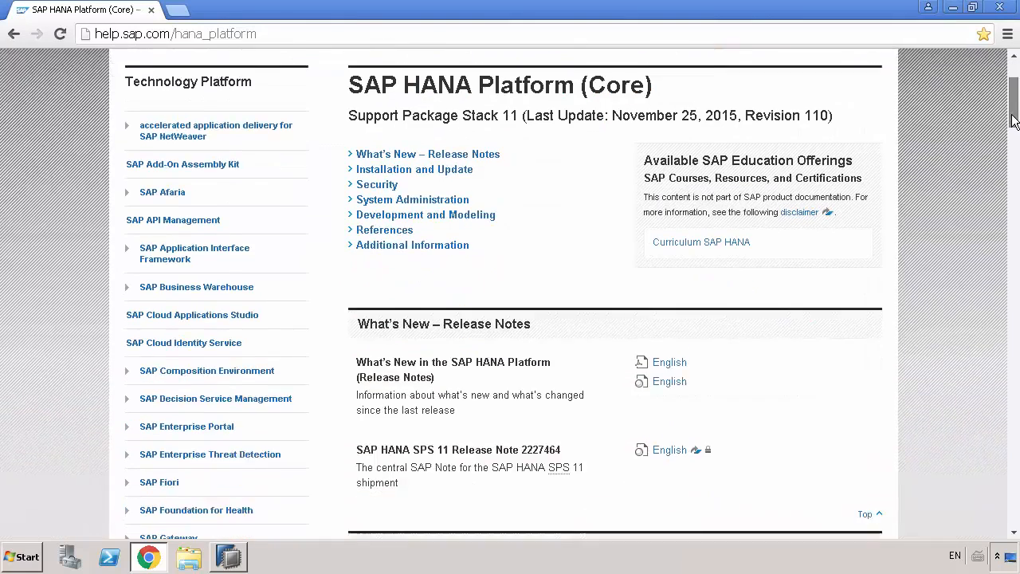
{"action": "scroll", "scroll_direction": "down", "scroll_amount": 3}
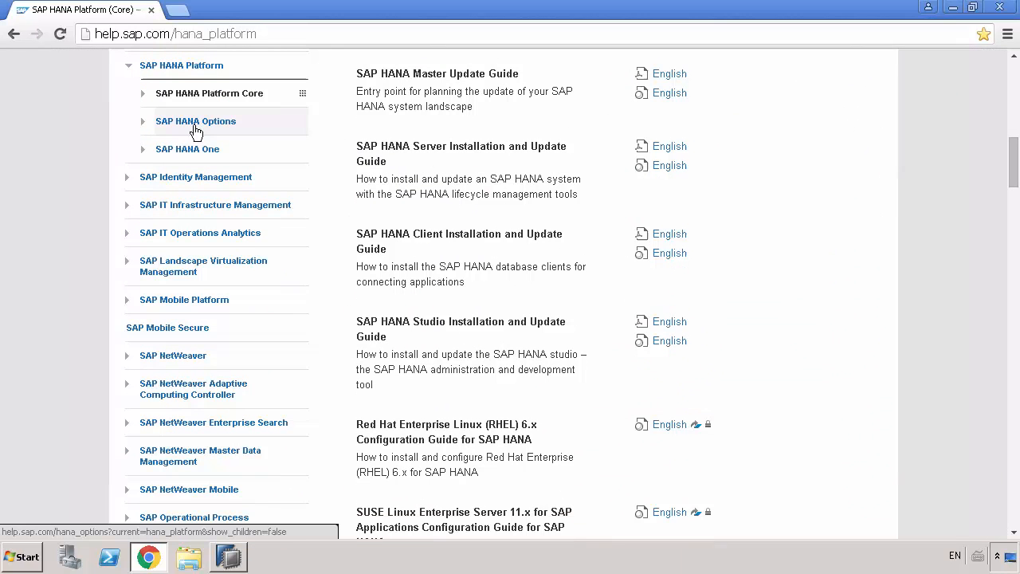
Step: Expand SAP HANA Options in the navigation to list smart data streaming
{"action": "left_click", "coordinate": [195, 121]}
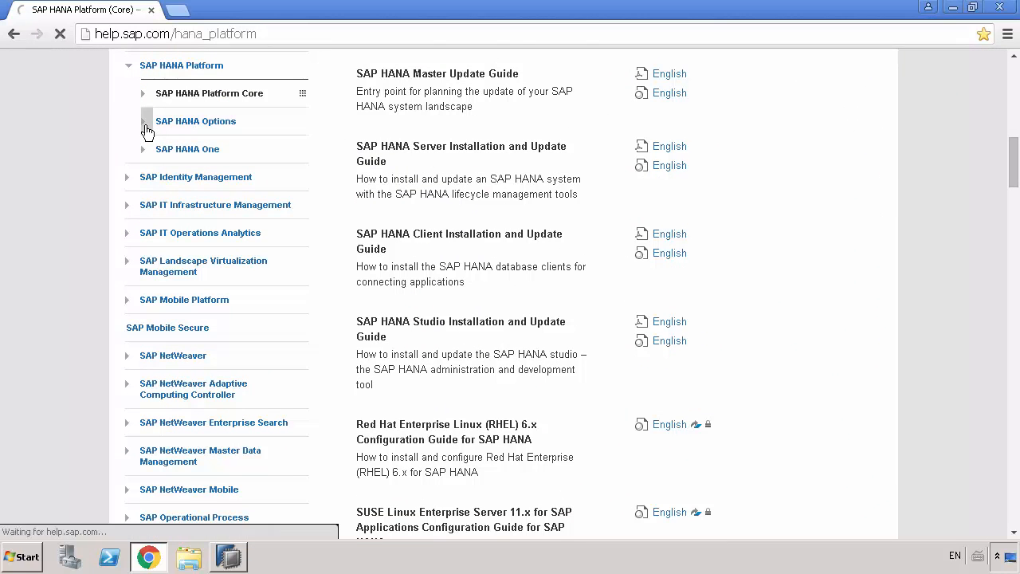
{"action": "left_click", "coordinate": [147, 121]}
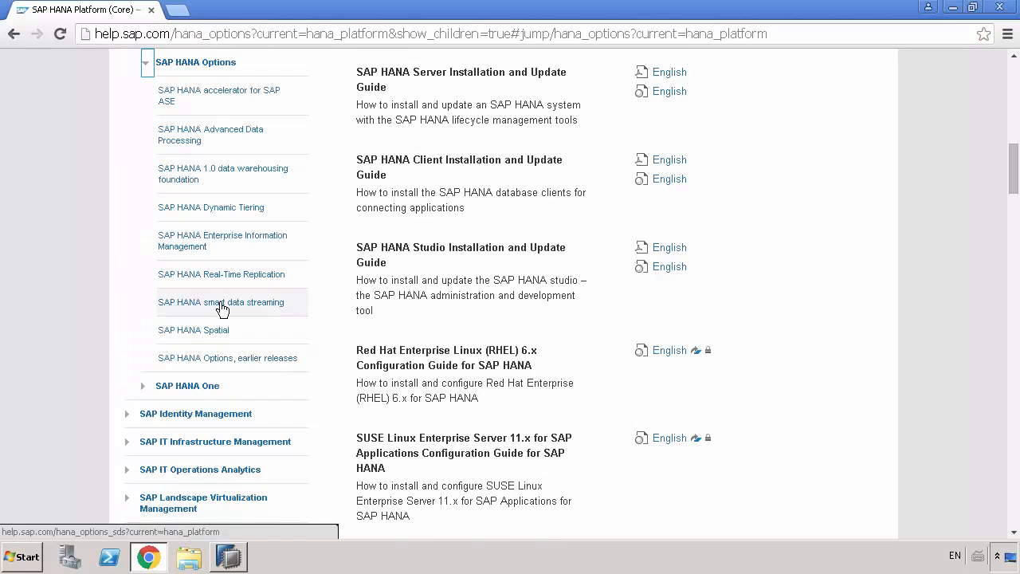
Step: Go to SAP HANA smart data streaming and select the English Developer Guide
{"action": "left_click", "coordinate": [220, 302]}
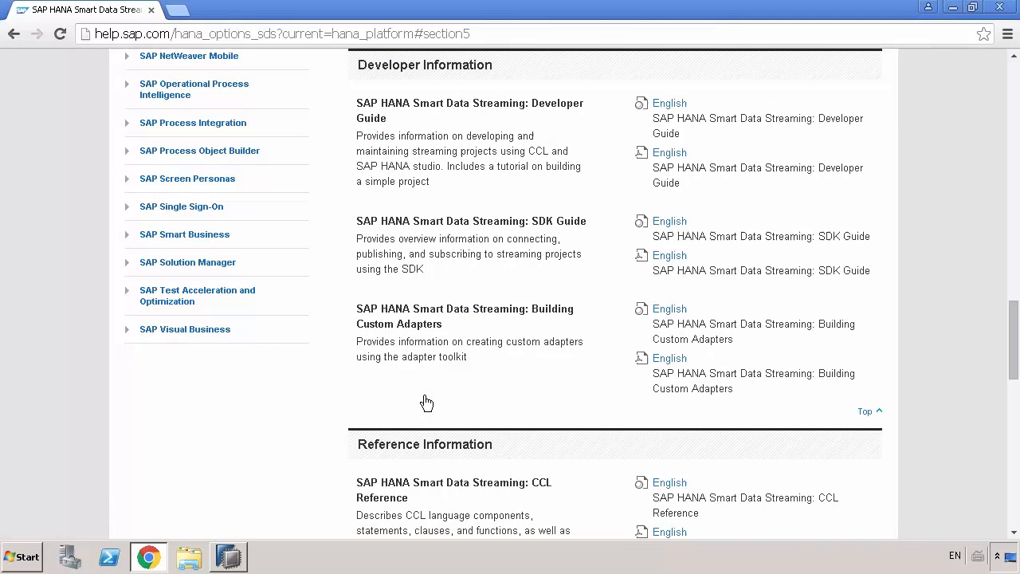
{"action": "mouse_move", "coordinate": [385, 71]}
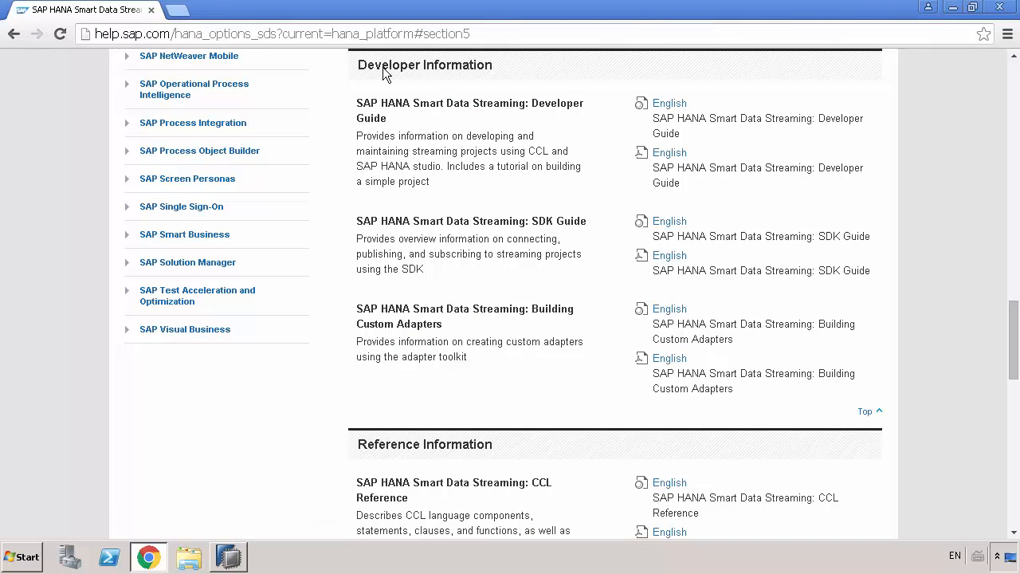
{"action": "mouse_move", "coordinate": [540, 178]}
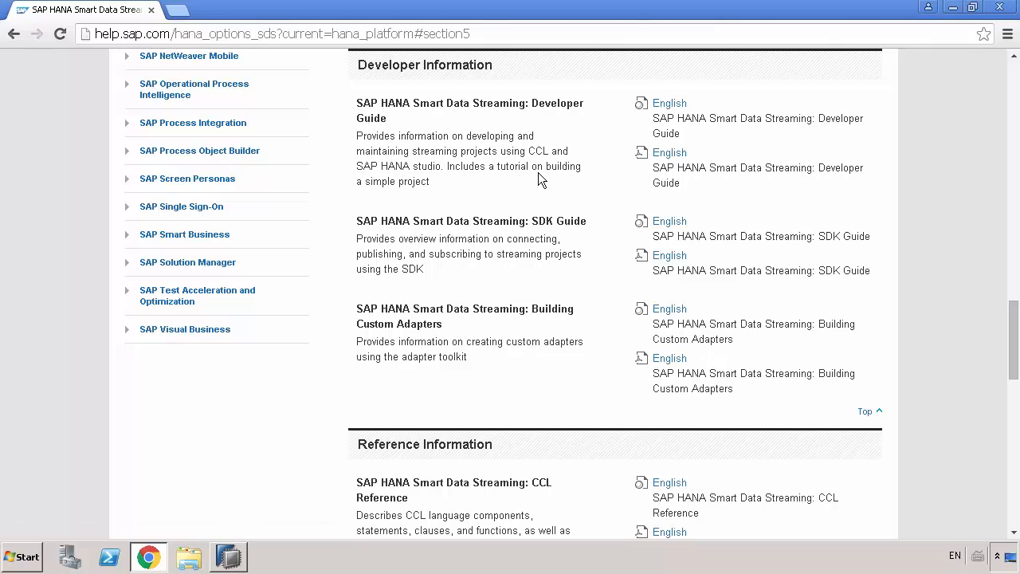
{"action": "mouse_move", "coordinate": [634, 185]}
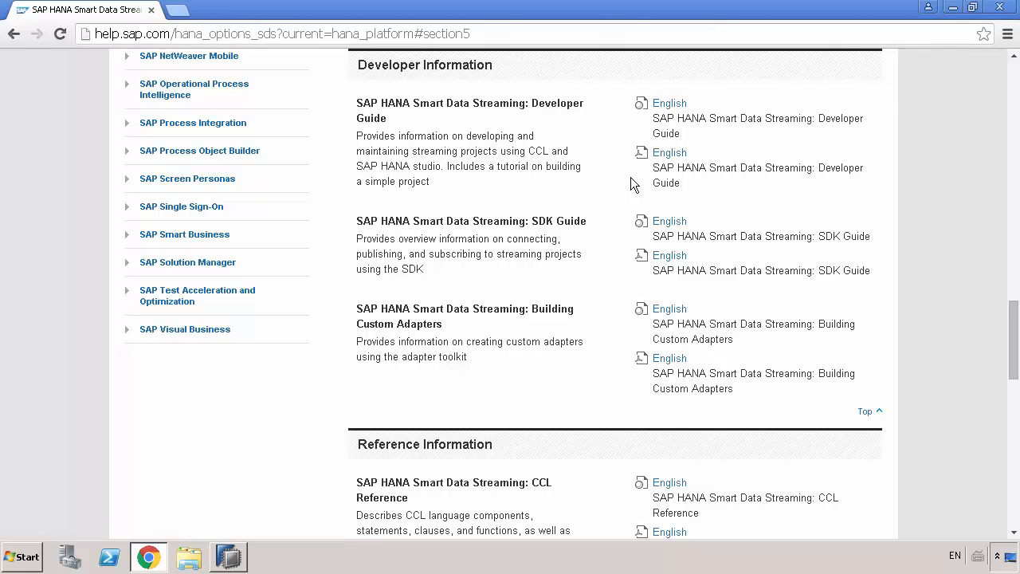
{"action": "mouse_move", "coordinate": [670, 102]}
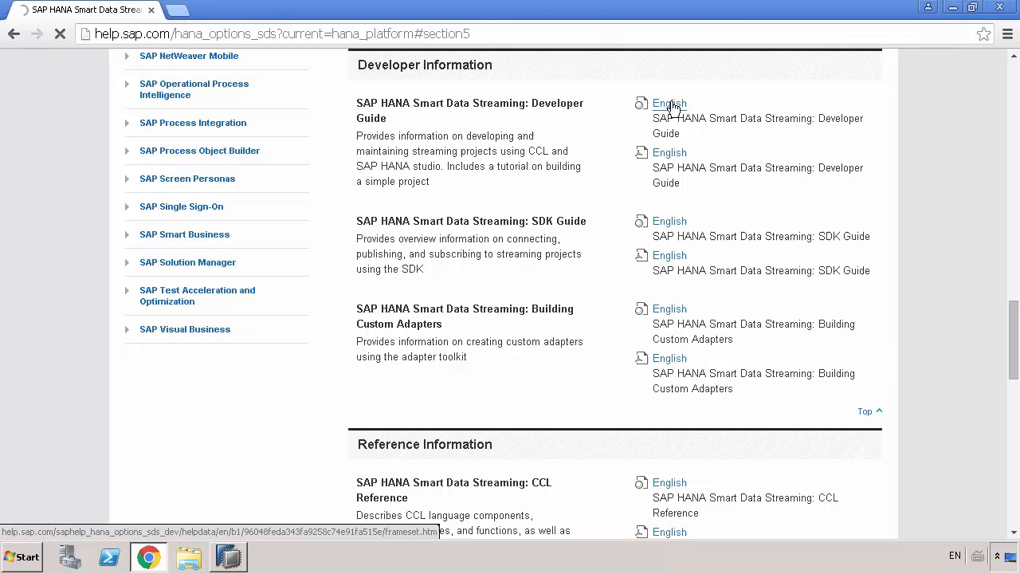
{"action": "left_click", "coordinate": [669, 103]}
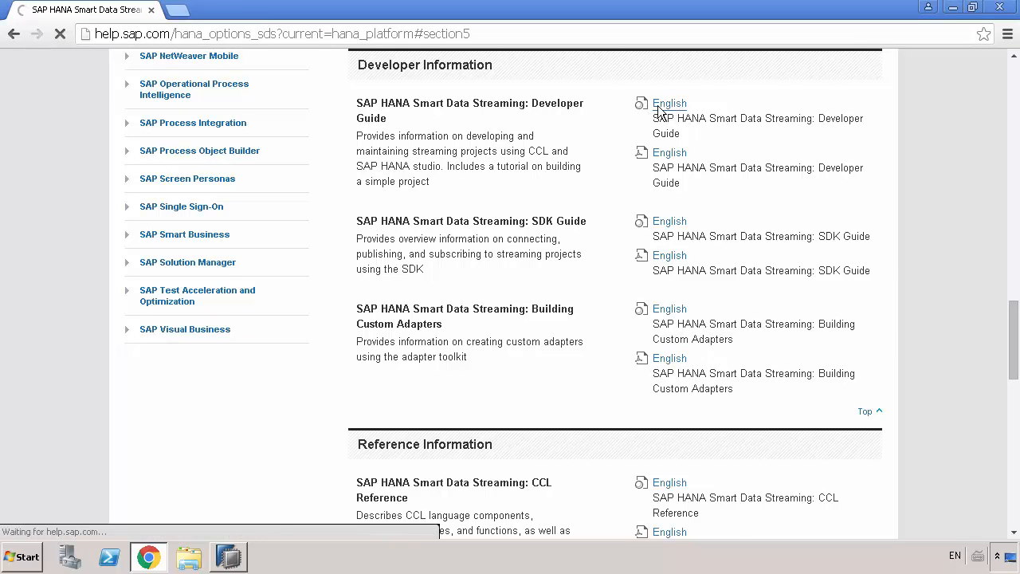
Step: Load the Developer Guide and expand its Machine Learning with Streaming topic in the contents
{"action": "left_click", "coordinate": [669, 104]}
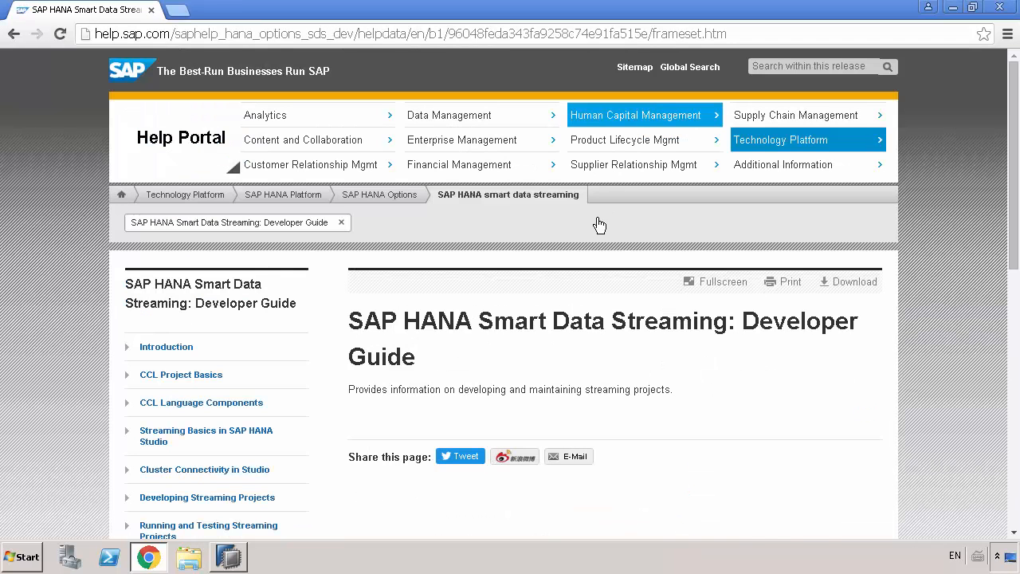
{"action": "scroll", "scroll_direction": "down", "scroll_amount": 3}
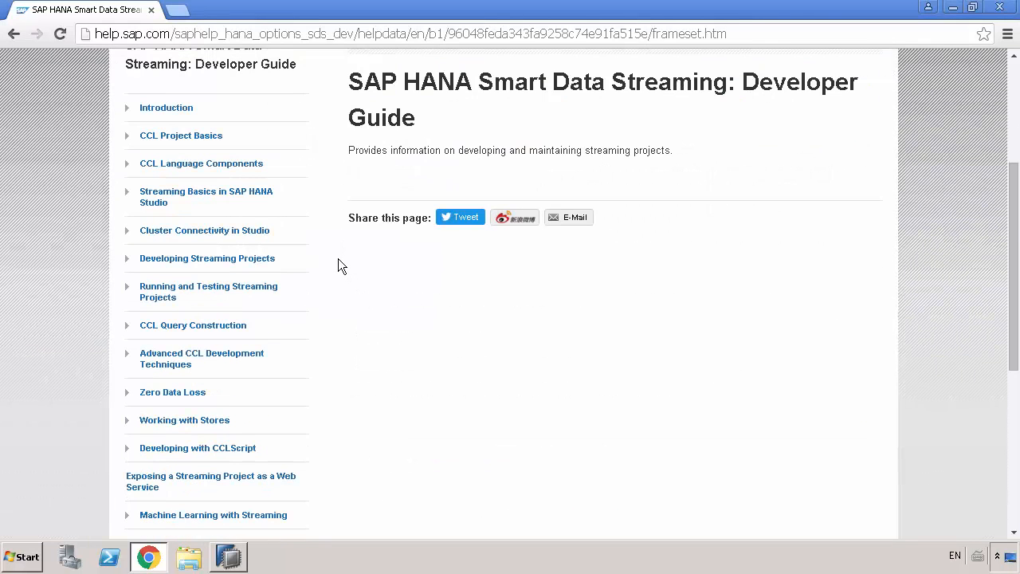
{"action": "scroll", "scroll_direction": "down", "scroll_amount": 3}
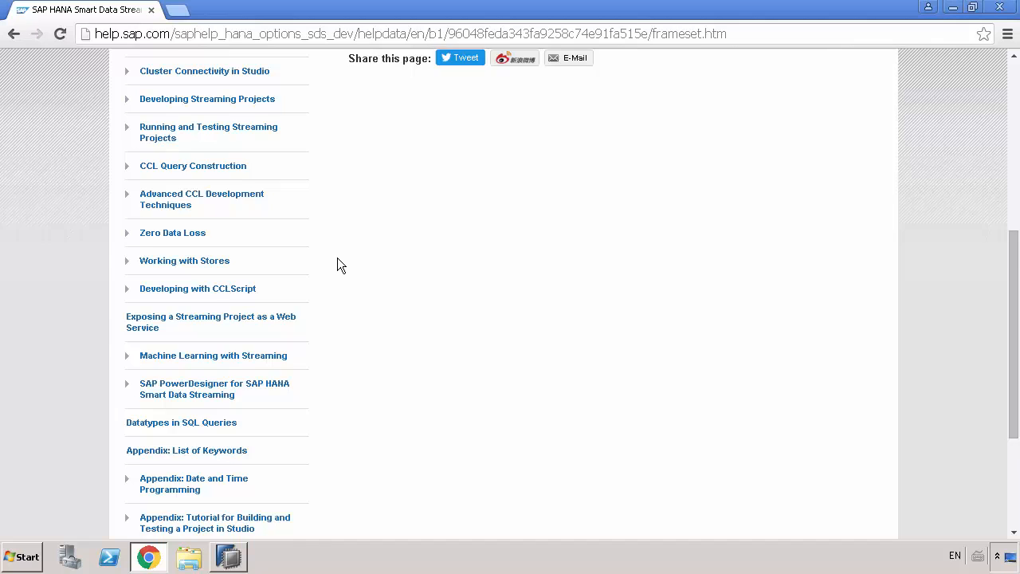
{"action": "scroll", "scroll_direction": "down", "scroll_amount": 3}
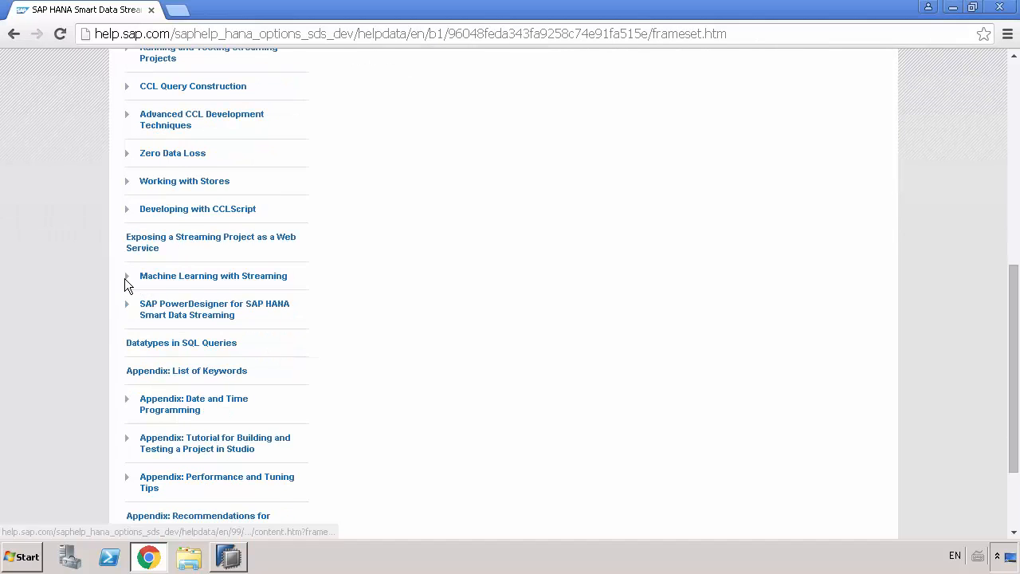
{"action": "mouse_move", "coordinate": [130, 284]}
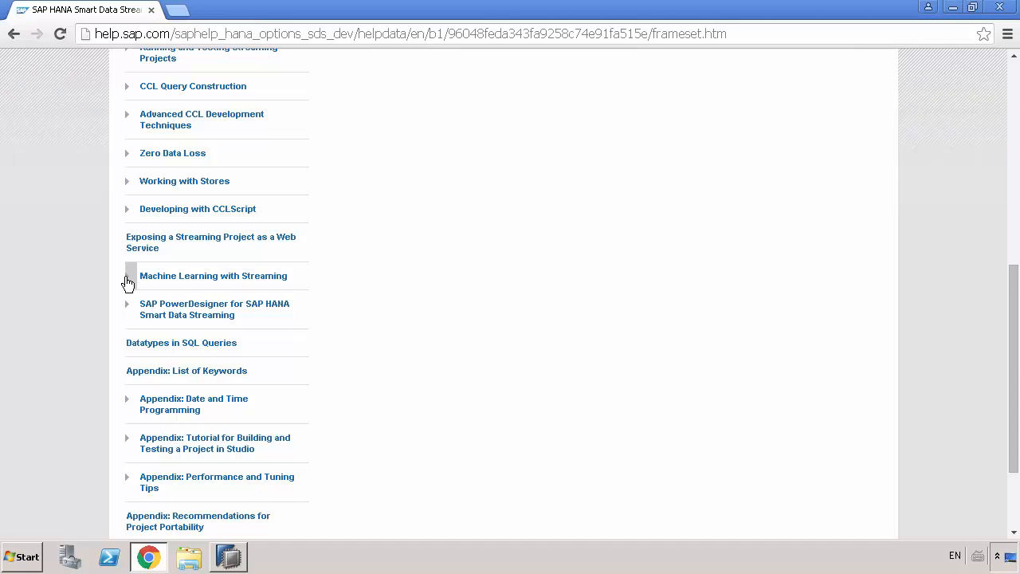
{"action": "left_click", "coordinate": [214, 276]}
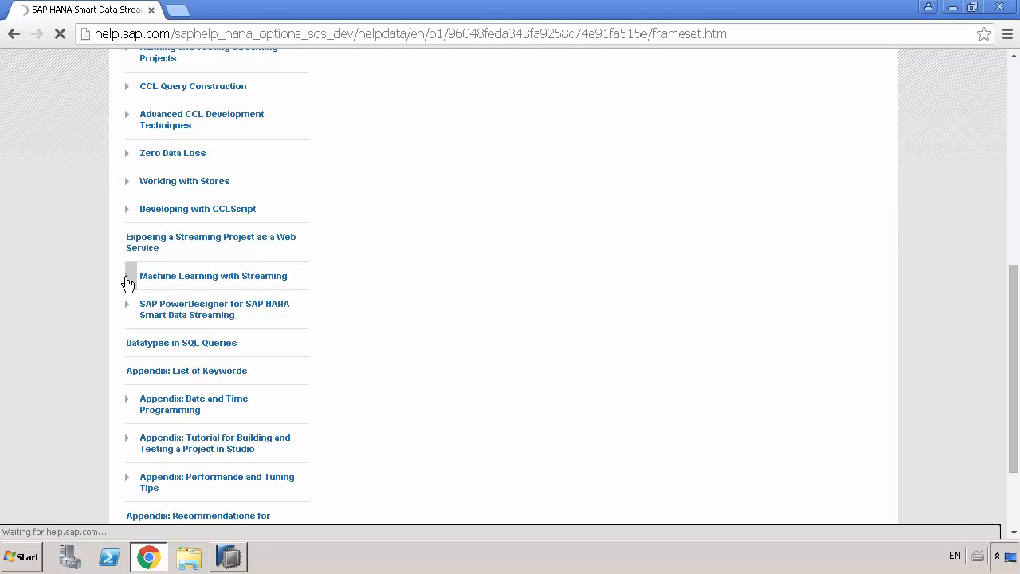
{"action": "left_click", "coordinate": [128, 275]}
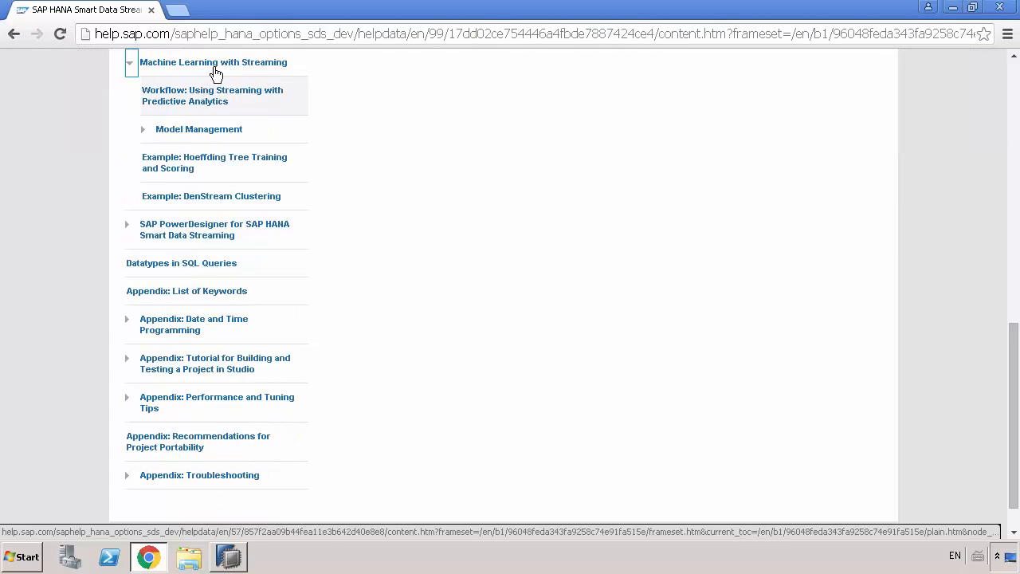
Step: View the Machine Learning with Streaming topic page of the Developer Guide
{"action": "left_click", "coordinate": [212, 96]}
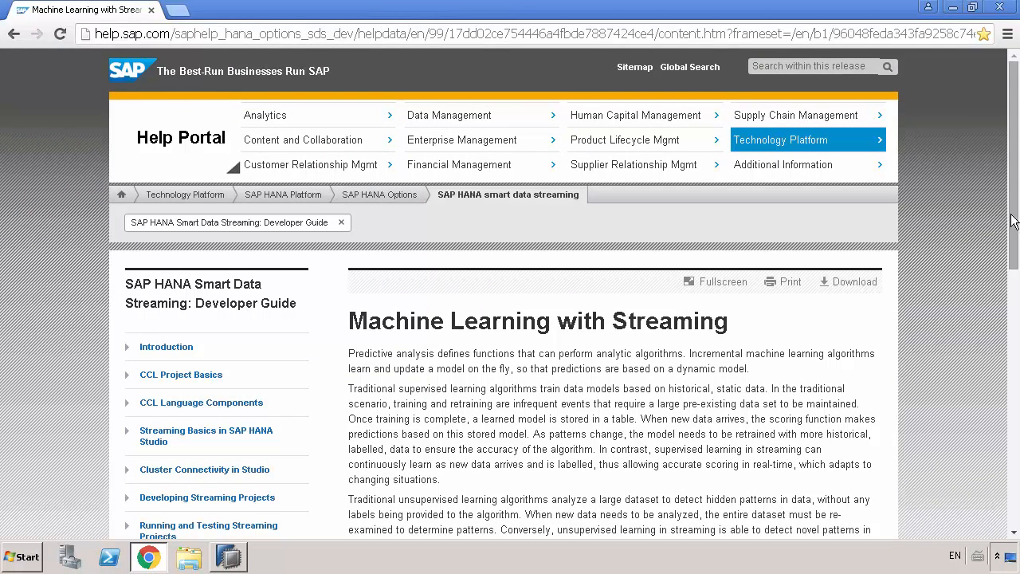
{"action": "mouse_move", "coordinate": [999, 220]}
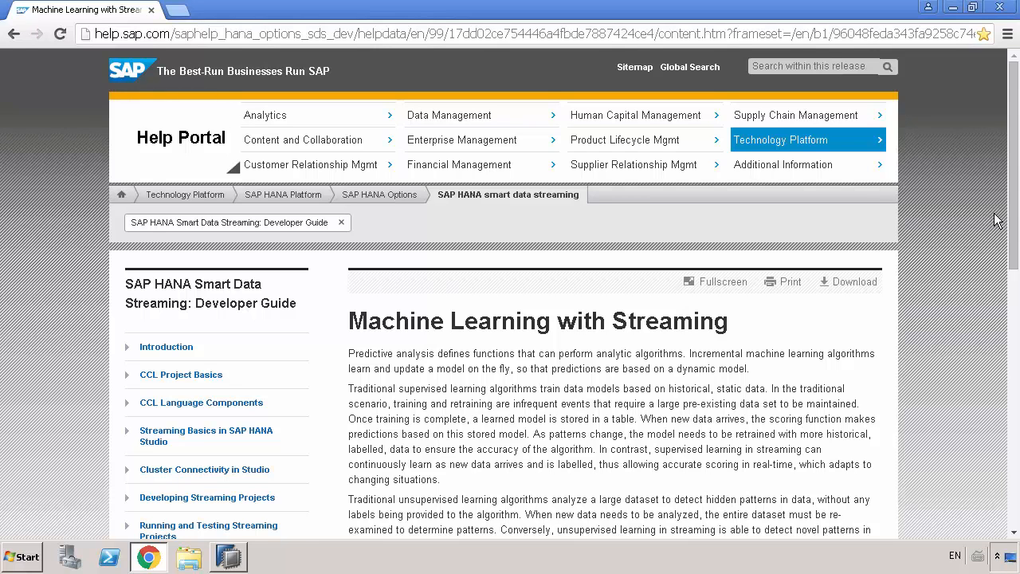
{"action": "mouse_move", "coordinate": [986, 220]}
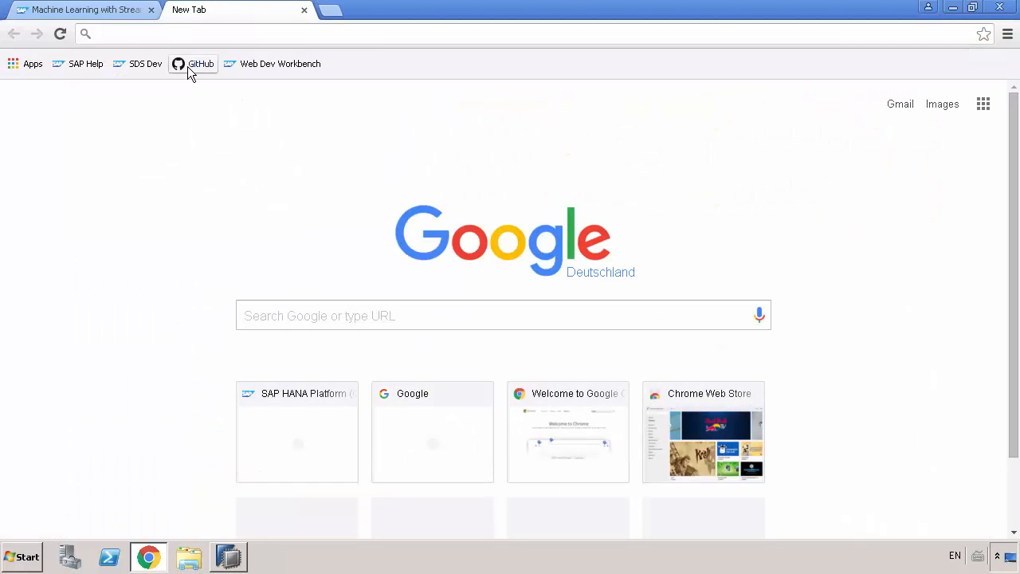
Step: Go to the SAP HANA Academy GitHub account's repositories and enter the SDS repository
{"action": "left_click", "coordinate": [201, 64]}
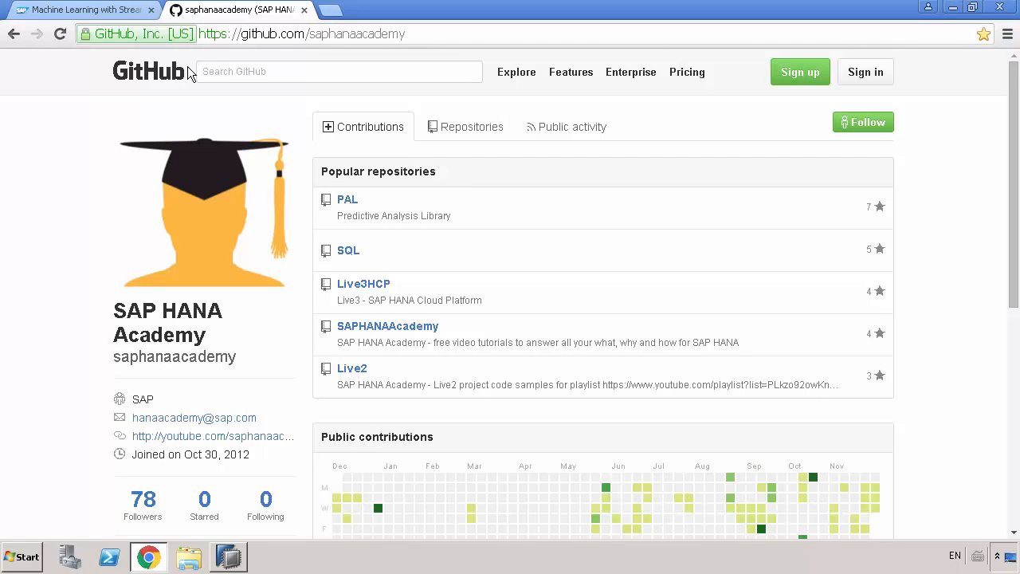
{"action": "mouse_move", "coordinate": [469, 136]}
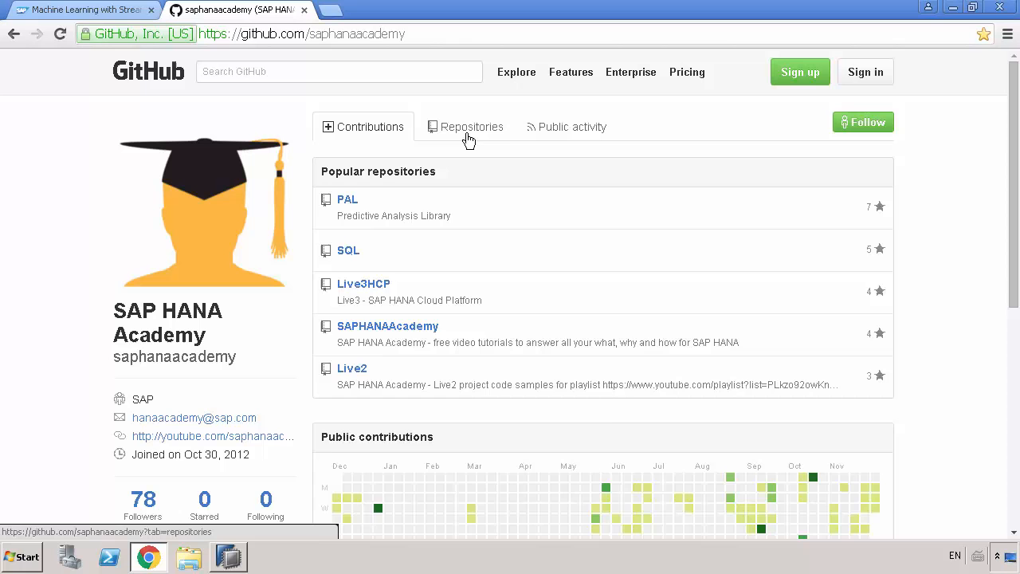
{"action": "left_click", "coordinate": [472, 128]}
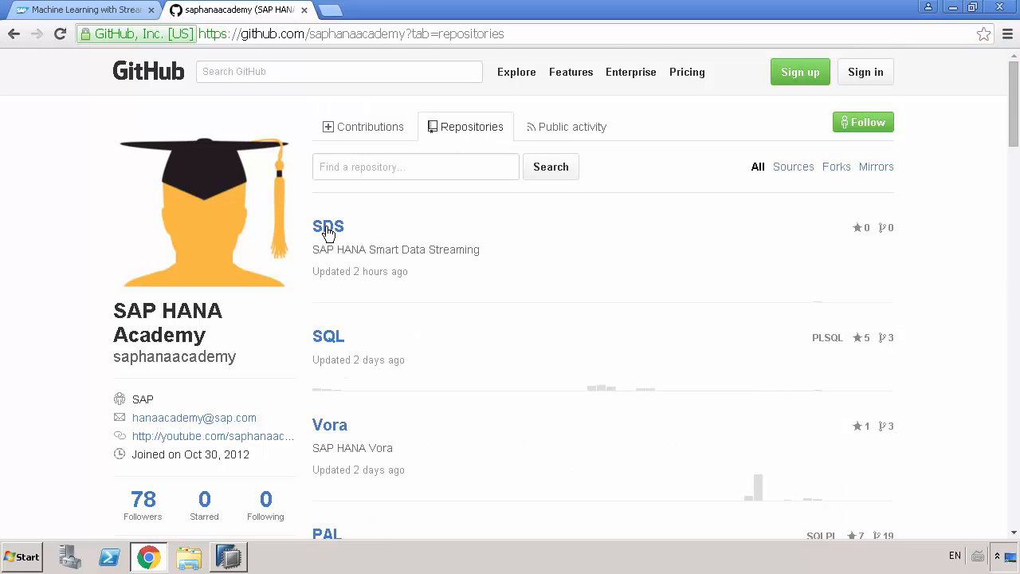
{"action": "left_click", "coordinate": [328, 226]}
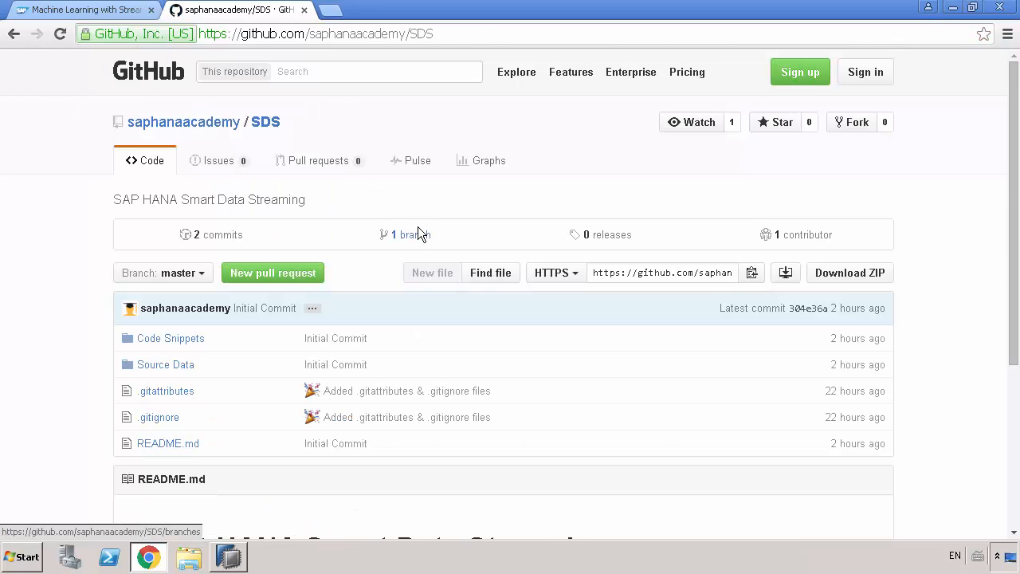
{"action": "mouse_move", "coordinate": [169, 338]}
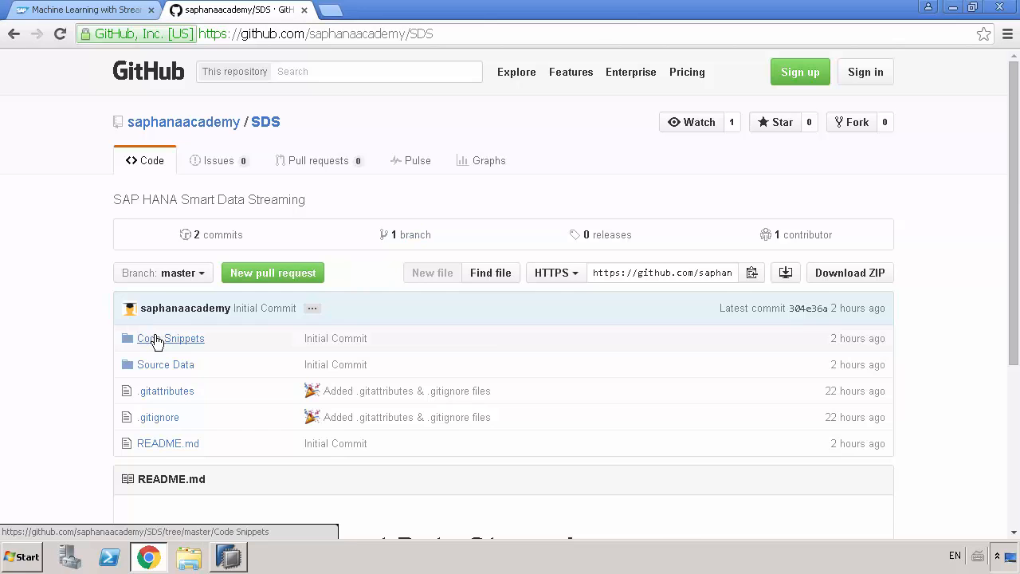
Step: Look inside the Source Data folder, then return to the SDS repository root
{"action": "left_click", "coordinate": [171, 338]}
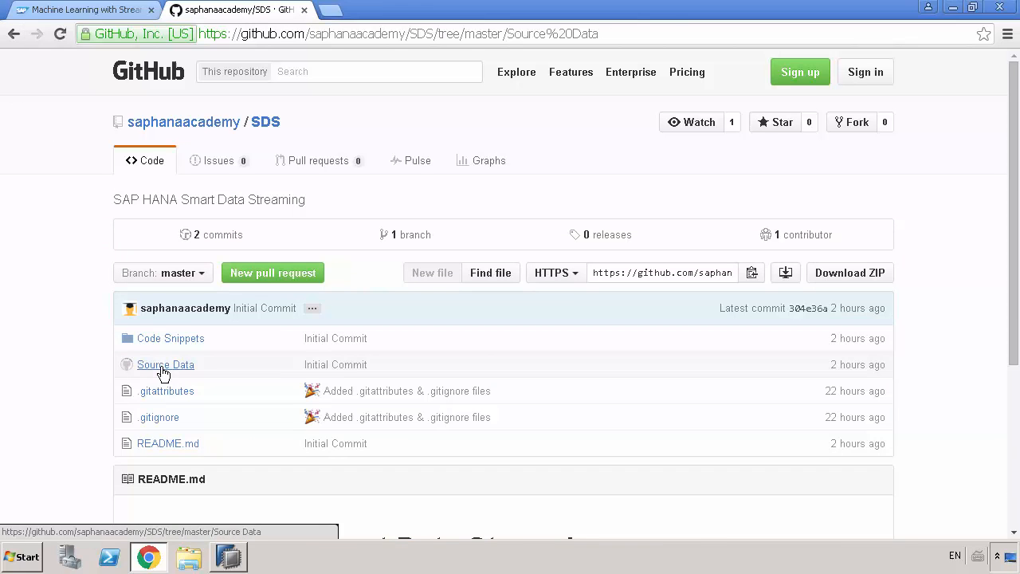
{"action": "left_click", "coordinate": [166, 363]}
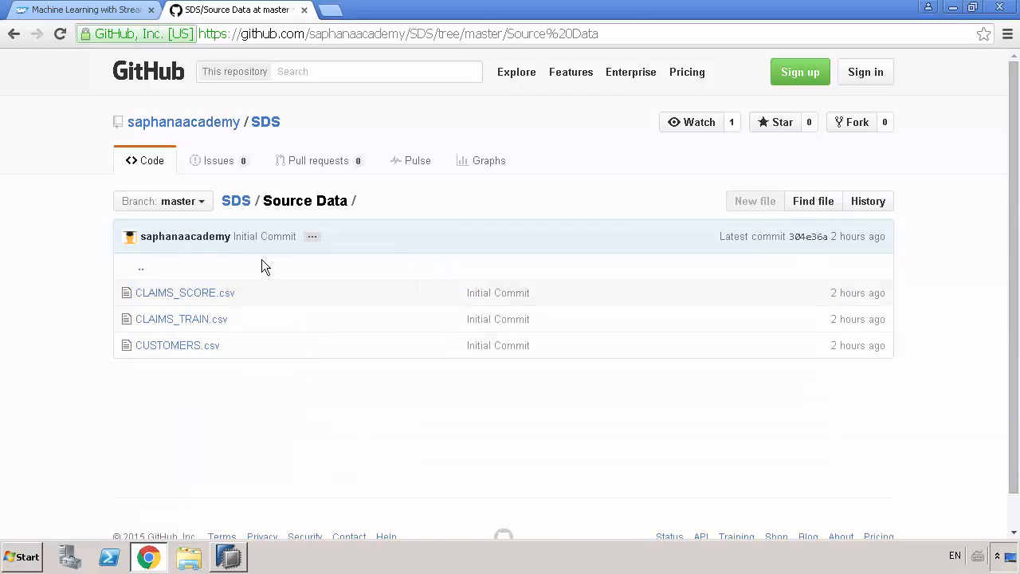
{"action": "mouse_move", "coordinate": [93, 124]}
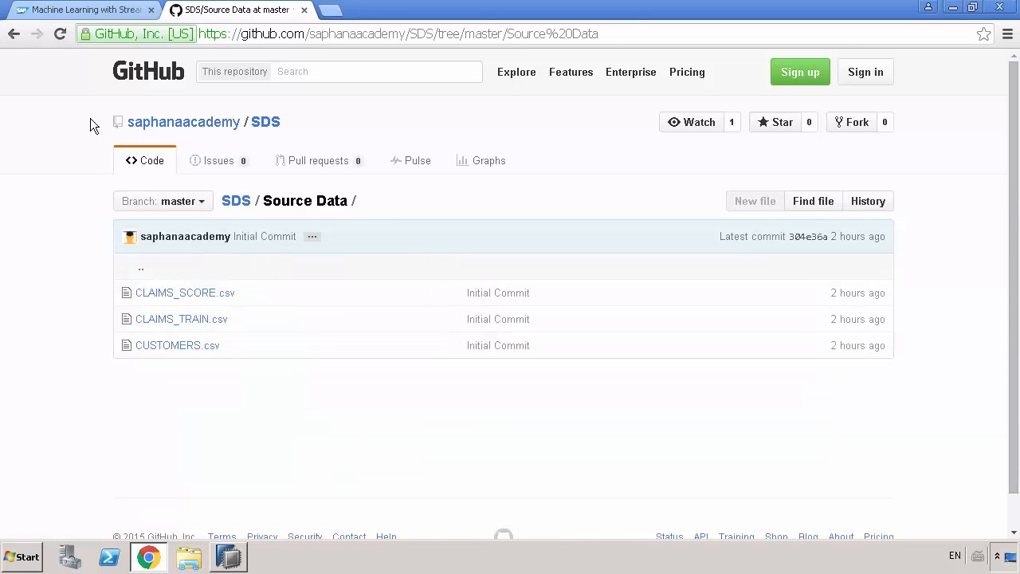
{"action": "left_click", "coordinate": [13, 33]}
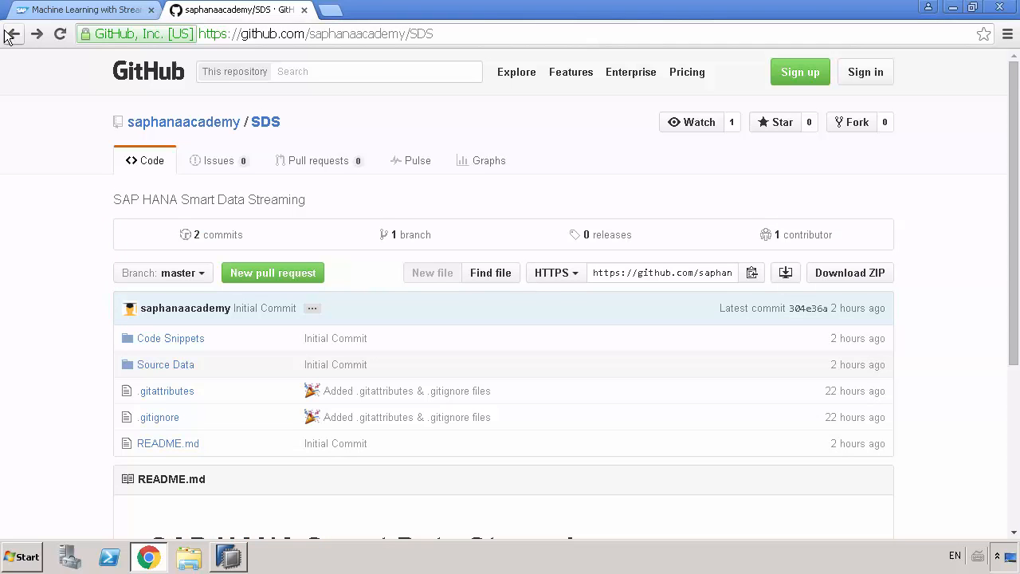
{"action": "mouse_move", "coordinate": [214, 233]}
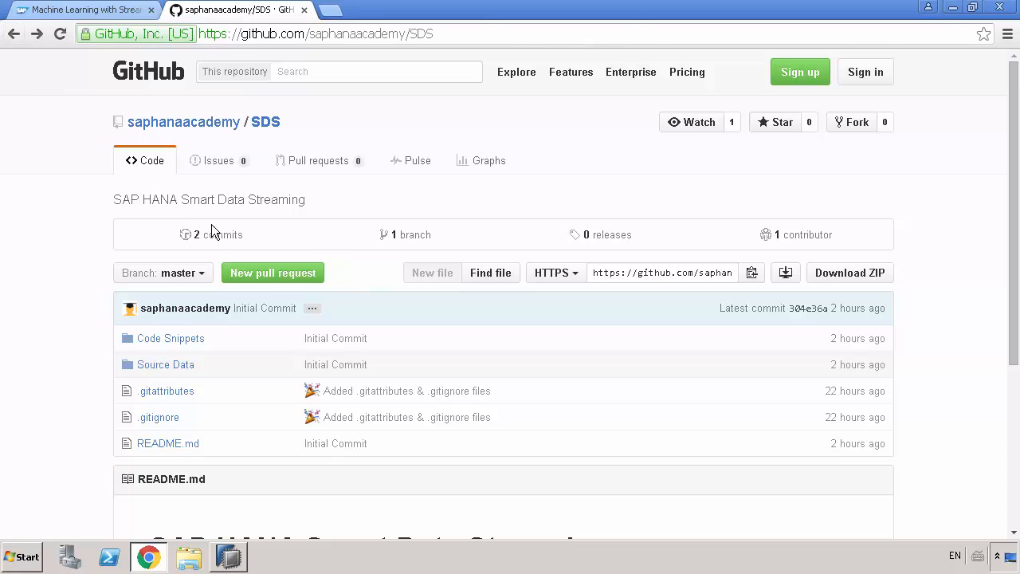
{"action": "mouse_move", "coordinate": [849, 273]}
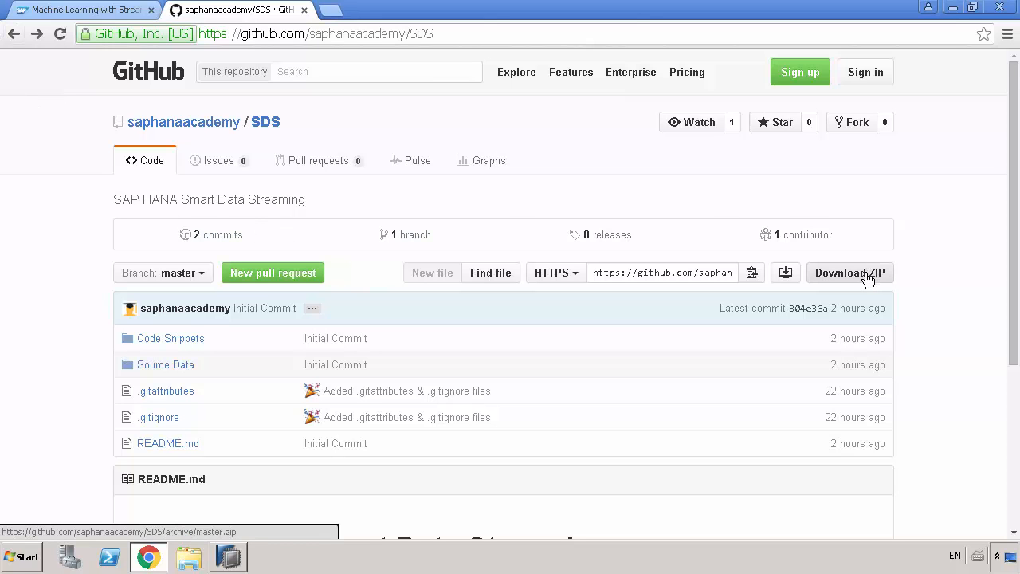
Step: Download the SDS repository as SDS-master.zip and extract it in the Downloads folder
{"action": "left_click", "coordinate": [849, 273]}
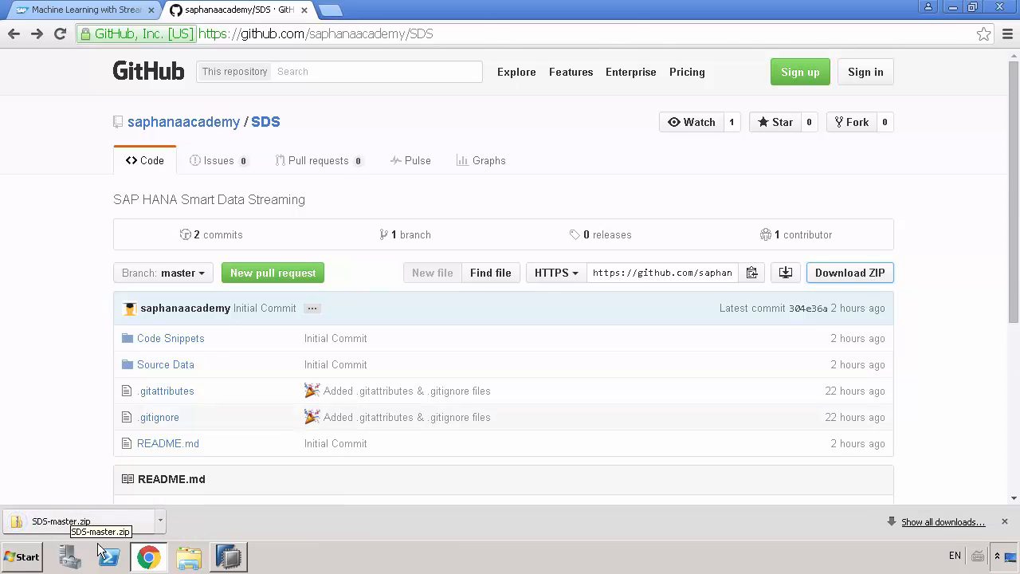
{"action": "left_click", "coordinate": [188, 554]}
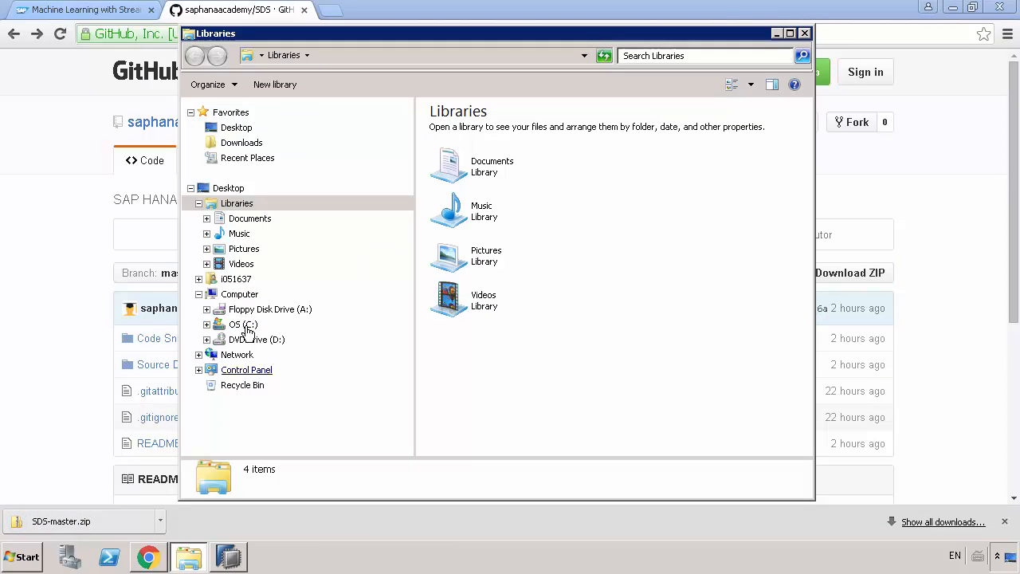
{"action": "mouse_move", "coordinate": [248, 151]}
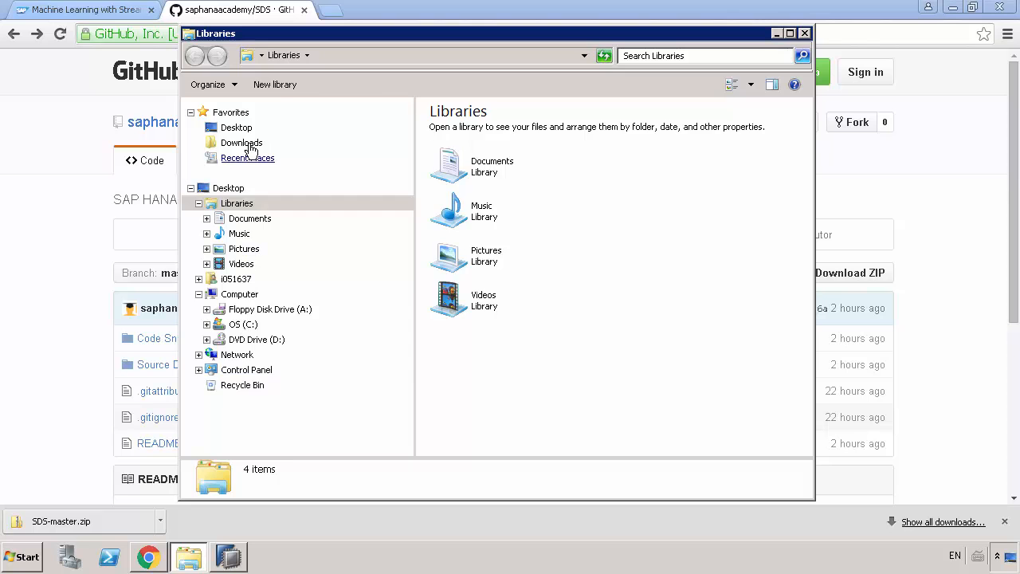
{"action": "left_click", "coordinate": [240, 142]}
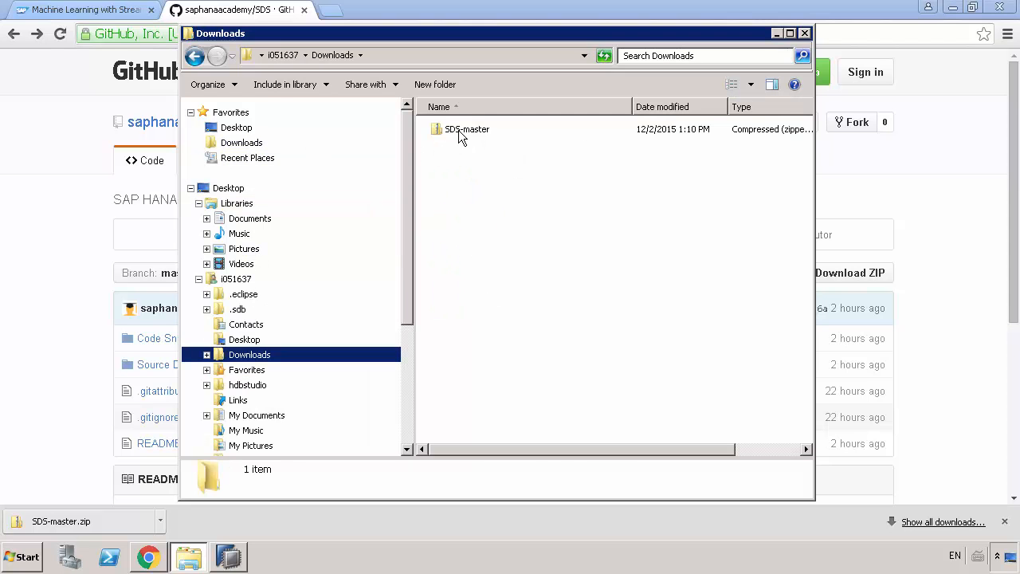
{"action": "left_click", "coordinate": [465, 127]}
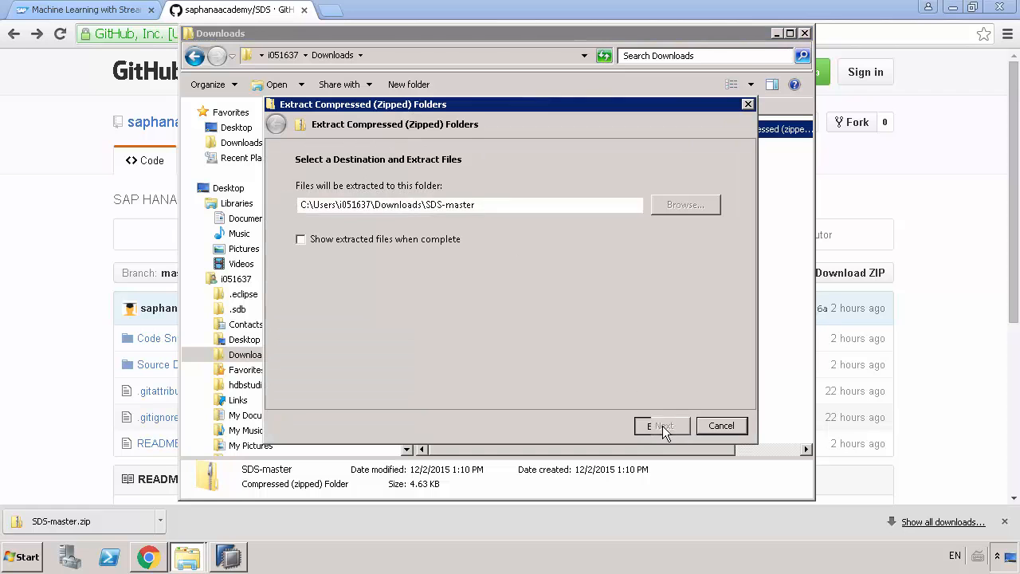
{"action": "left_click", "coordinate": [661, 424]}
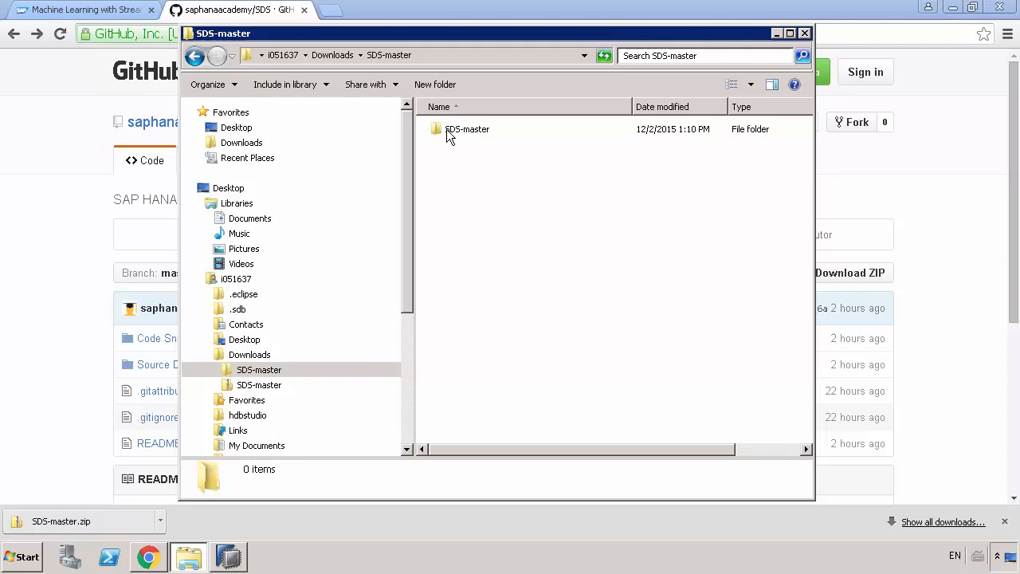
{"action": "double_click", "coordinate": [468, 128]}
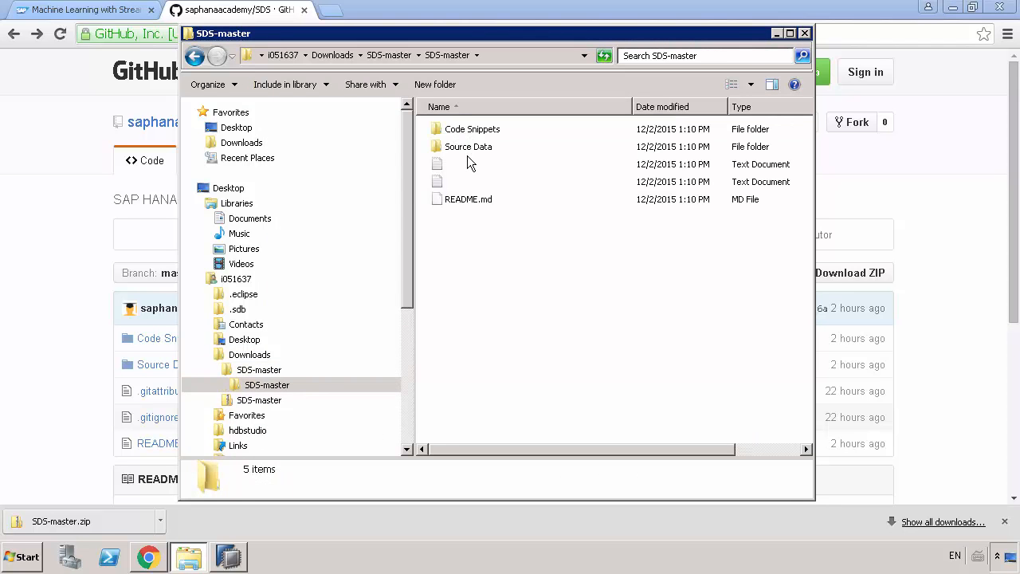
{"action": "mouse_move", "coordinate": [454, 201]}
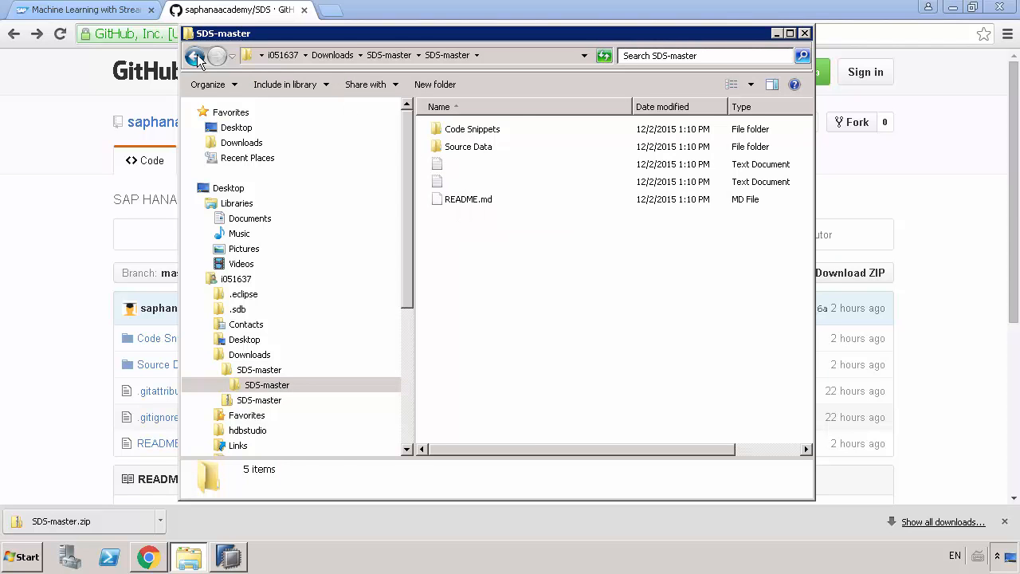
Step: Browse My Documents to confirm the SDS folder holds Code Snippets and Source Data
{"action": "left_click", "coordinate": [198, 54]}
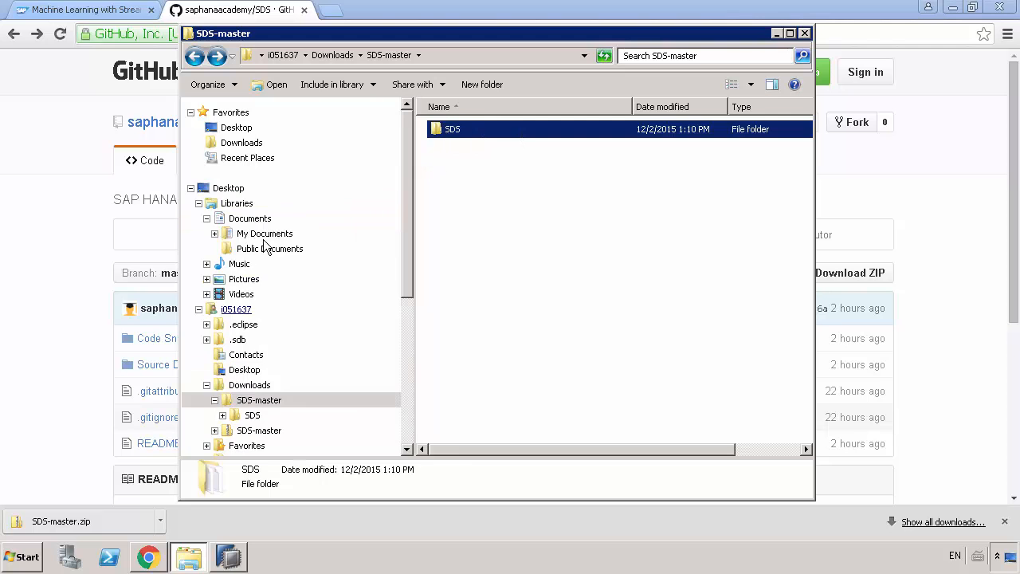
{"action": "left_click", "coordinate": [265, 232]}
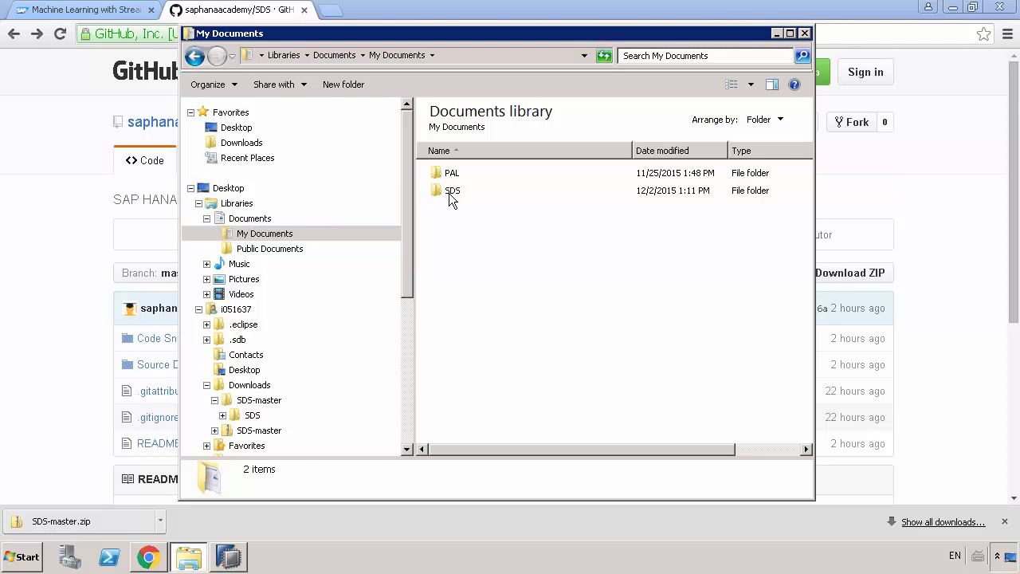
{"action": "double_click", "coordinate": [453, 190]}
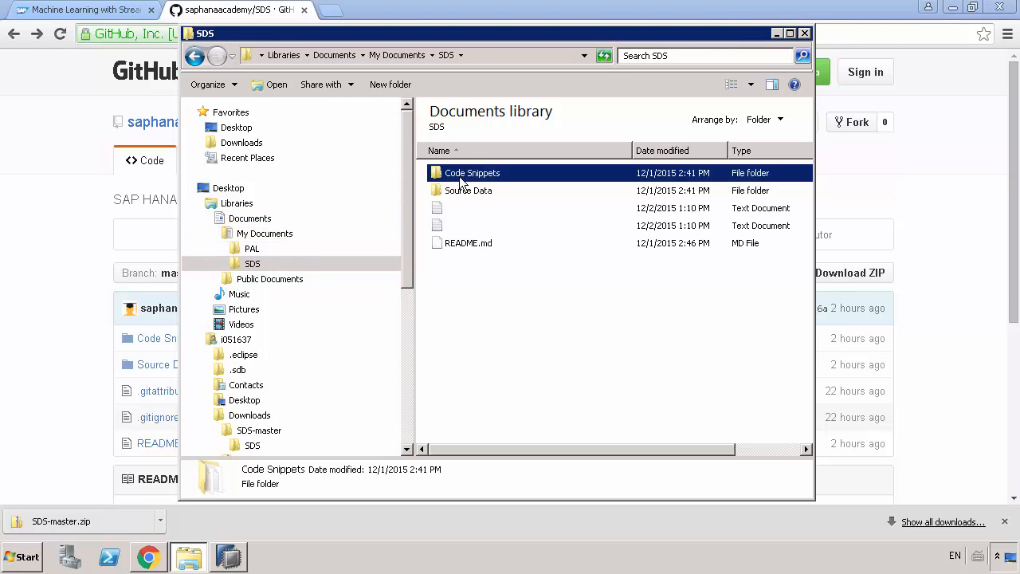
{"action": "left_click", "coordinate": [235, 263]}
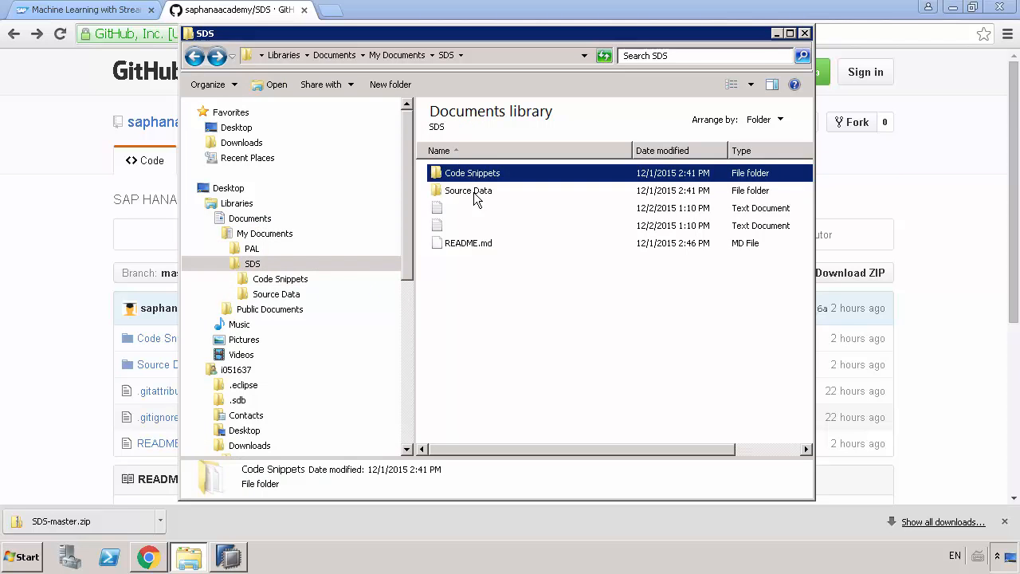
{"action": "left_click", "coordinate": [195, 56]}
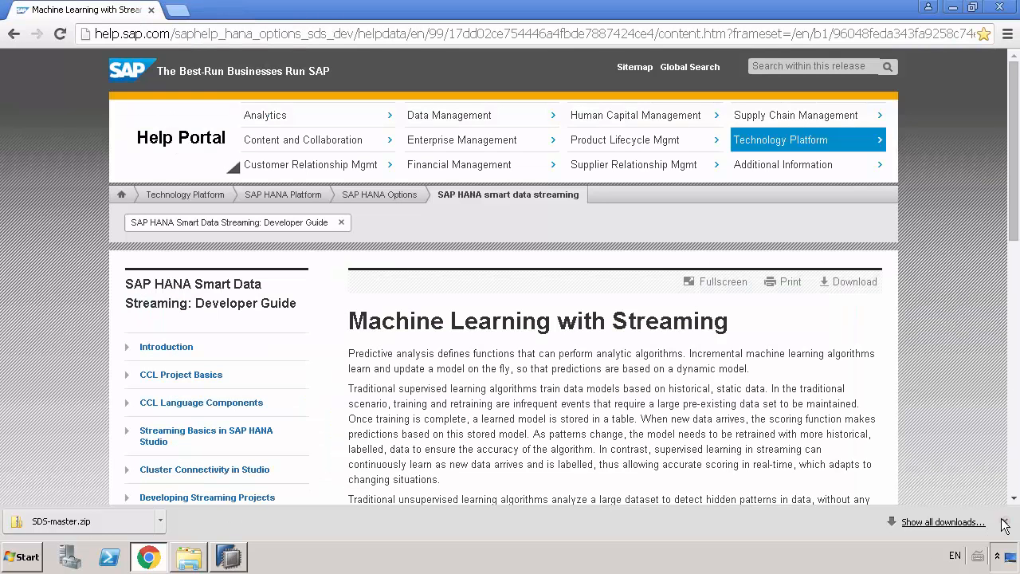
Step: Bring SAP HANA Studio's Administration Console with the SDS system to the front
{"action": "left_click", "coordinate": [228, 556]}
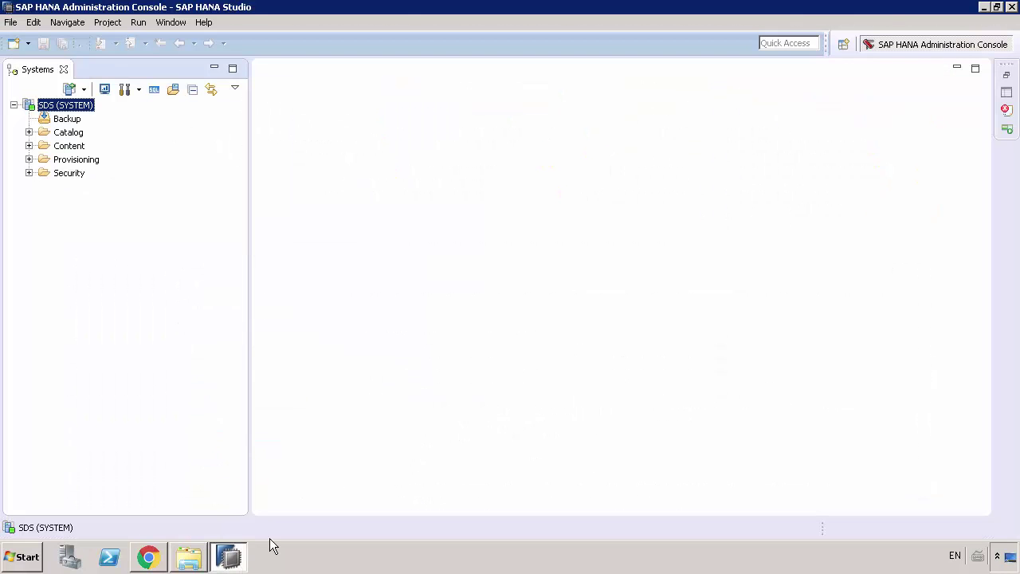
{"action": "mouse_move", "coordinate": [194, 286]}
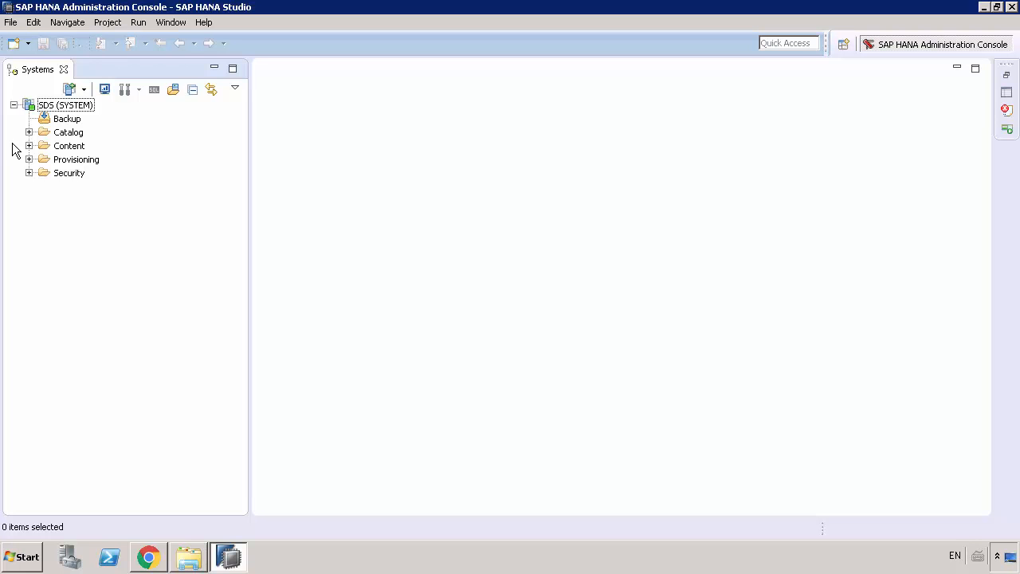
{"action": "mouse_move", "coordinate": [35, 147]}
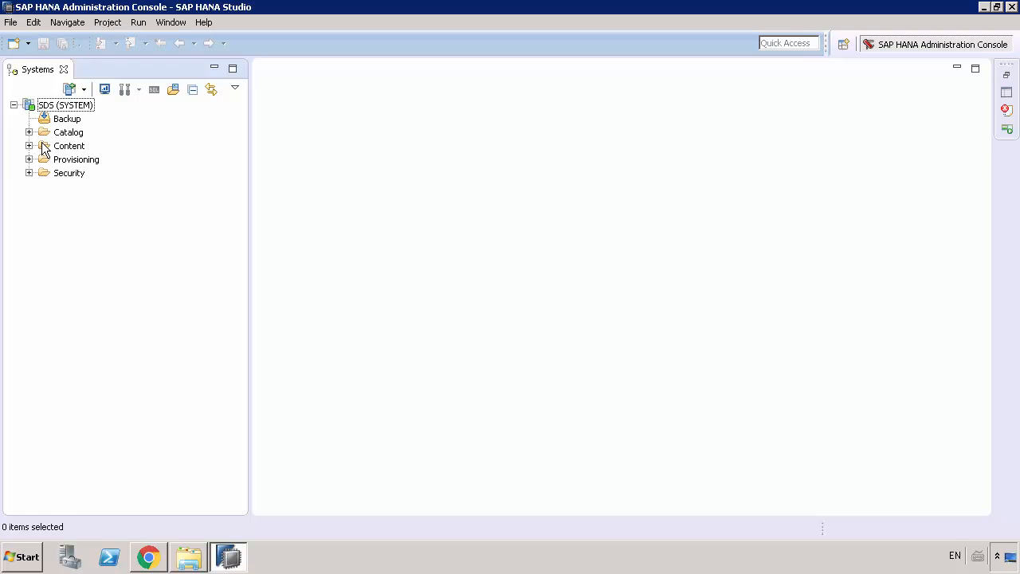
{"action": "mouse_move", "coordinate": [80, 268]}
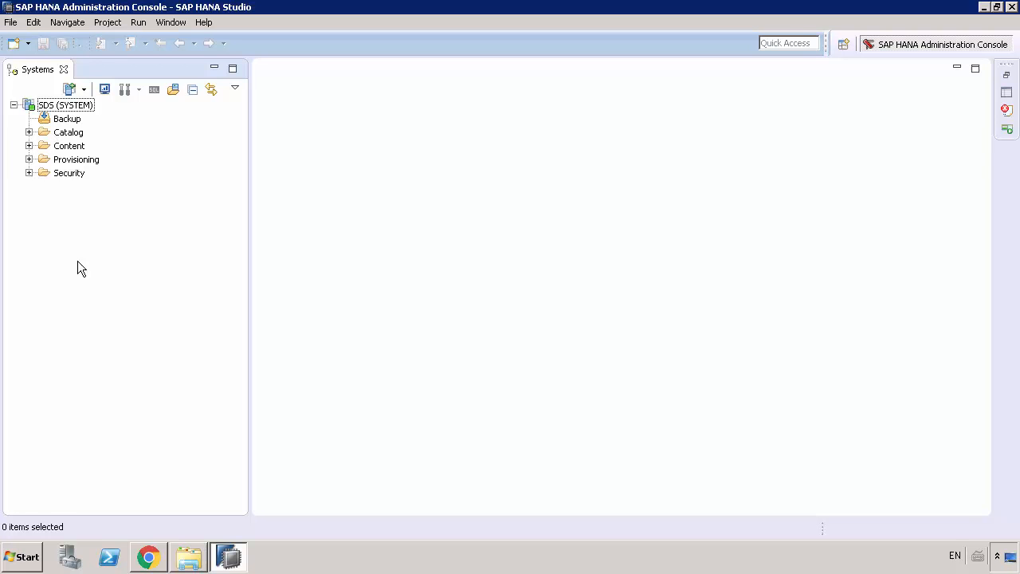
{"action": "mouse_move", "coordinate": [296, 127]}
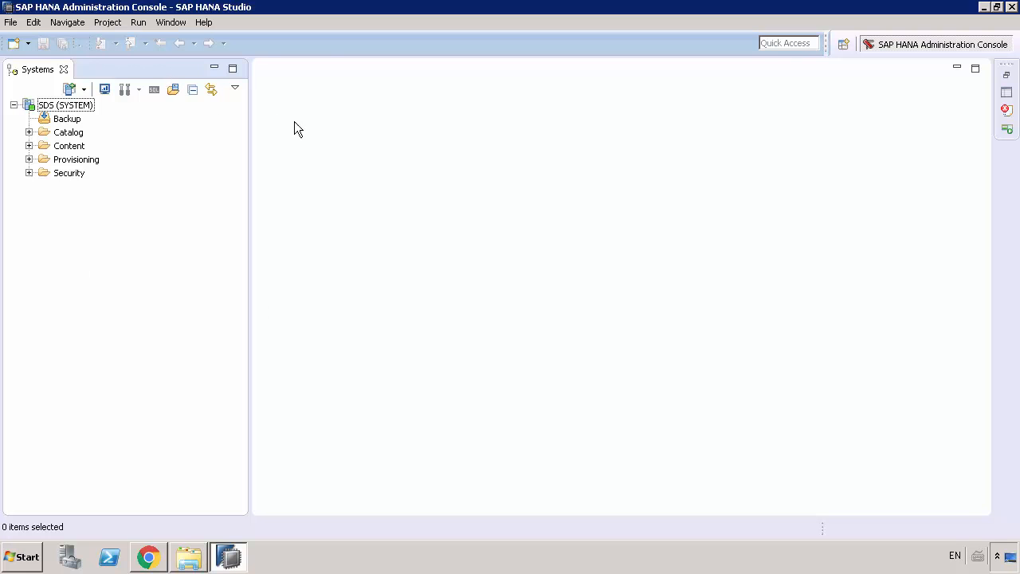
{"action": "mouse_move", "coordinate": [261, 92]}
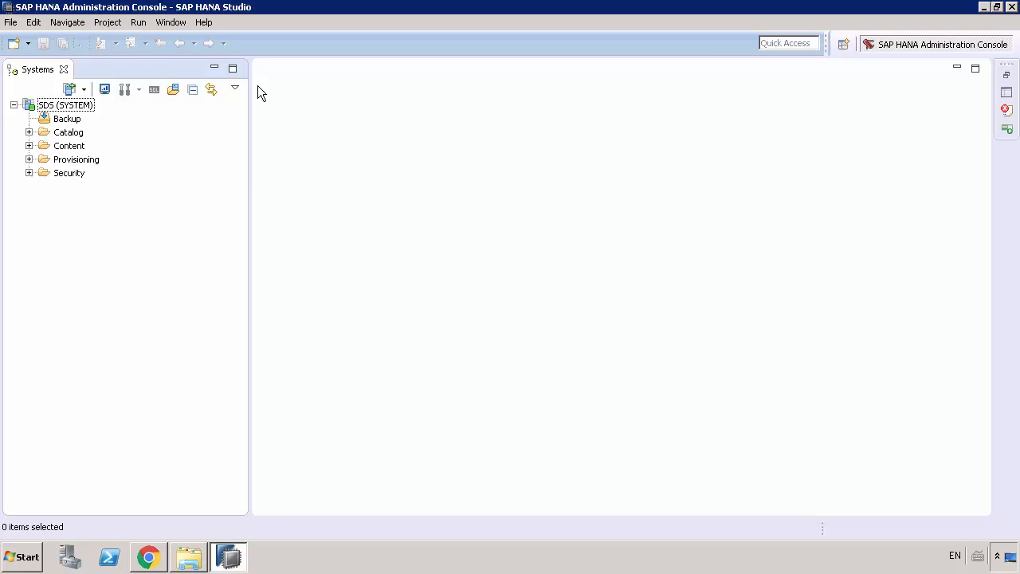
{"action": "mouse_move", "coordinate": [168, 105]}
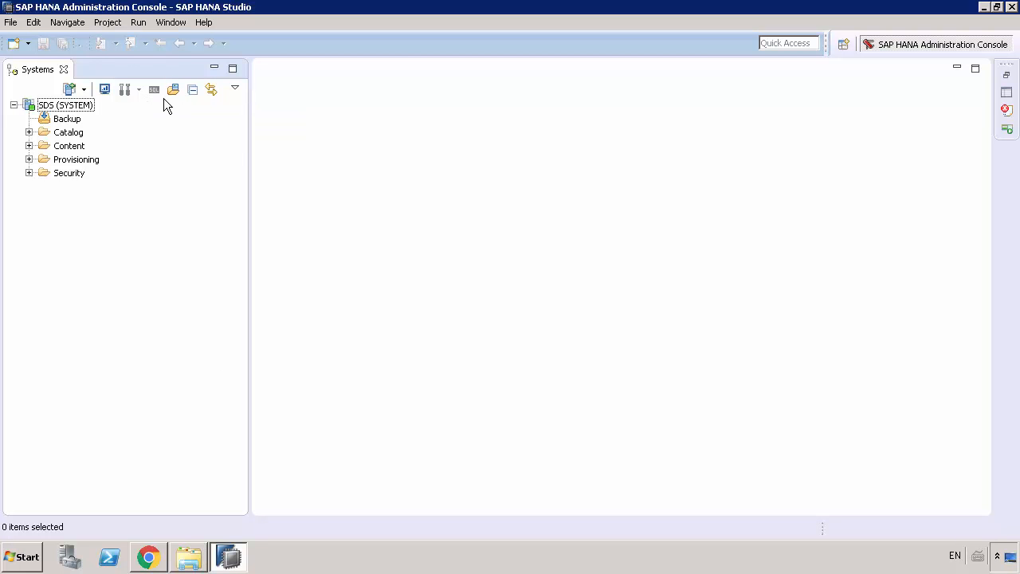
Step: Add the SAP HANA Streaming Development and Streaming Run-Test perspectives via Open Perspective
{"action": "left_click", "coordinate": [841, 44]}
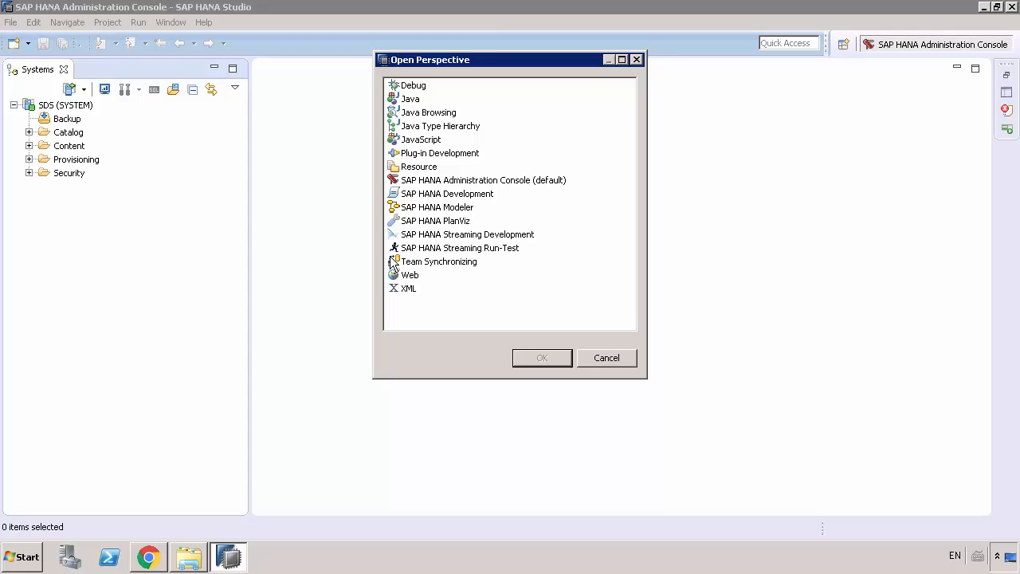
{"action": "mouse_move", "coordinate": [507, 268]}
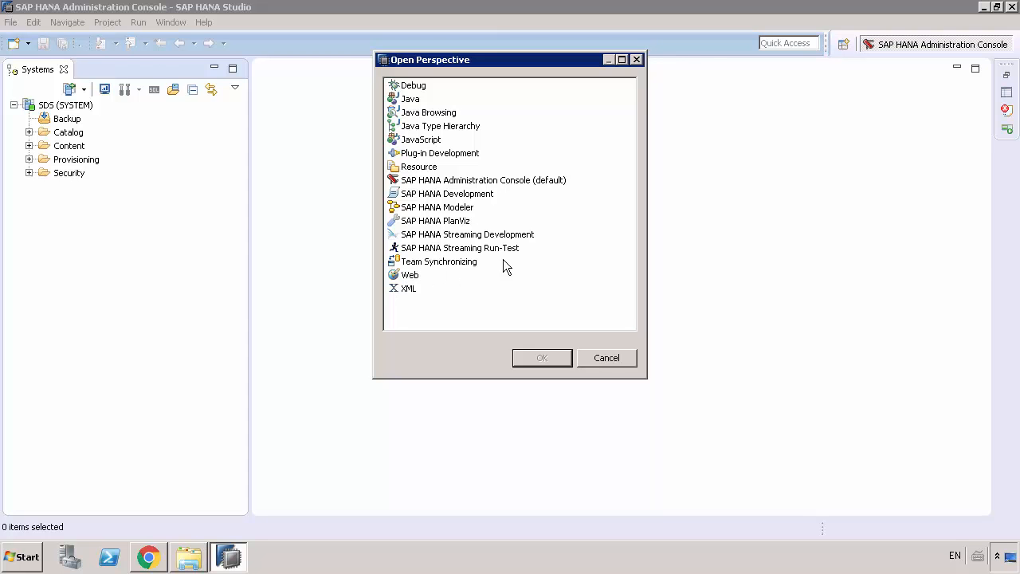
{"action": "mouse_move", "coordinate": [536, 258]}
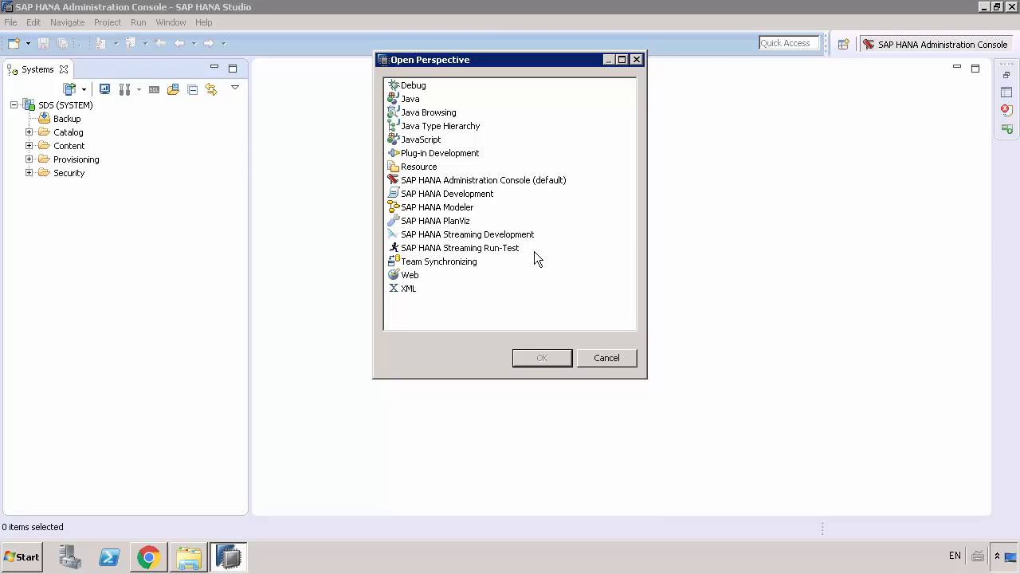
{"action": "mouse_move", "coordinate": [497, 261]}
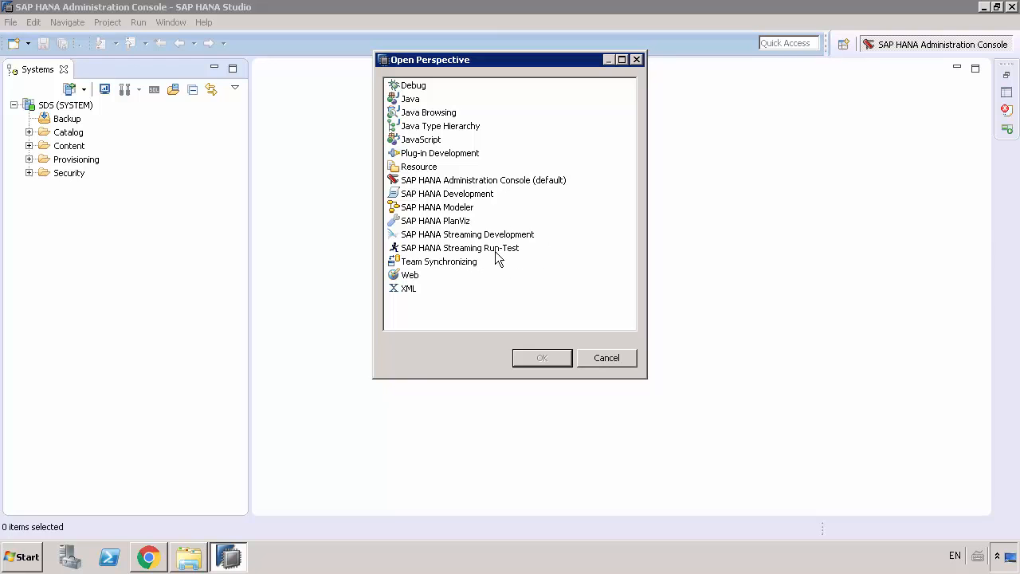
{"action": "mouse_move", "coordinate": [513, 247]}
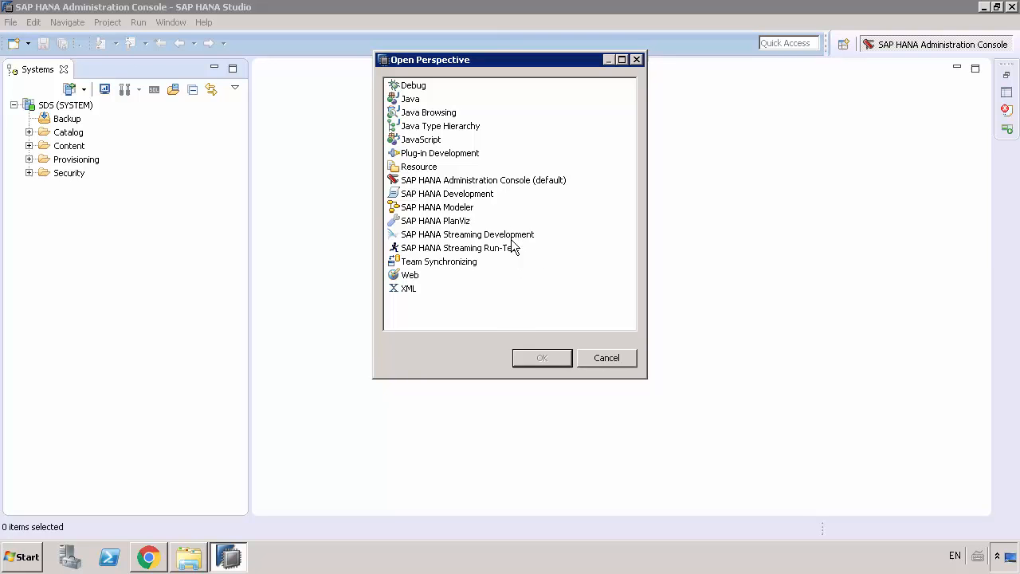
{"action": "left_click", "coordinate": [606, 357]}
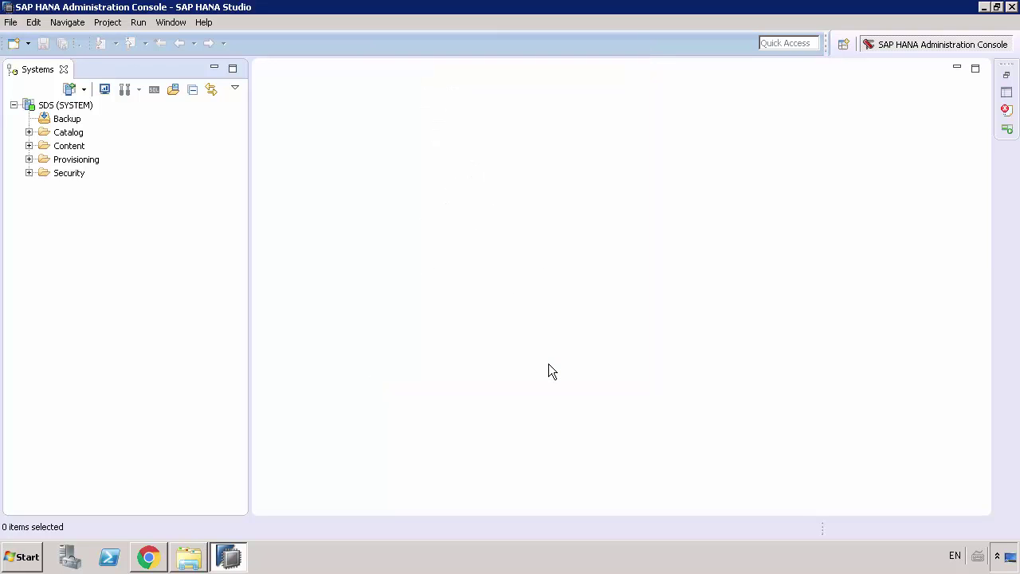
{"action": "left_click", "coordinate": [940, 45]}
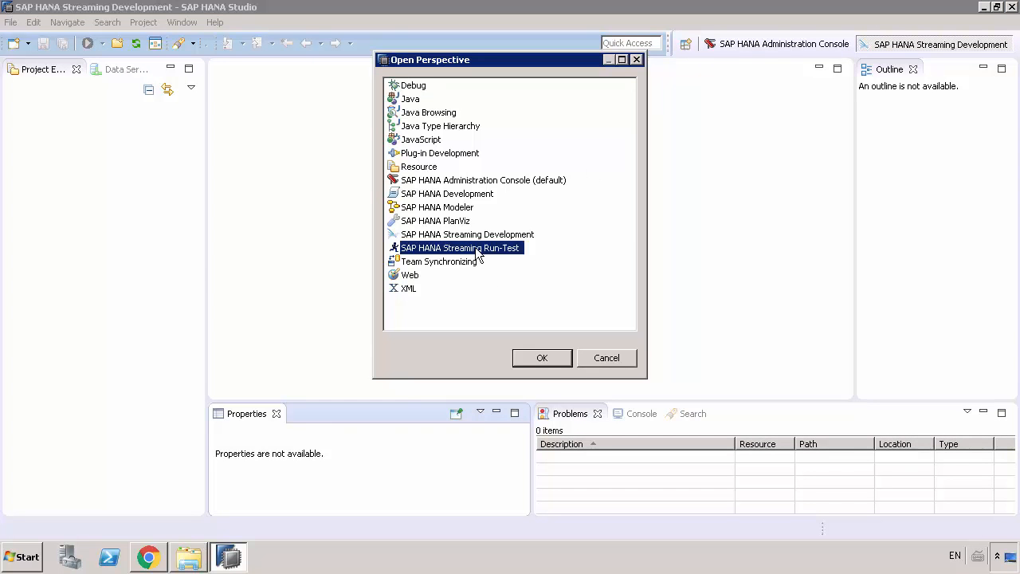
{"action": "left_click", "coordinate": [542, 357]}
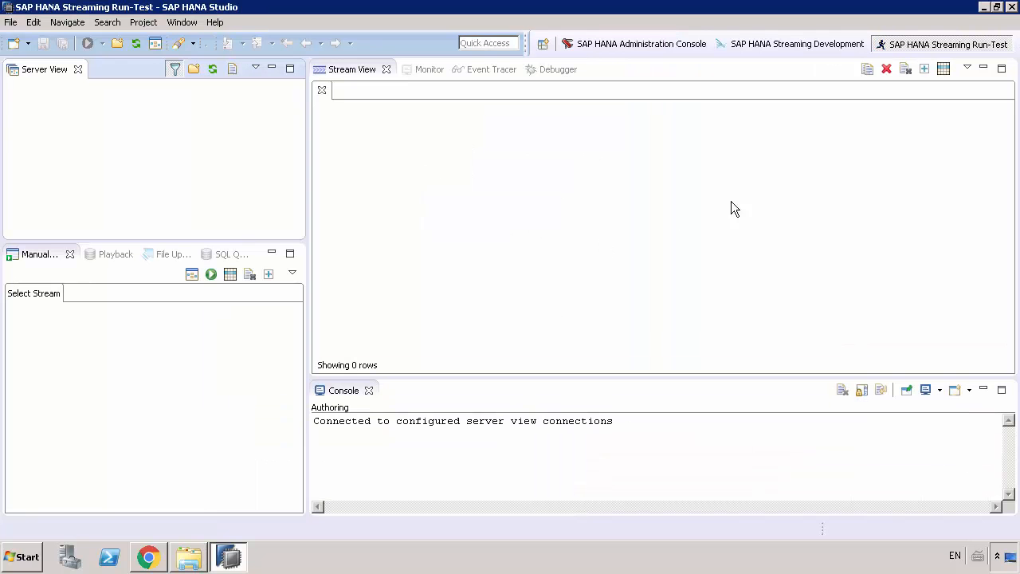
{"action": "mouse_move", "coordinate": [842, 151]}
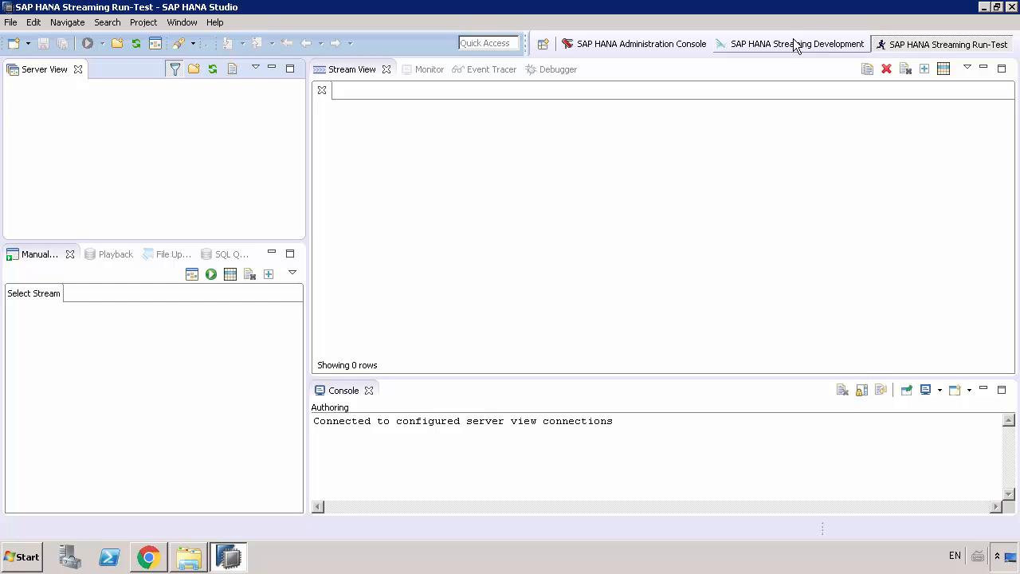
{"action": "mouse_move", "coordinate": [733, 103]}
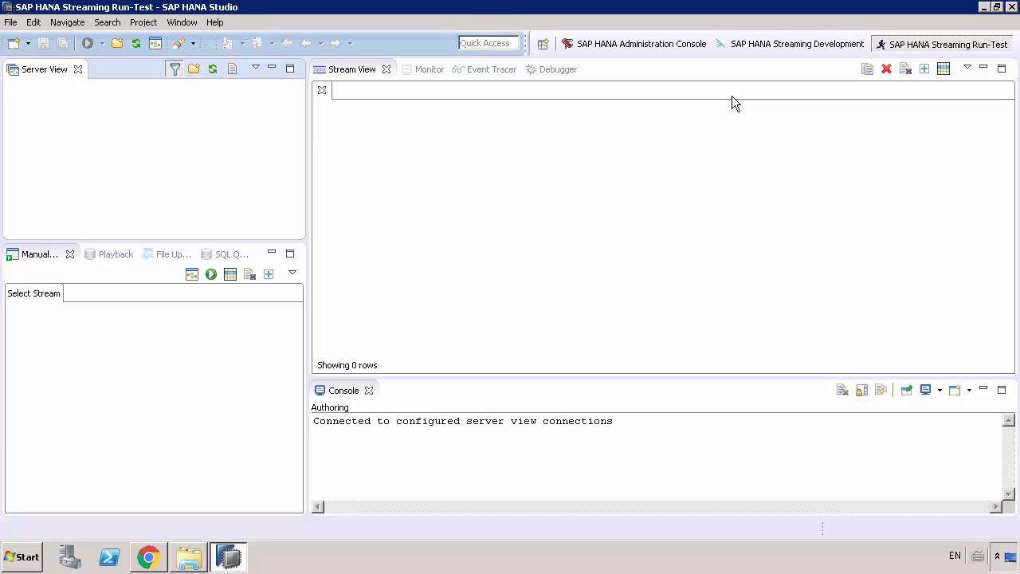
{"action": "mouse_move", "coordinate": [717, 89]}
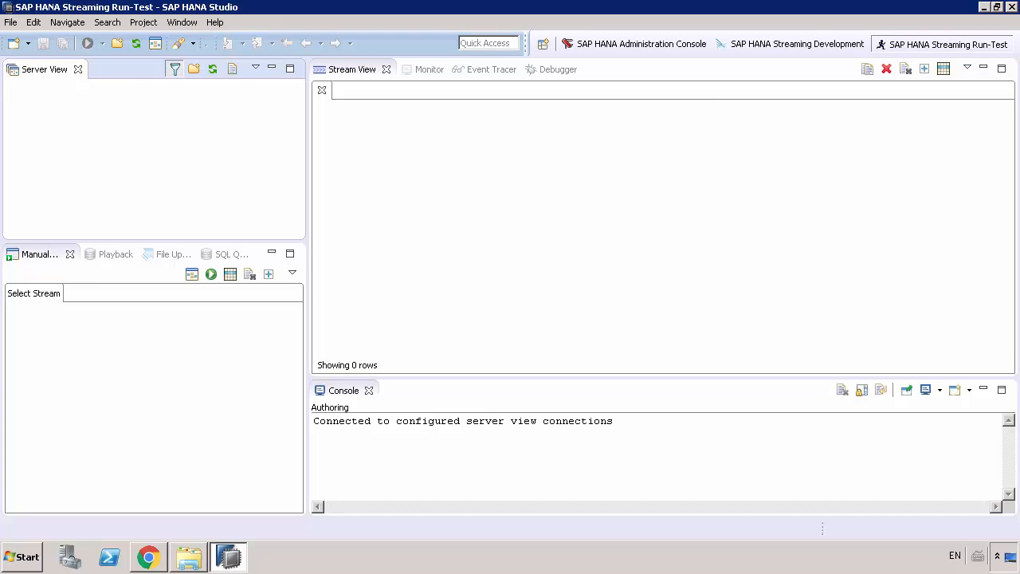
{"action": "mouse_move", "coordinate": [510, 200]}
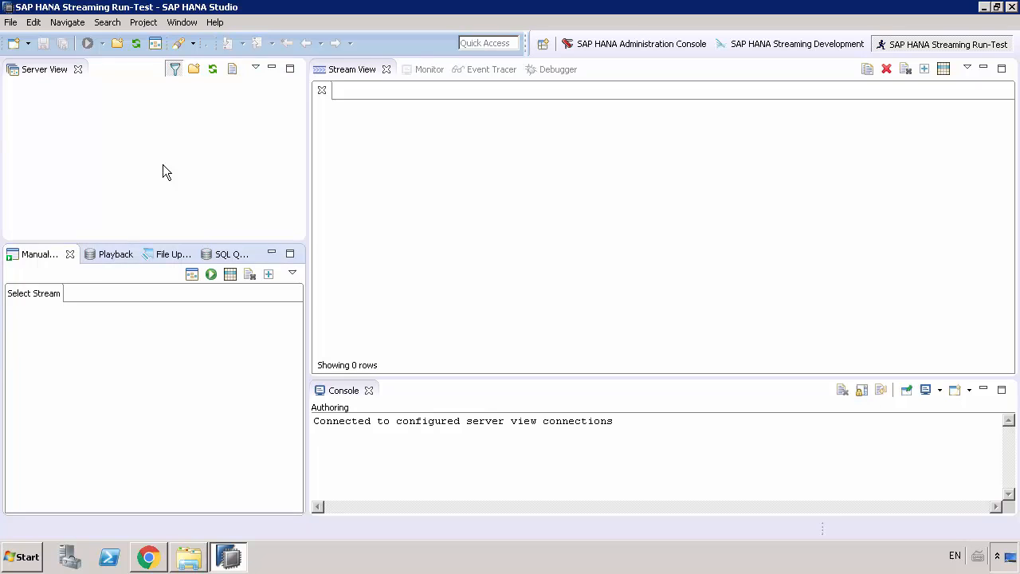
{"action": "mouse_move", "coordinate": [188, 112]}
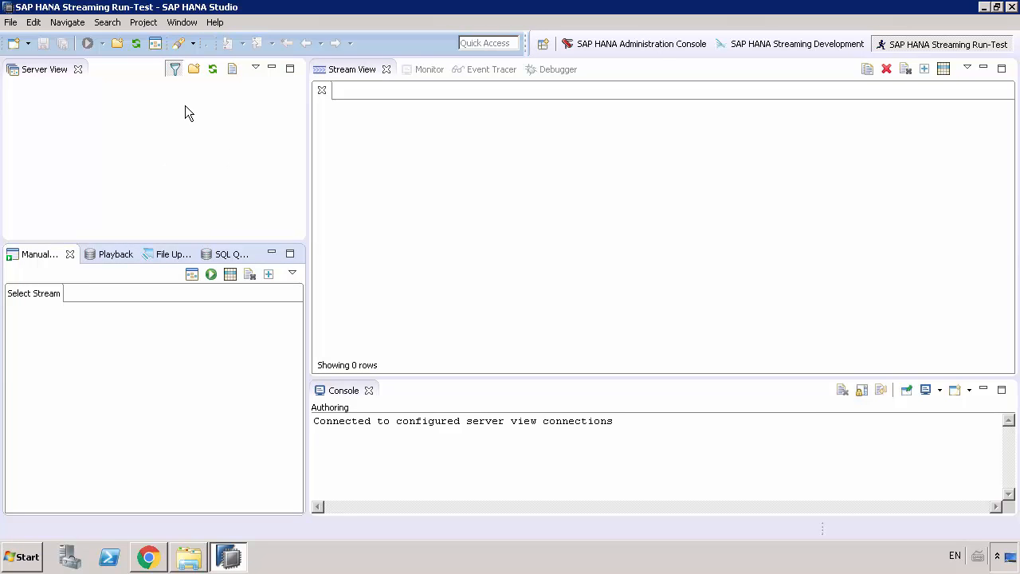
{"action": "mouse_move", "coordinate": [194, 70]}
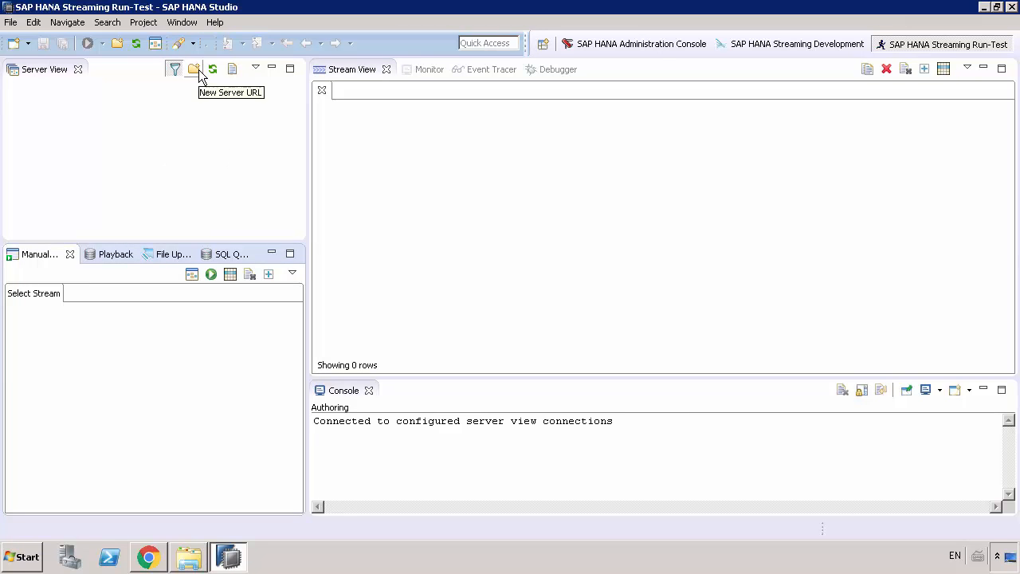
Step: Create a new streaming server URL with port 30726 and SSL enabled
{"action": "left_click", "coordinate": [195, 69]}
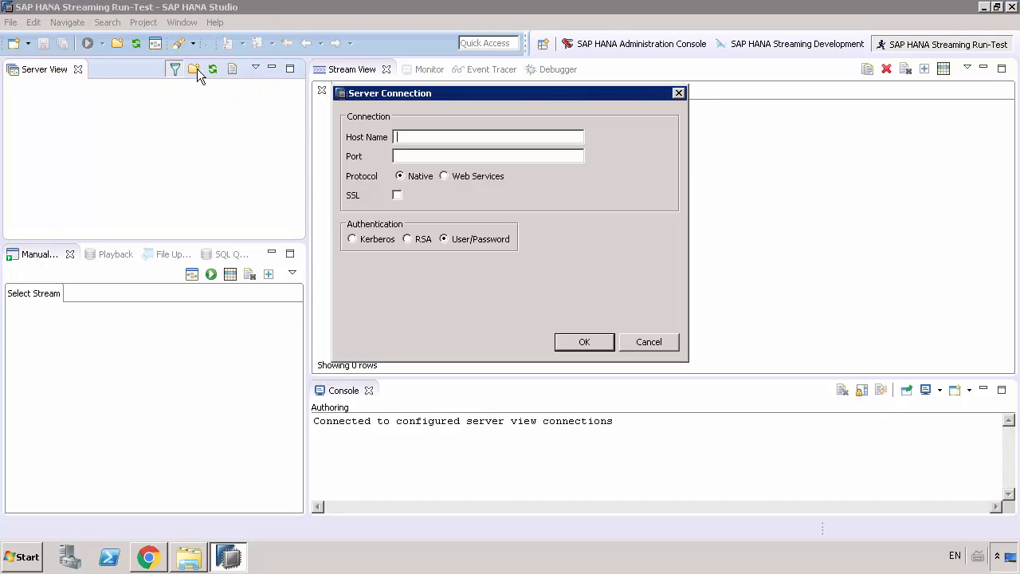
{"action": "mouse_move", "coordinate": [226, 79]}
{"action": "type", "text": "30726"}
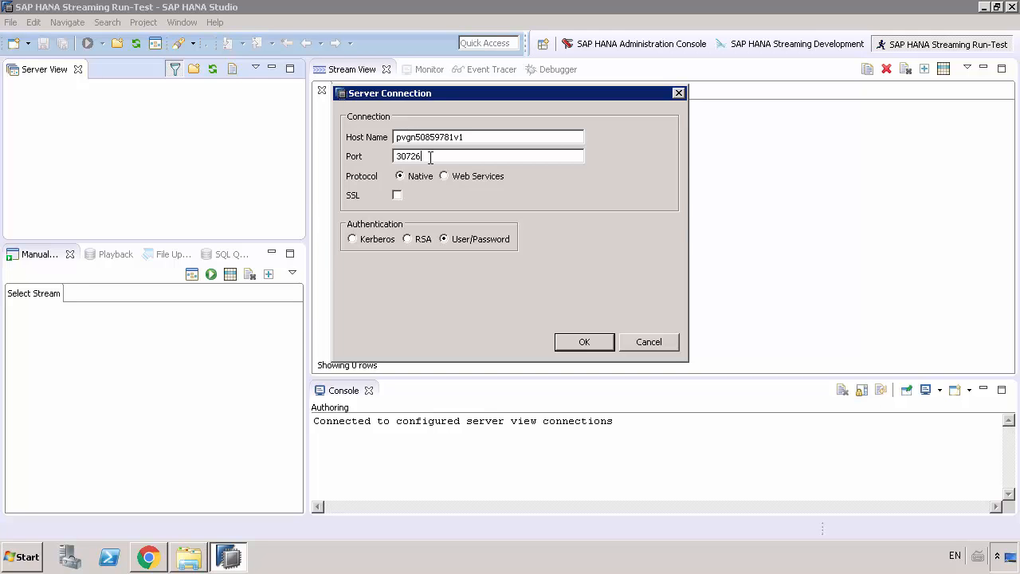
{"action": "mouse_move", "coordinate": [370, 157]}
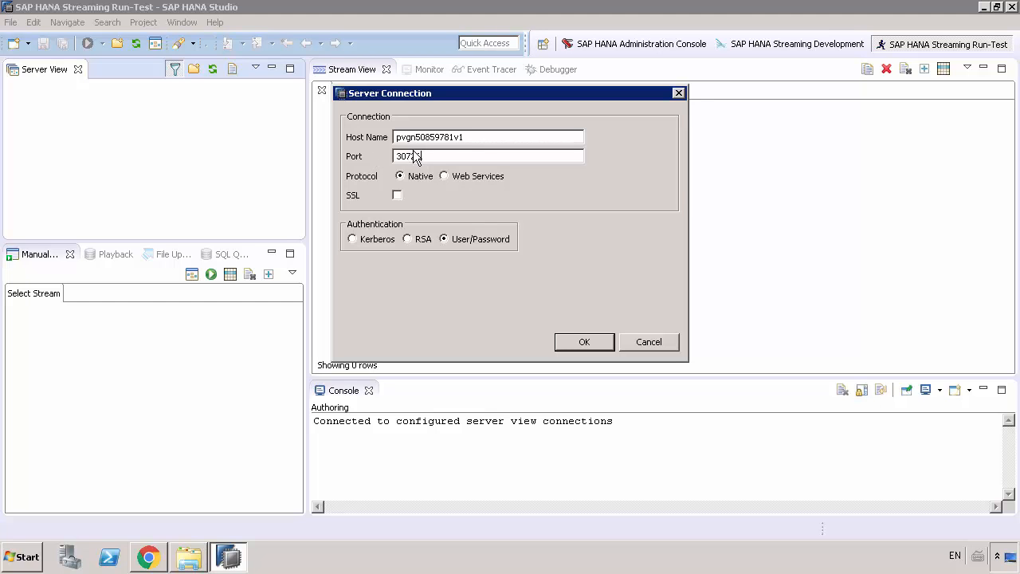
{"action": "type", "text": "26"}
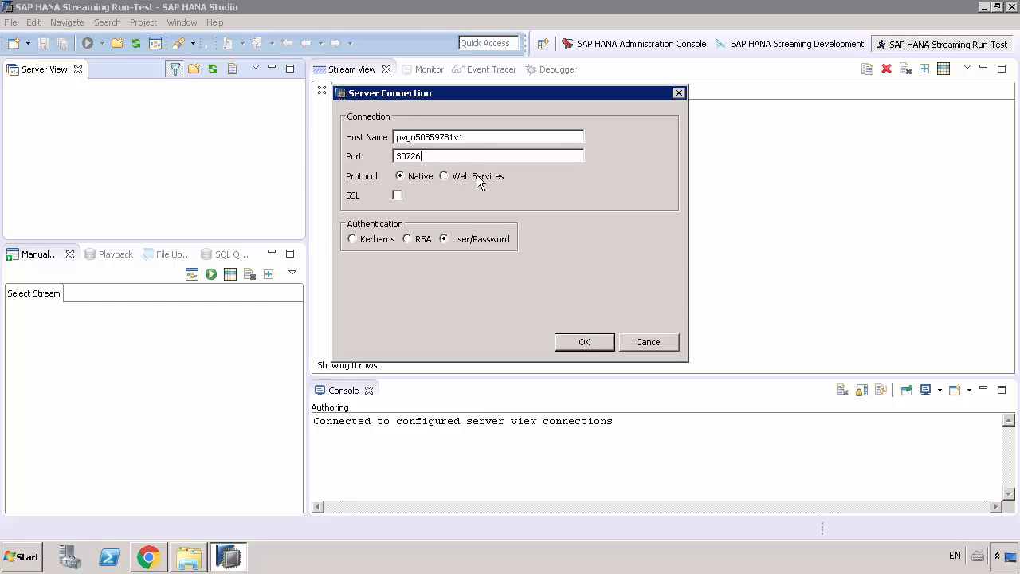
{"action": "mouse_move", "coordinate": [475, 190]}
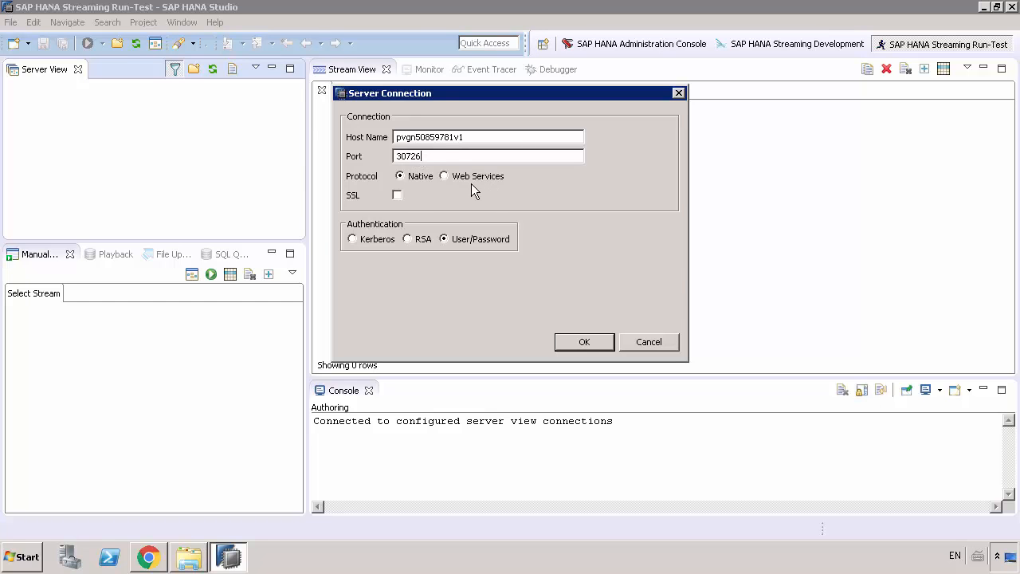
{"action": "left_click", "coordinate": [396, 195]}
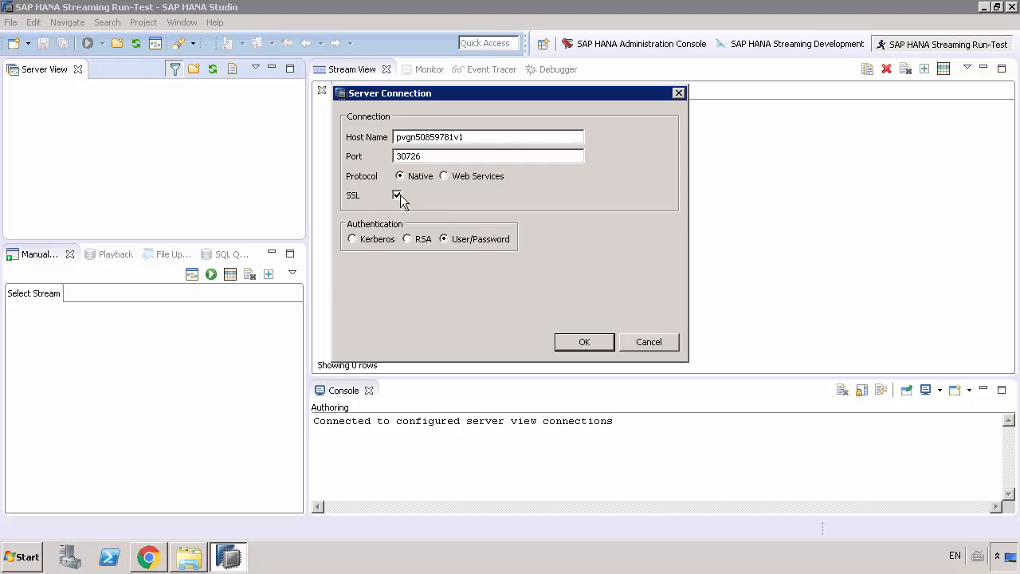
{"action": "mouse_move", "coordinate": [575, 328]}
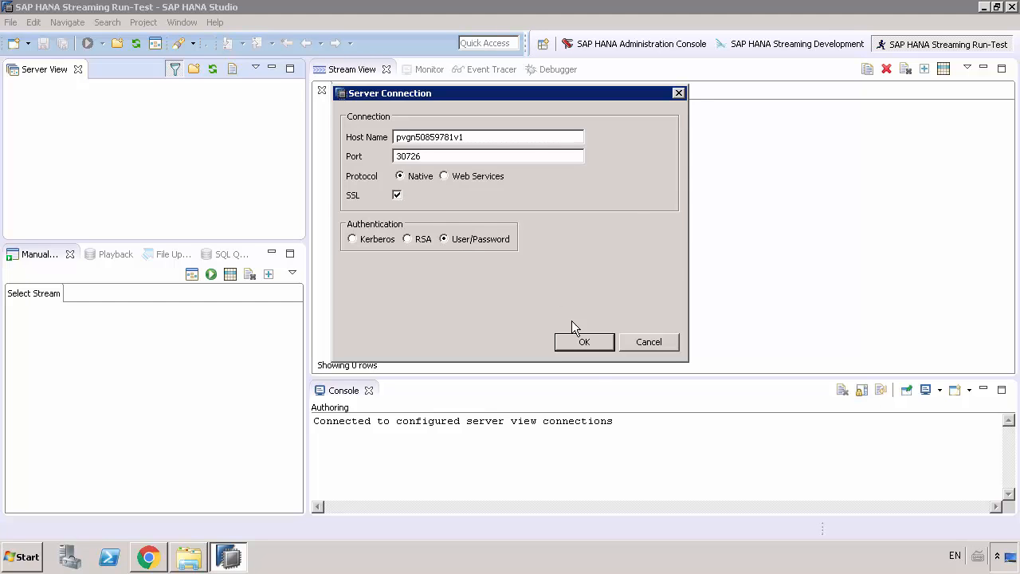
{"action": "mouse_move", "coordinate": [584, 341]}
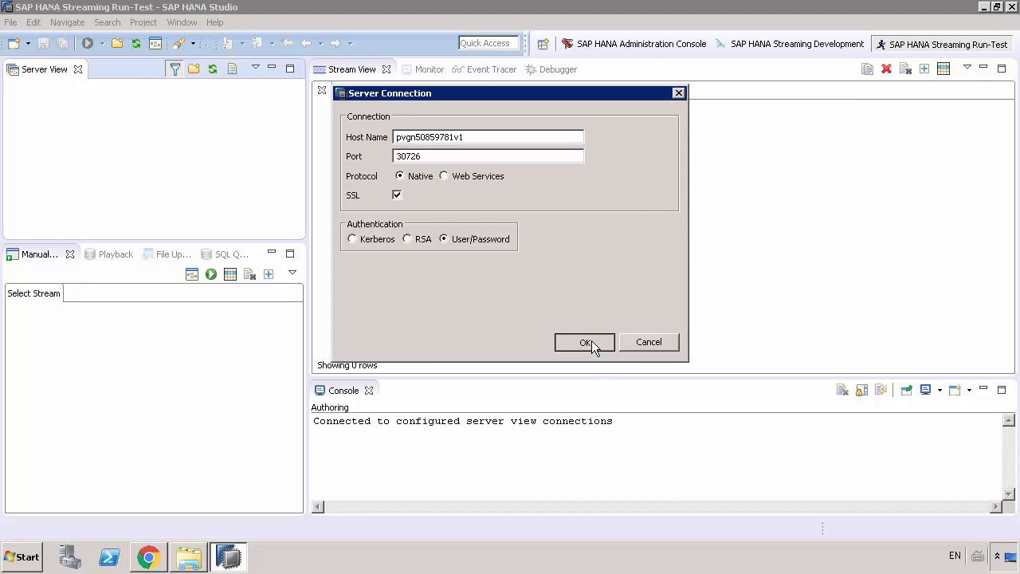
{"action": "left_click", "coordinate": [585, 341]}
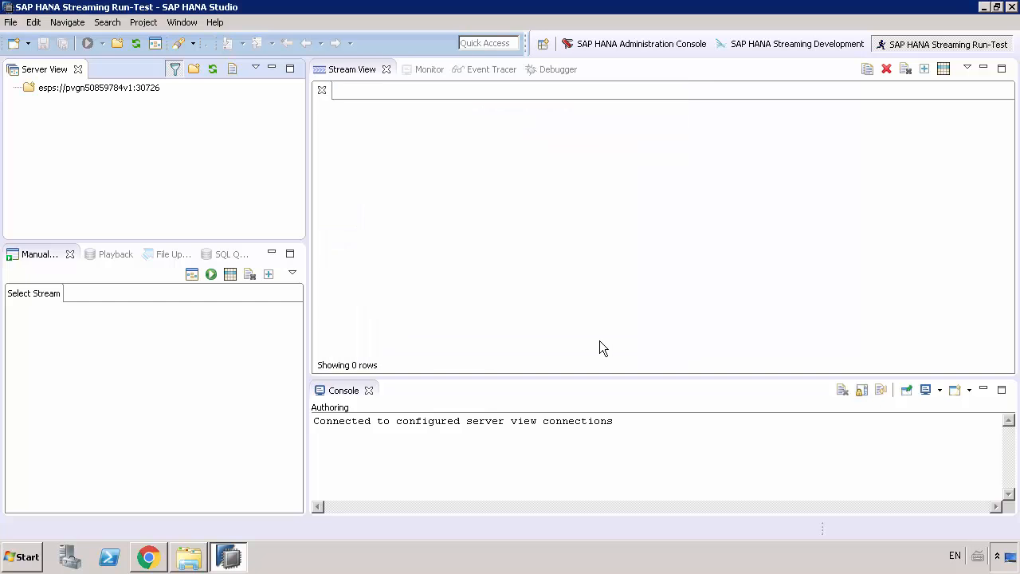
{"action": "mouse_move", "coordinate": [62, 109]}
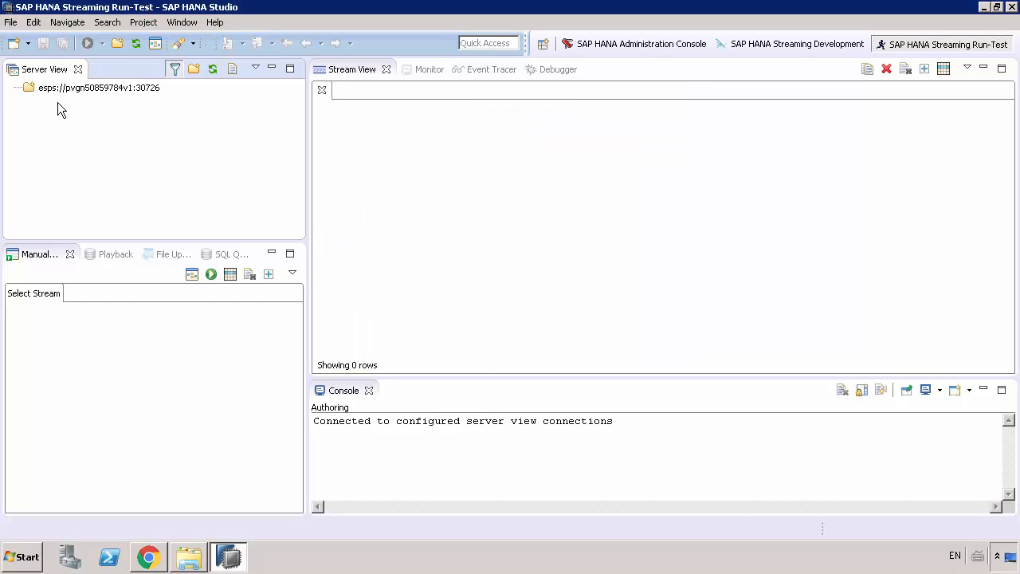
Step: Set the server credentials to SYSTEM with Use Secure Storage and connect to its default workspace
{"action": "right_click", "coordinate": [99, 88]}
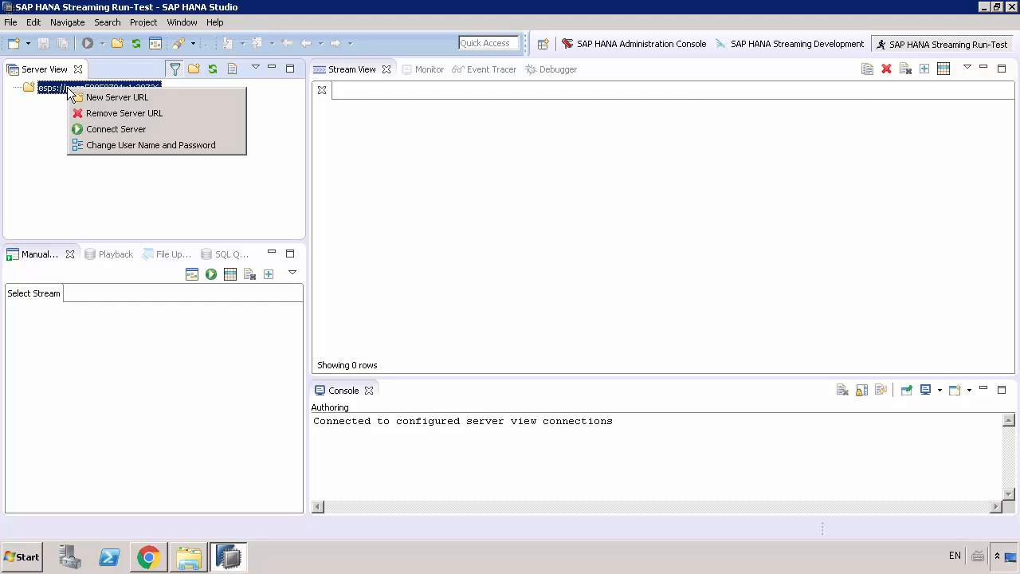
{"action": "left_click", "coordinate": [149, 144]}
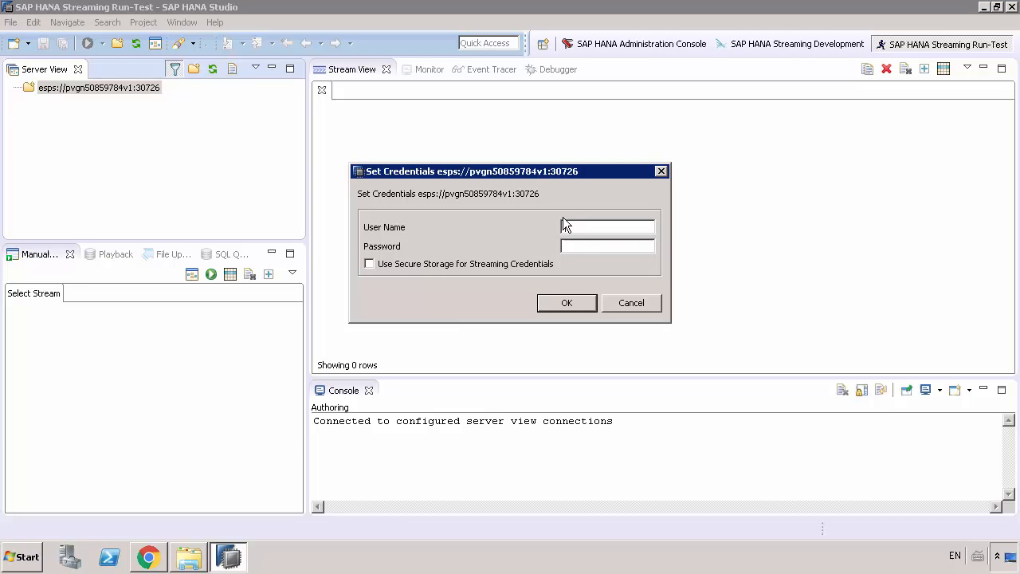
{"action": "type", "text": "SYSTEM"}
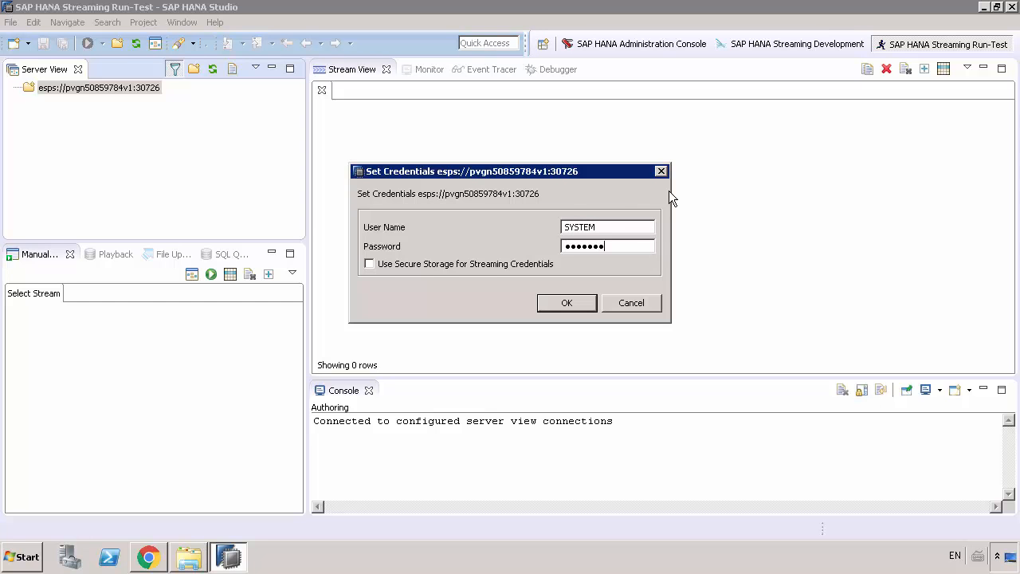
{"action": "left_click", "coordinate": [369, 264]}
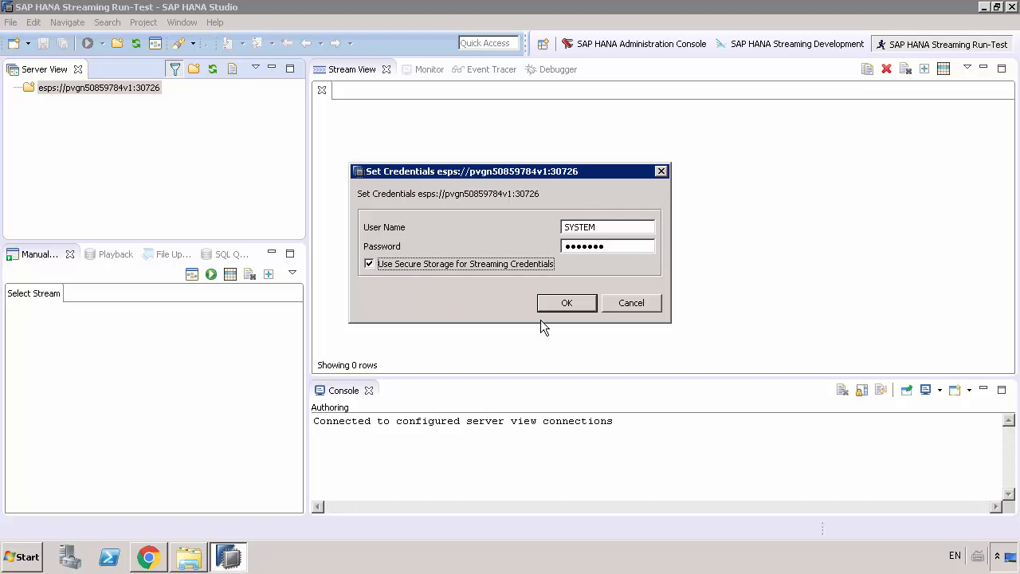
{"action": "left_click", "coordinate": [567, 303]}
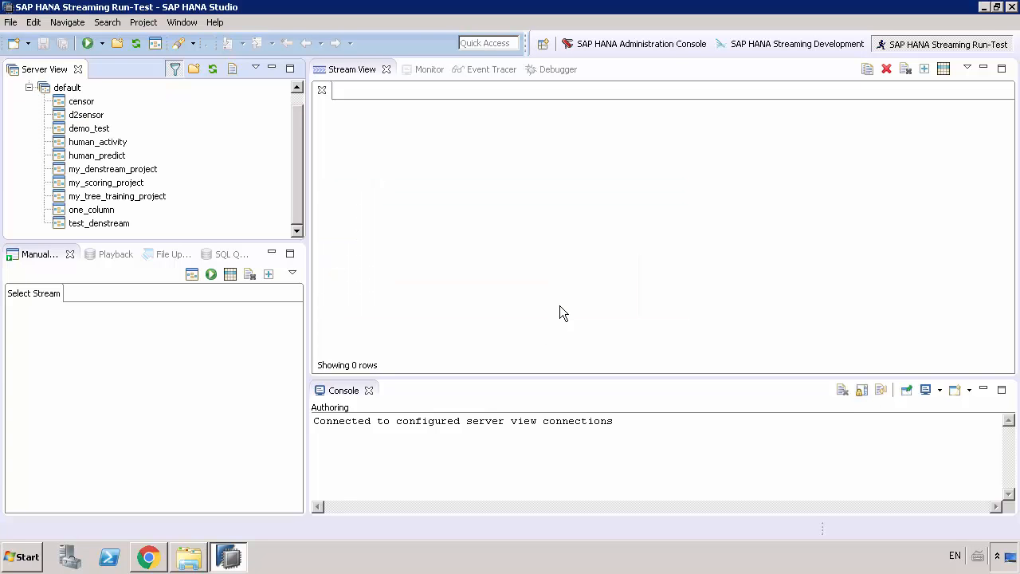
{"action": "mouse_move", "coordinate": [302, 206]}
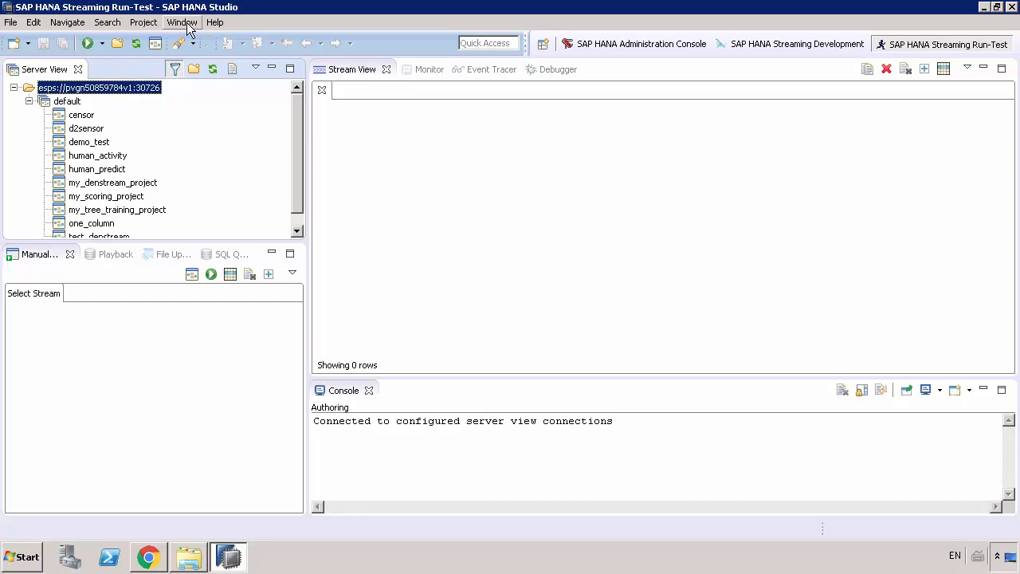
Step: Bring up the SAP HANA smart data streaming preferences page
{"action": "left_click", "coordinate": [181, 22]}
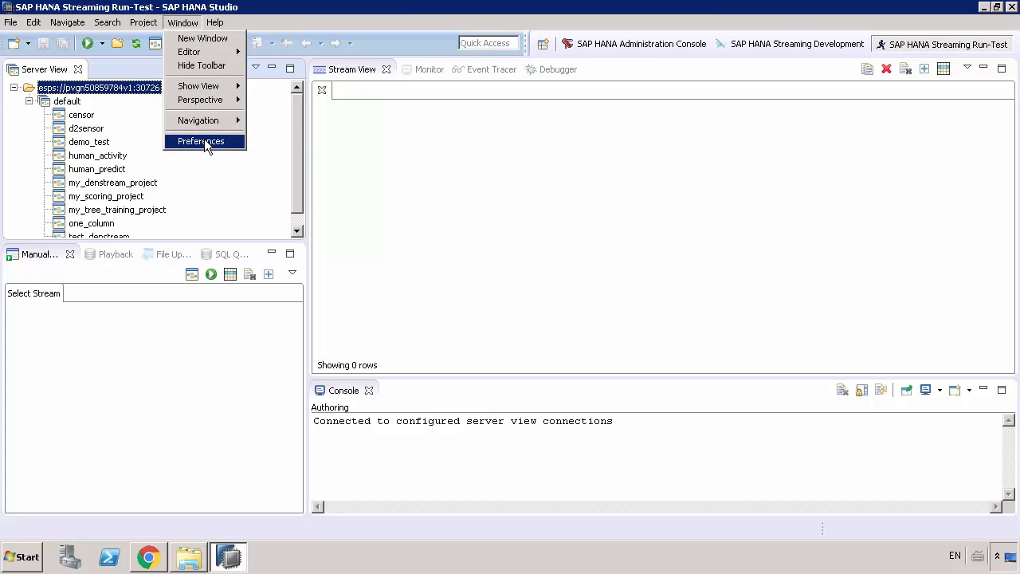
{"action": "left_click", "coordinate": [201, 140]}
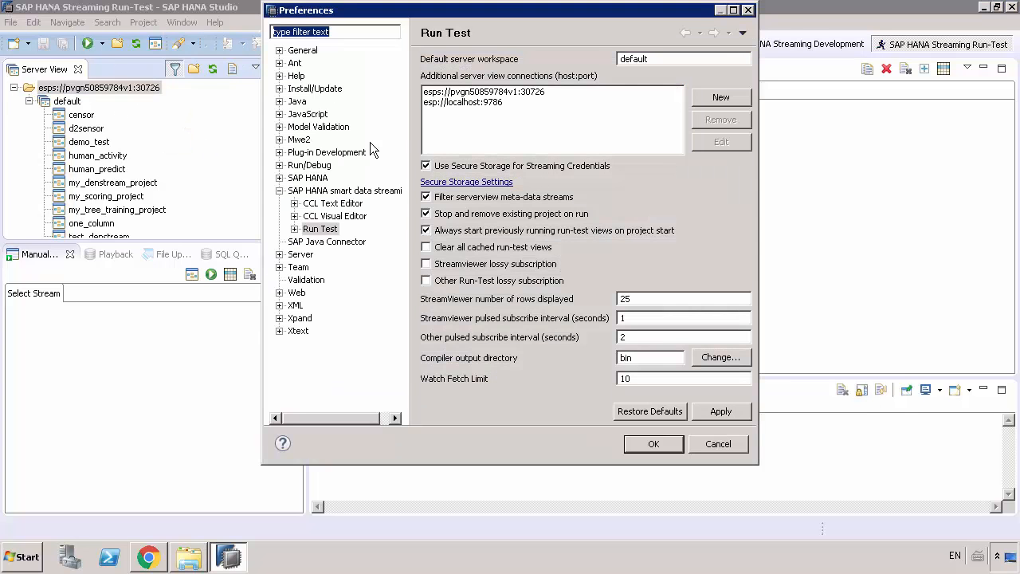
{"action": "left_click", "coordinate": [344, 190]}
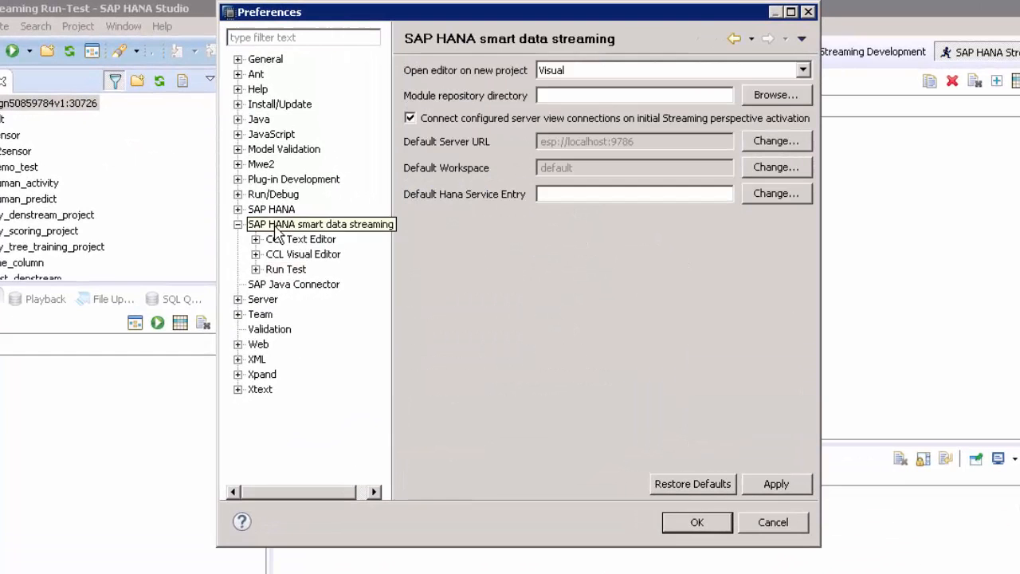
{"action": "left_click", "coordinate": [319, 223]}
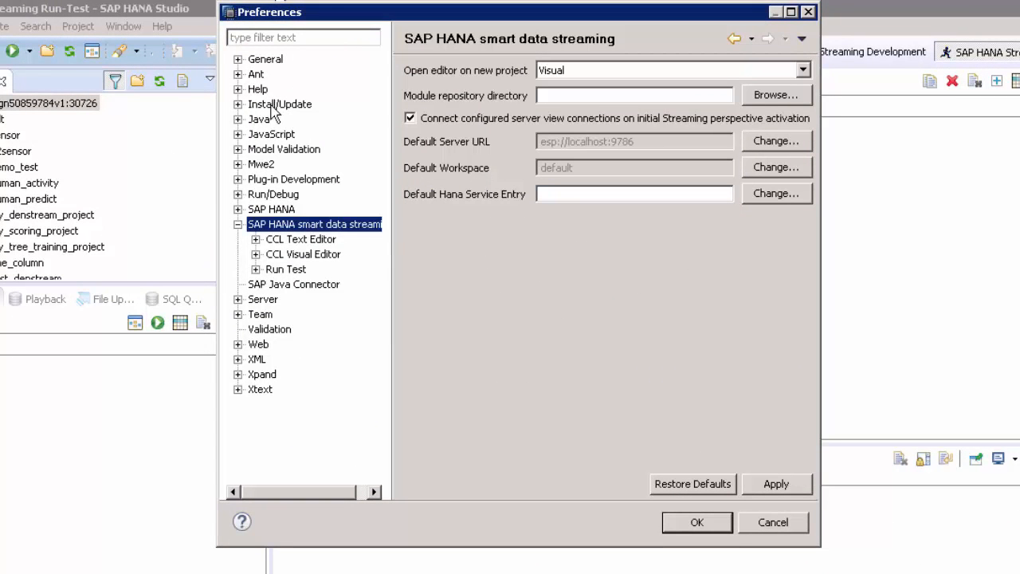
{"action": "mouse_move", "coordinate": [243, 242]}
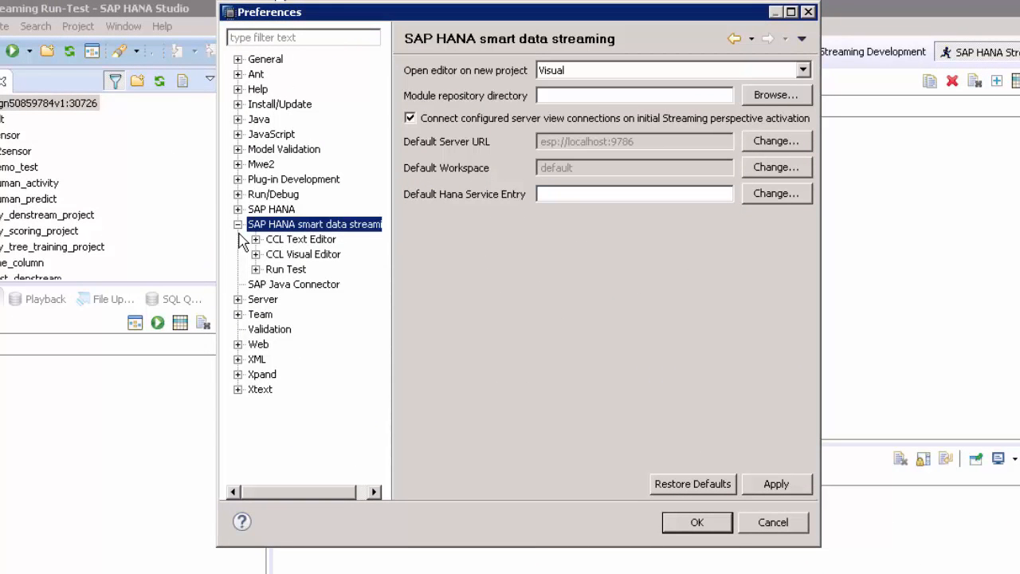
{"action": "mouse_move", "coordinate": [368, 242]}
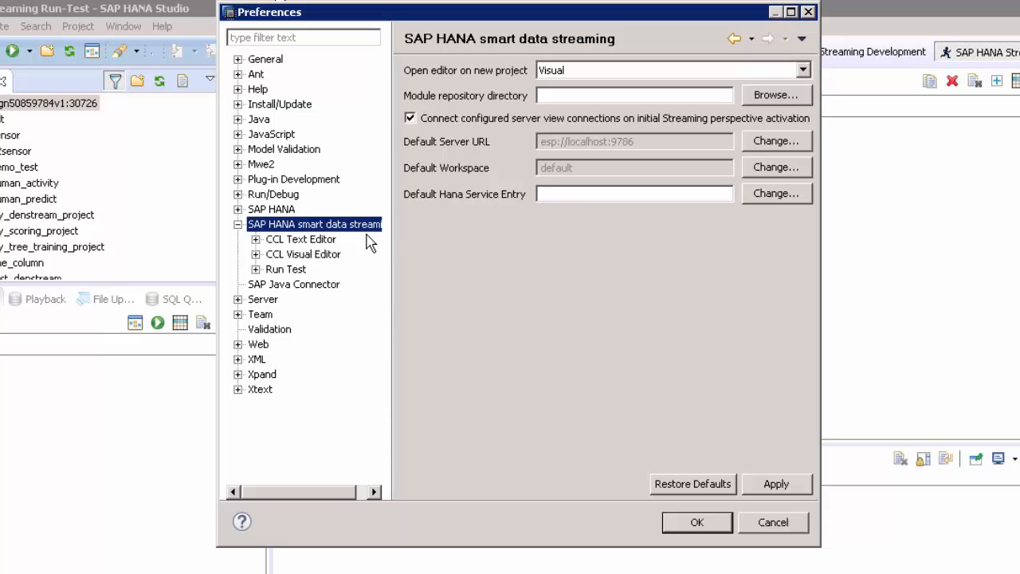
{"action": "mouse_move", "coordinate": [465, 150]}
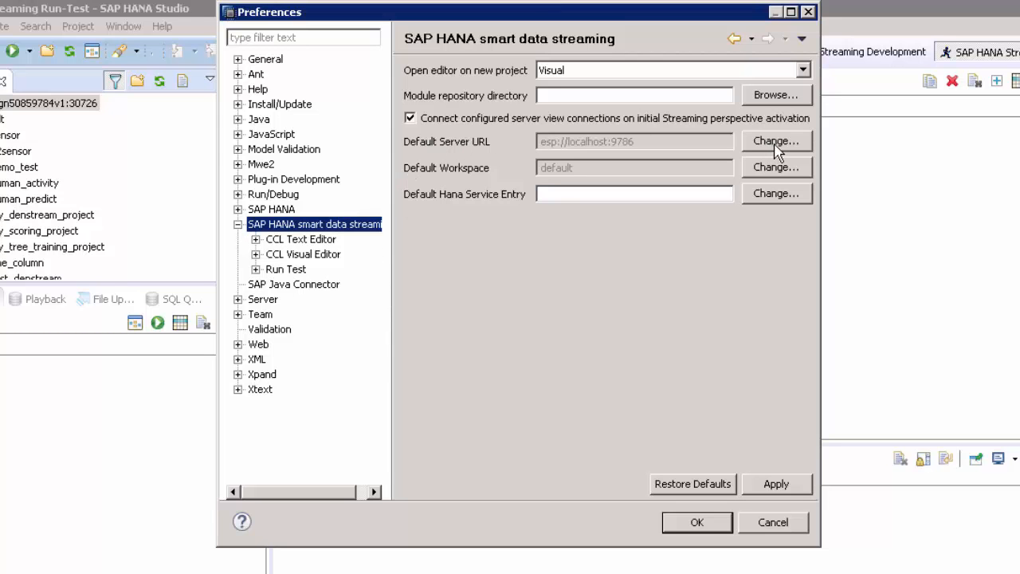
Step: Choose esps://pvgn50859784v1:30726 as the Default Server URL
{"action": "left_click", "coordinate": [774, 140]}
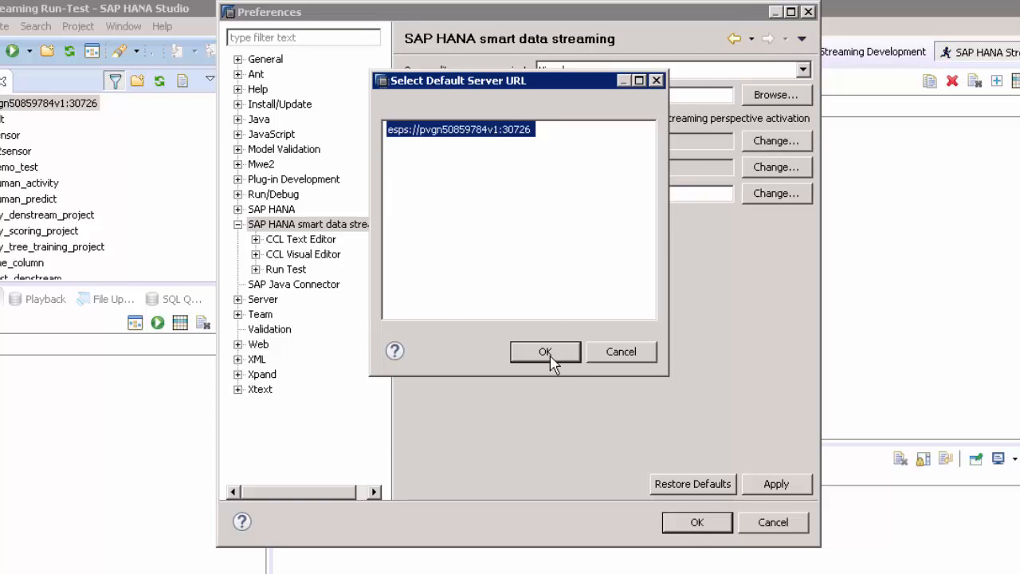
{"action": "left_click", "coordinate": [545, 352]}
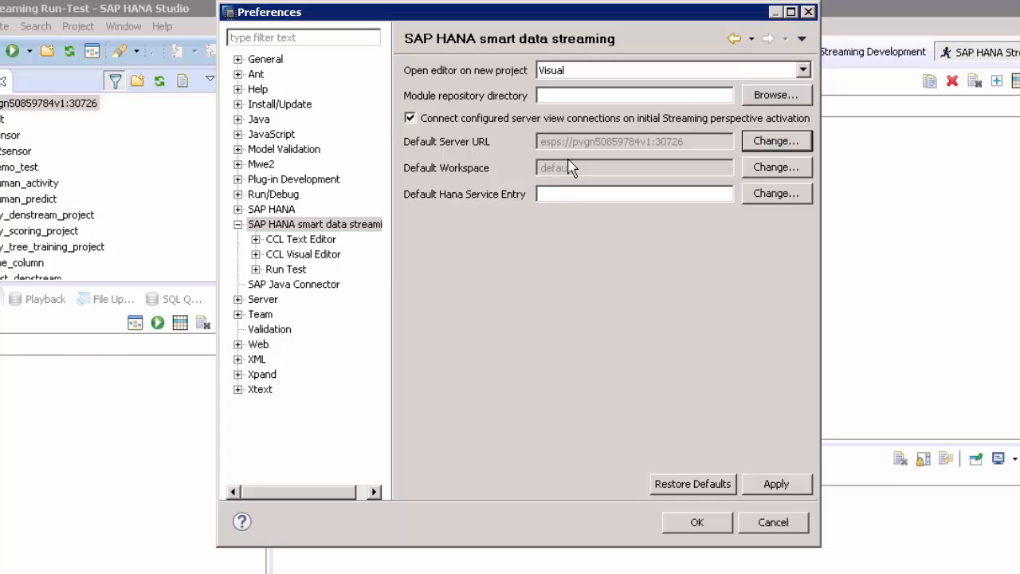
{"action": "mouse_move", "coordinate": [295, 279]}
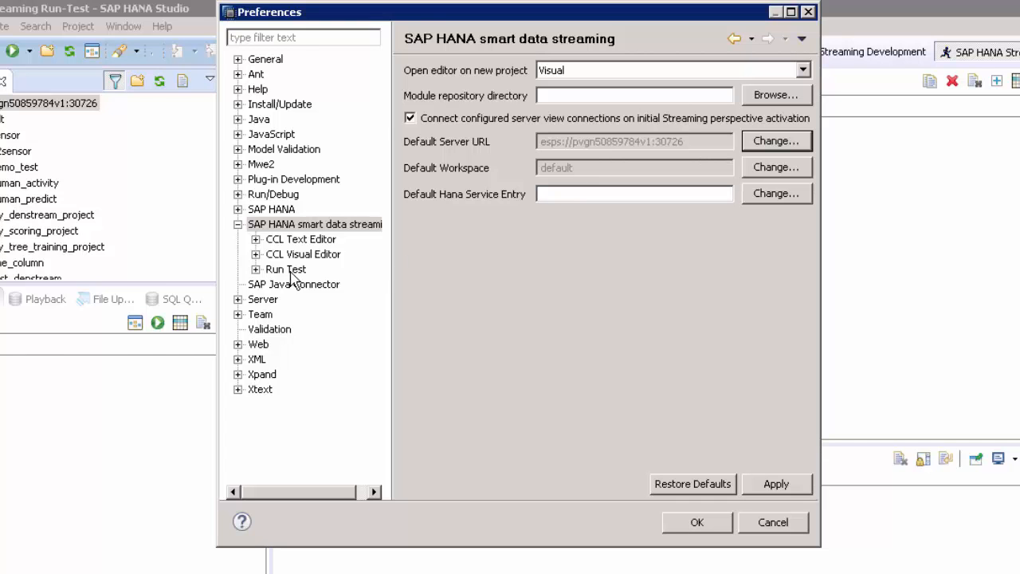
Step: Set the Run Test StreamViewer rows displayed to 500 and save the preferences with OK
{"action": "left_click", "coordinate": [285, 268]}
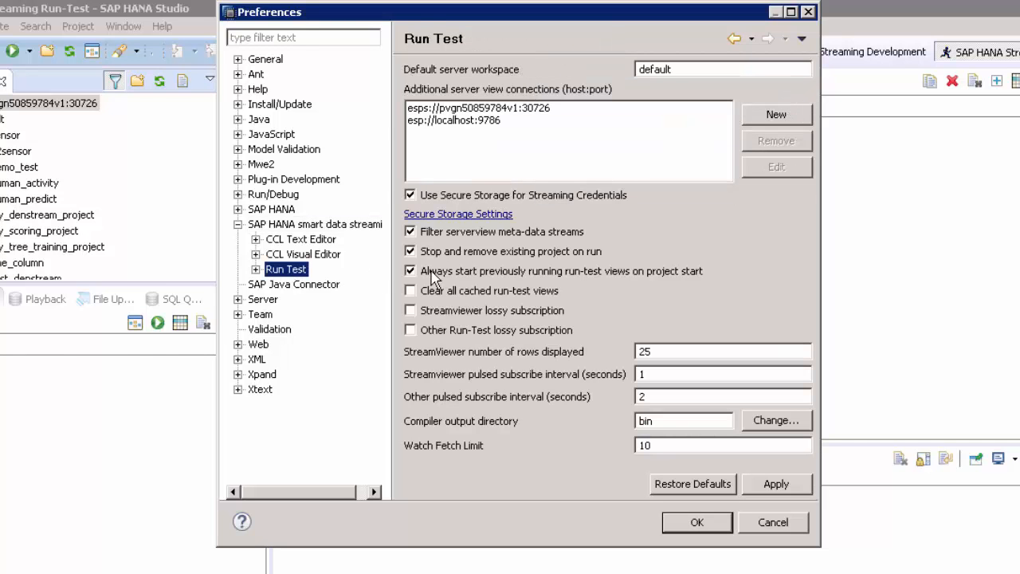
{"action": "mouse_move", "coordinate": [434, 358]}
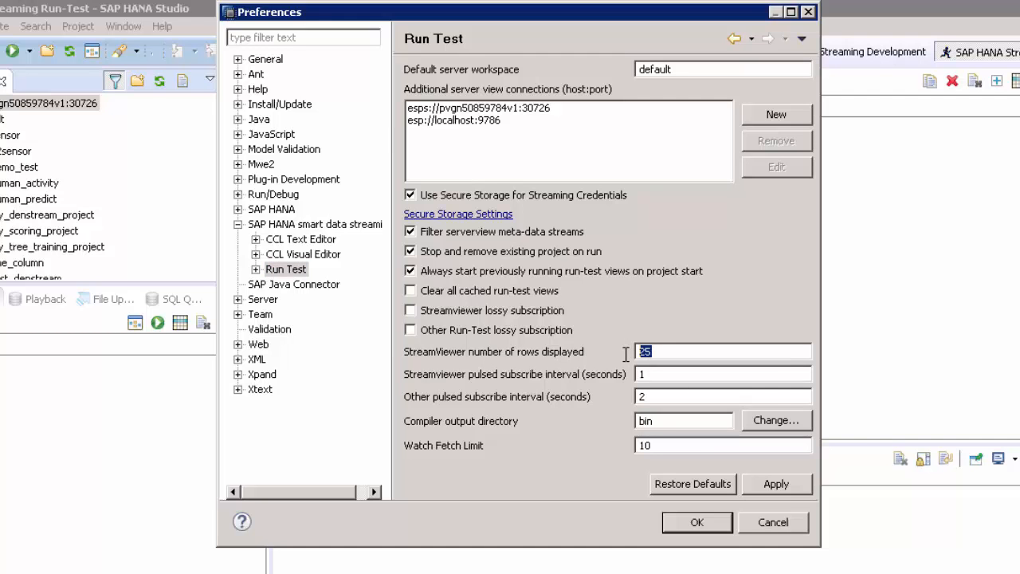
{"action": "type", "text": "500"}
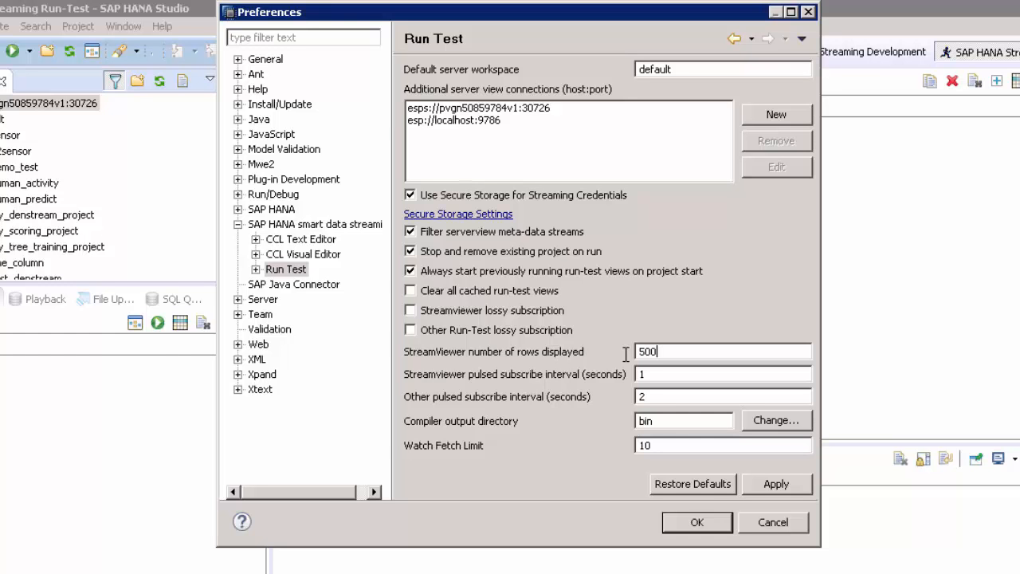
{"action": "mouse_move", "coordinate": [749, 500]}
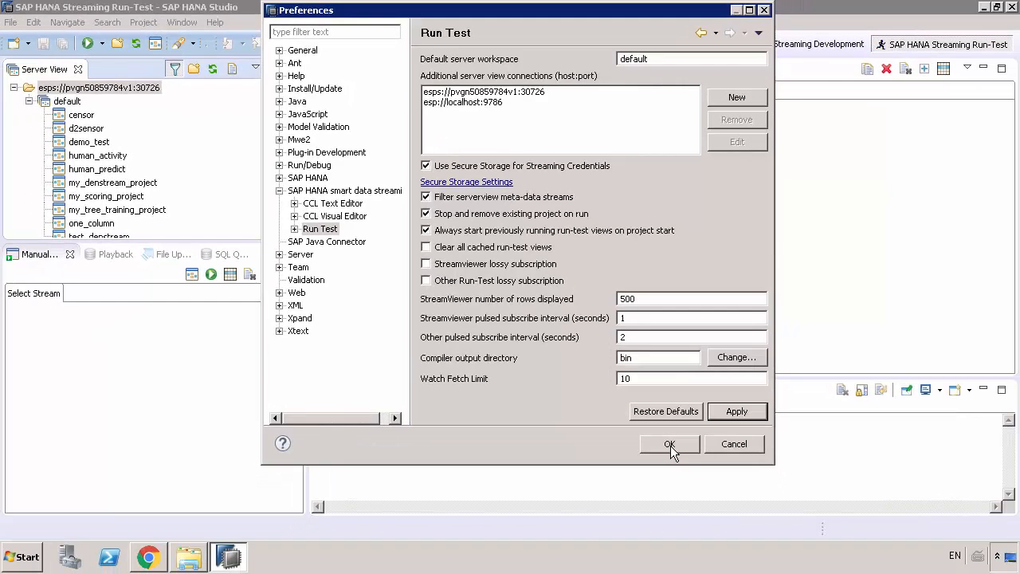
{"action": "left_click", "coordinate": [669, 443]}
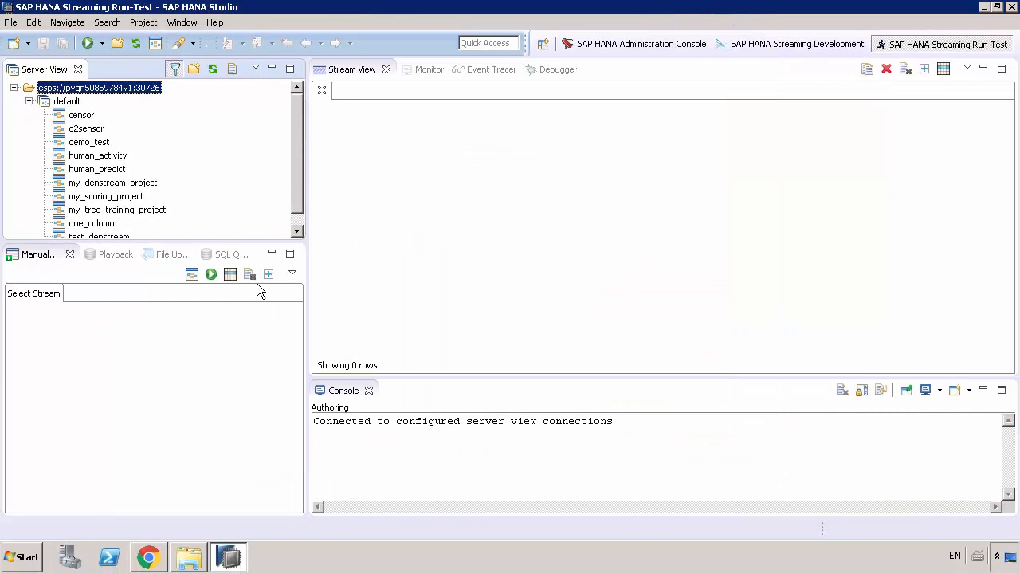
{"action": "mouse_move", "coordinate": [249, 274]}
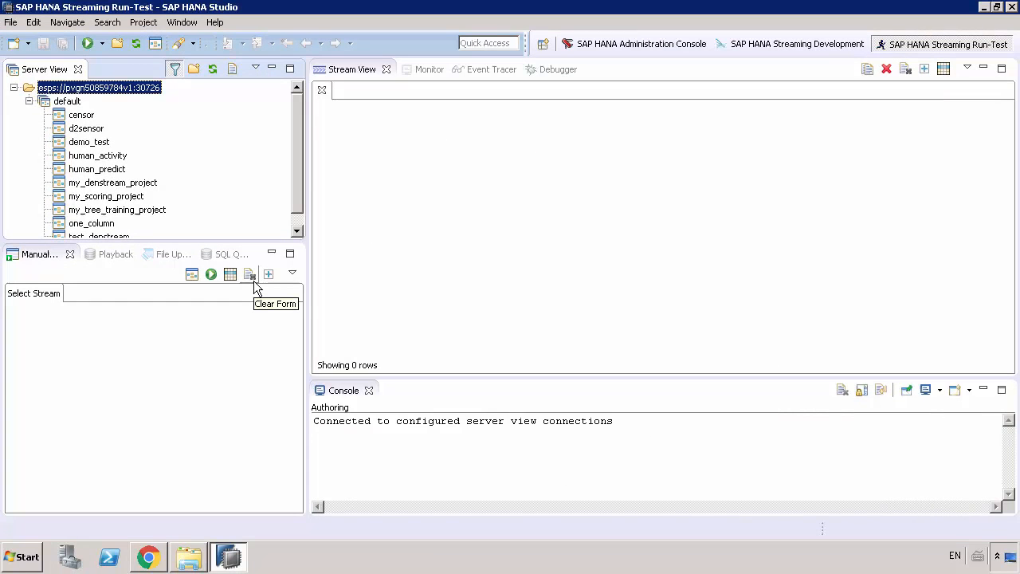
{"action": "mouse_move", "coordinate": [256, 287]}
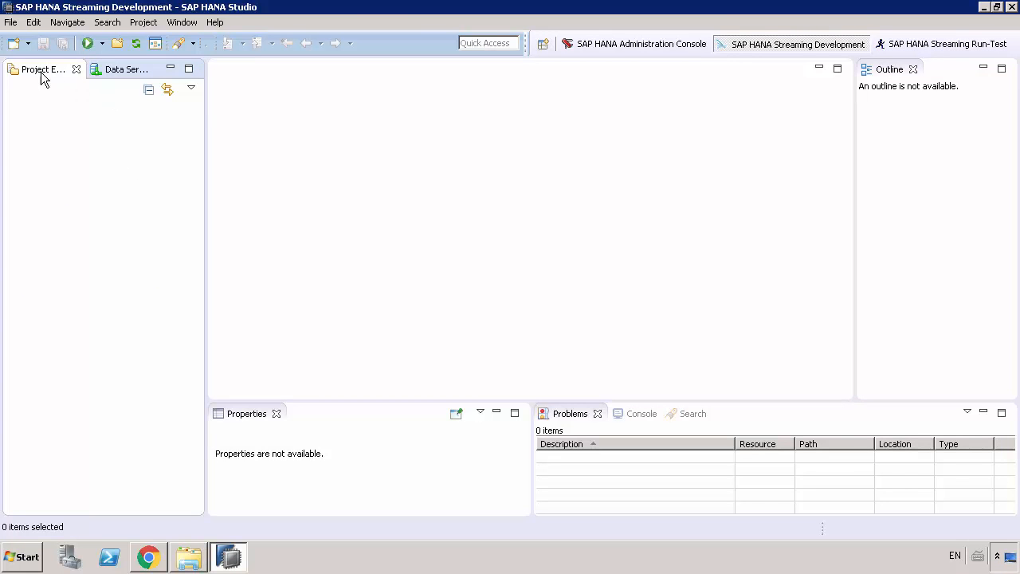
{"action": "mouse_move", "coordinate": [58, 124]}
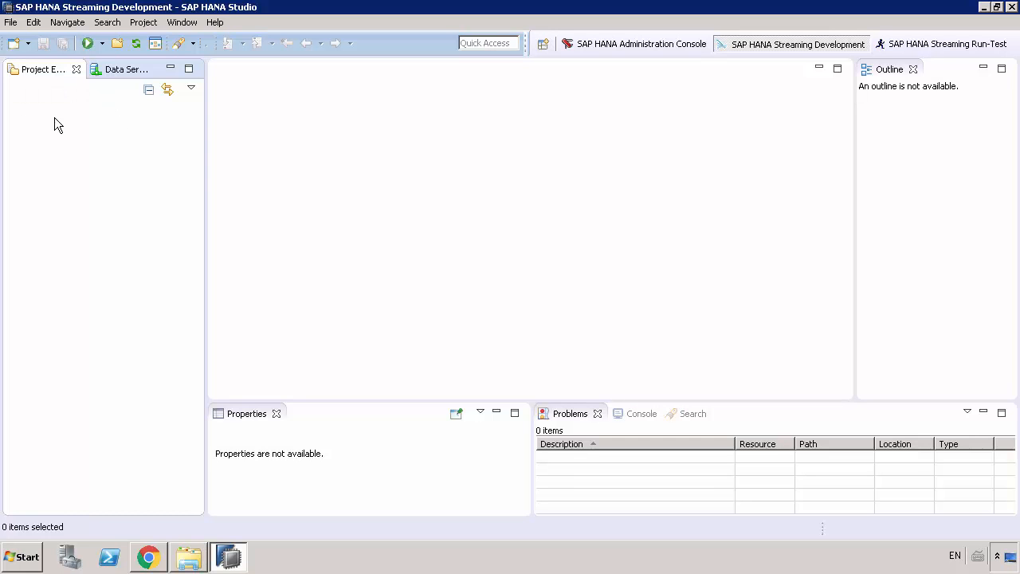
Step: Load the streaming server's workspaces in the Data Services view
{"action": "left_click", "coordinate": [105, 69]}
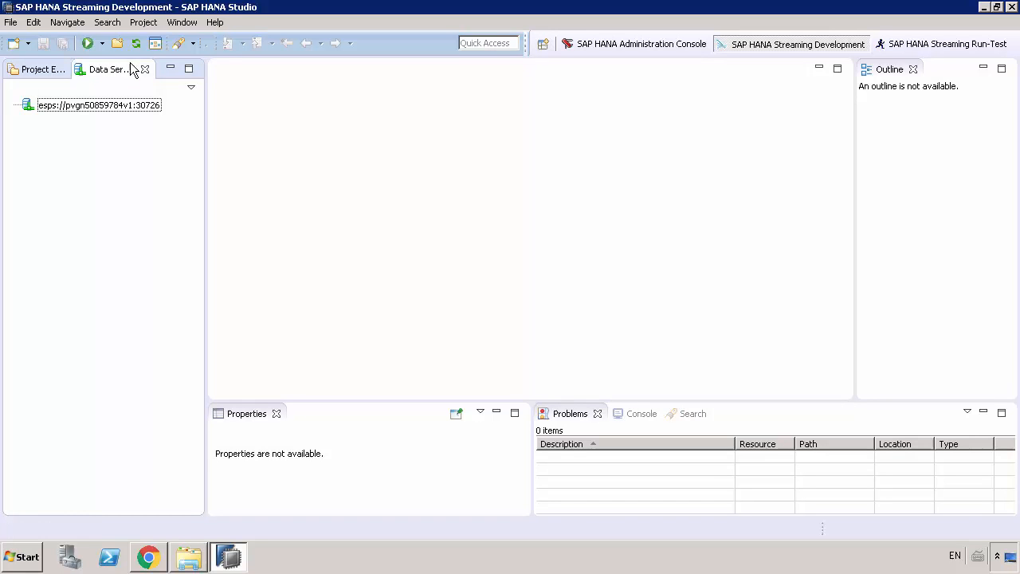
{"action": "mouse_move", "coordinate": [121, 158]}
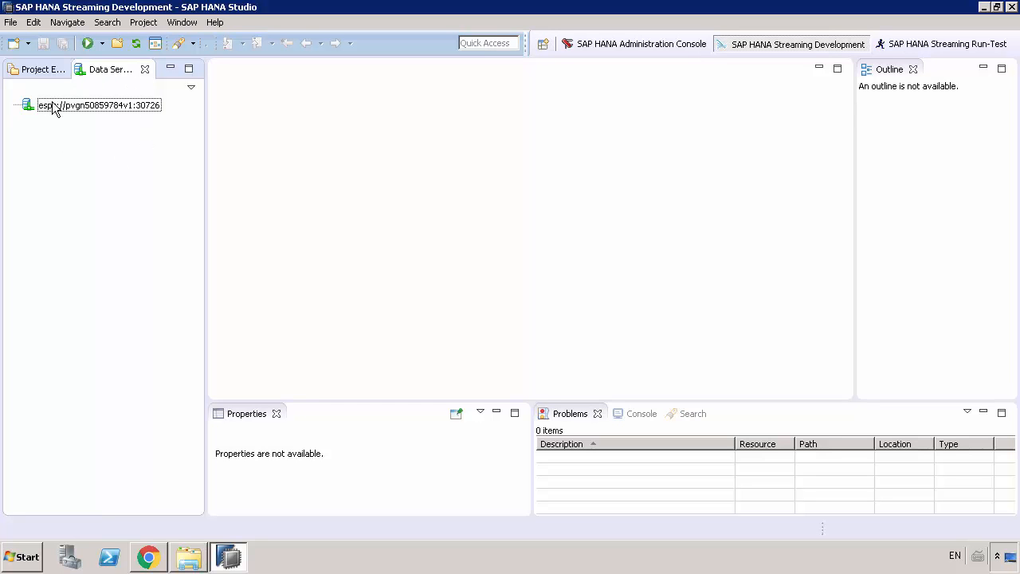
{"action": "right_click", "coordinate": [99, 106]}
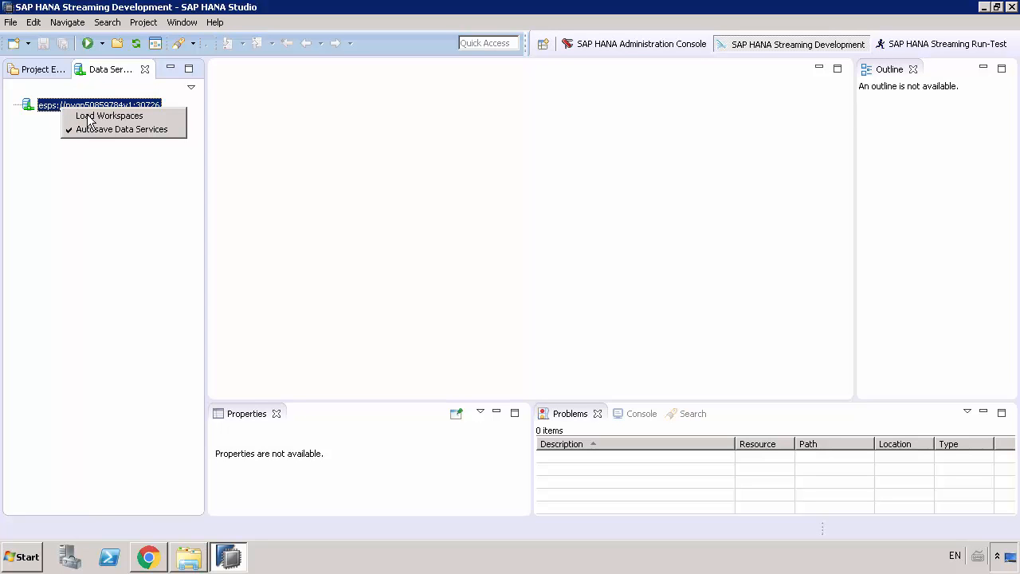
{"action": "left_click", "coordinate": [108, 115]}
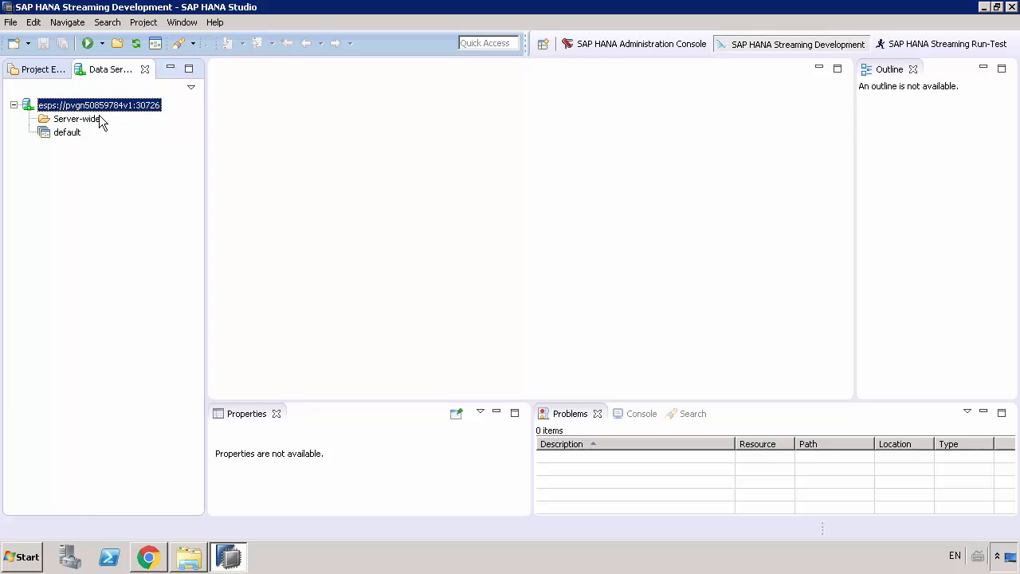
Step: Load the default workspace's services and show the hanadb service's properties
{"action": "right_click", "coordinate": [67, 131]}
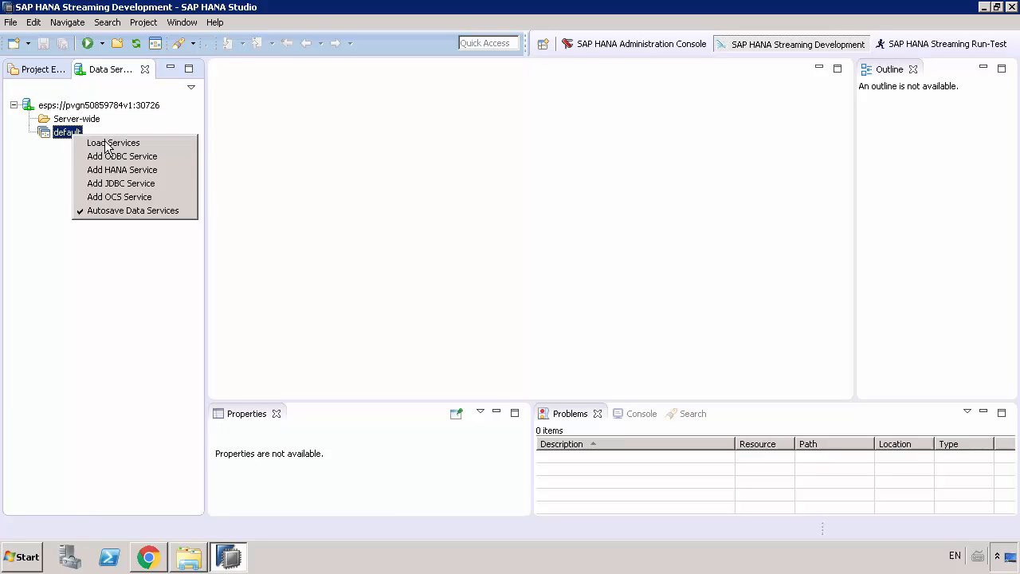
{"action": "left_click", "coordinate": [112, 143]}
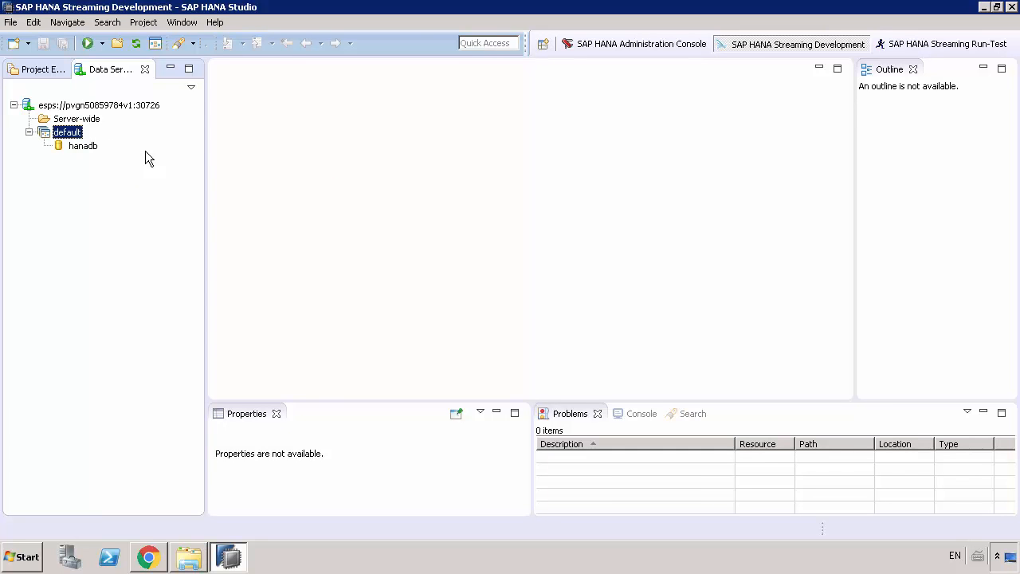
{"action": "mouse_move", "coordinate": [134, 156]}
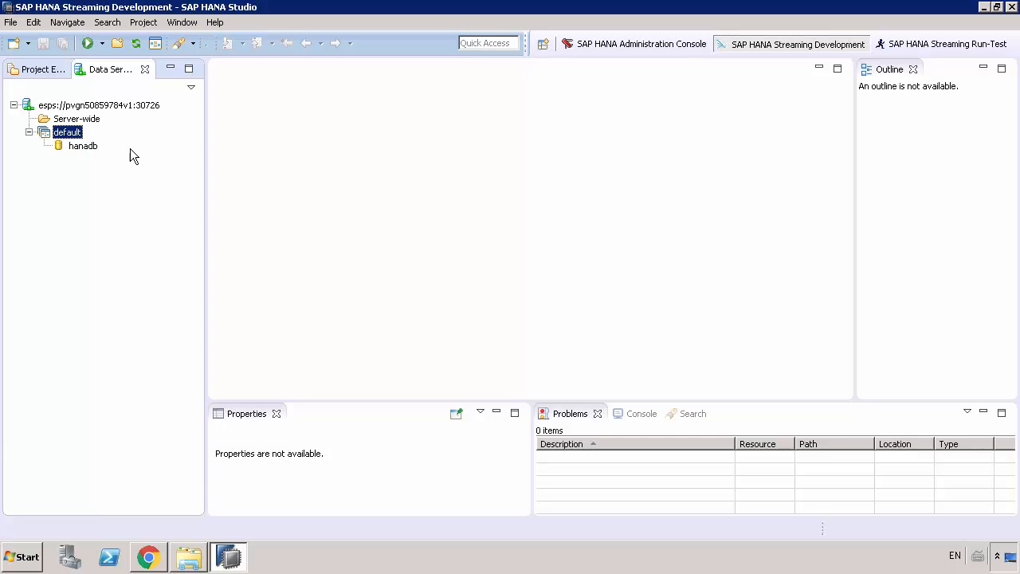
{"action": "mouse_move", "coordinate": [86, 156]}
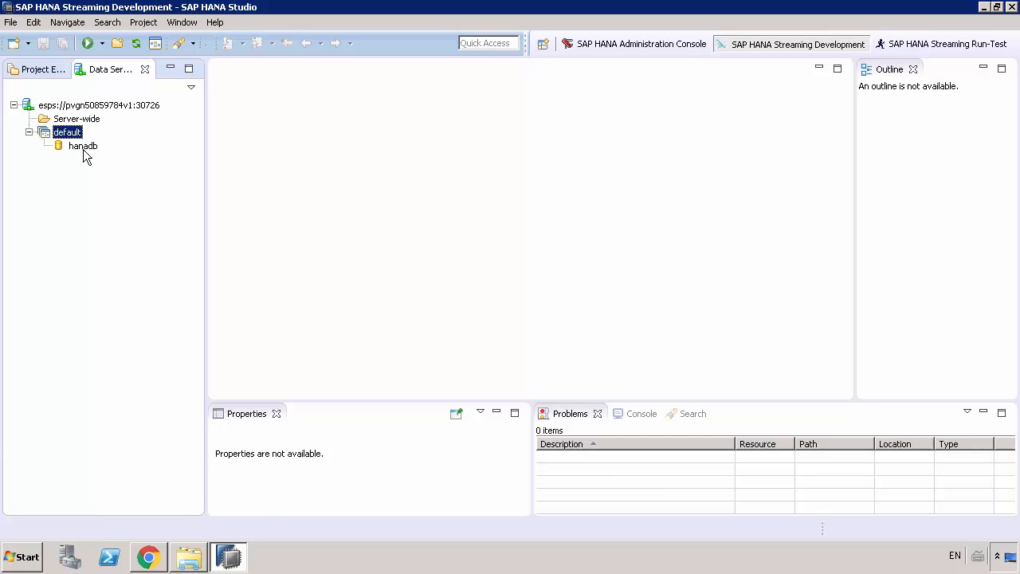
{"action": "left_click", "coordinate": [83, 145]}
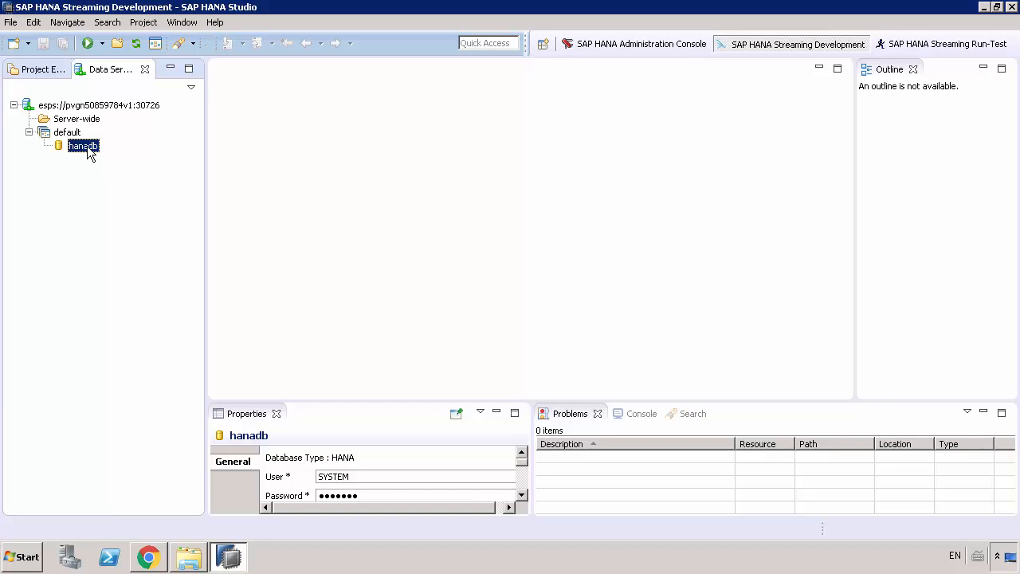
Step: Discover the hanadb service's contents, then its Models folder listing newmodel3, test_tree_demo and others
{"action": "right_click", "coordinate": [83, 145]}
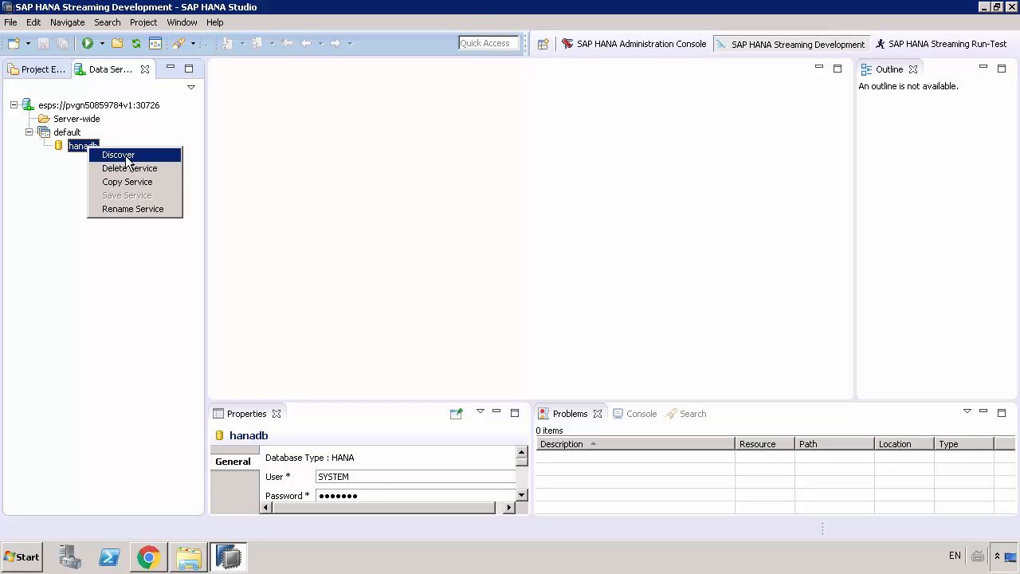
{"action": "left_click", "coordinate": [118, 154]}
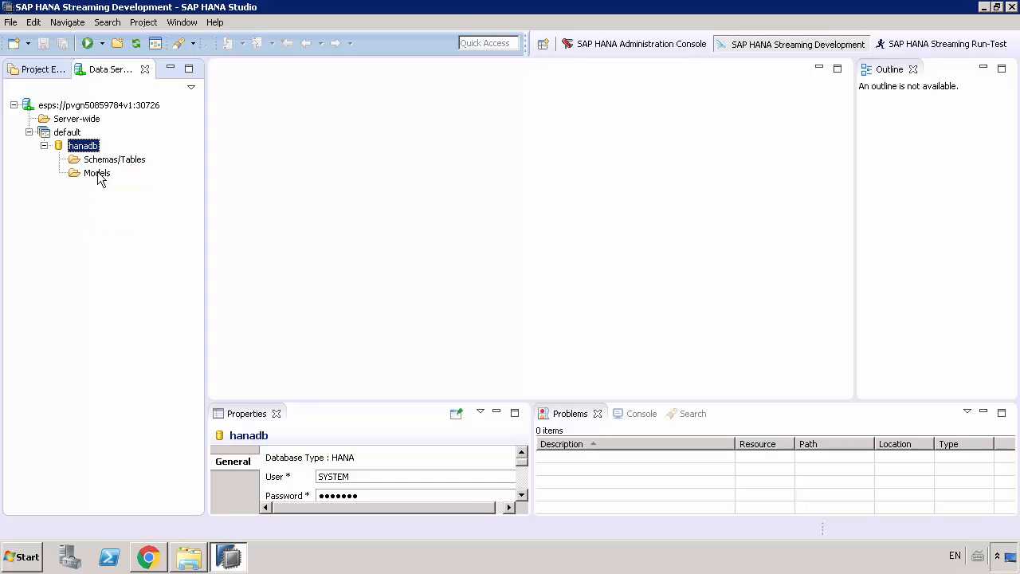
{"action": "right_click", "coordinate": [95, 172]}
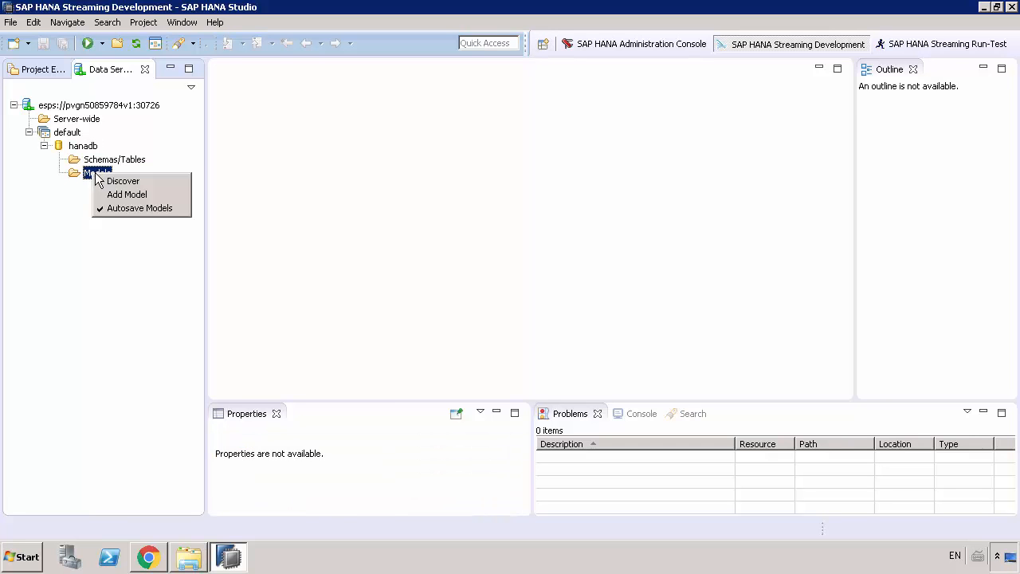
{"action": "left_click", "coordinate": [122, 182]}
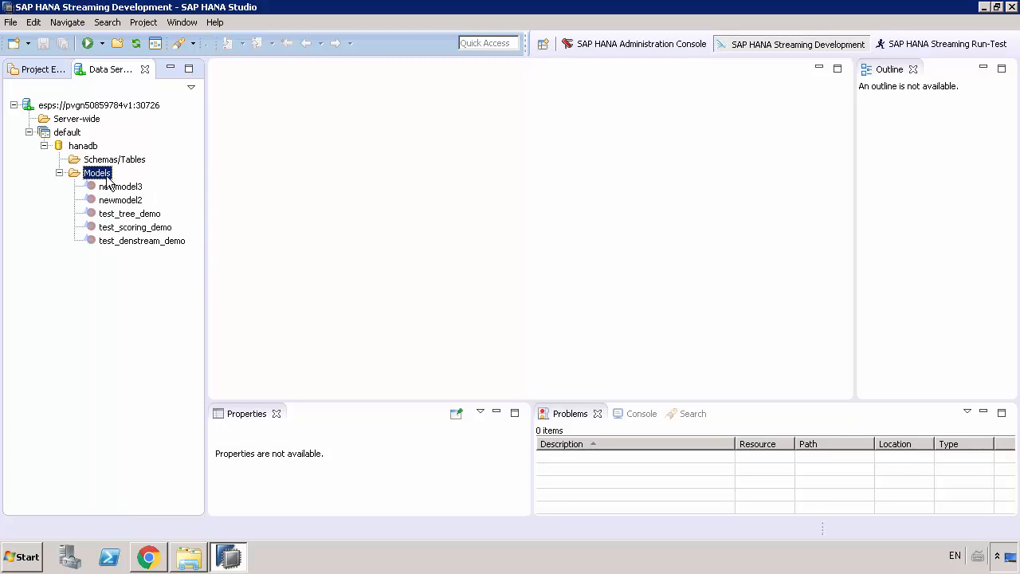
{"action": "mouse_move", "coordinate": [115, 254]}
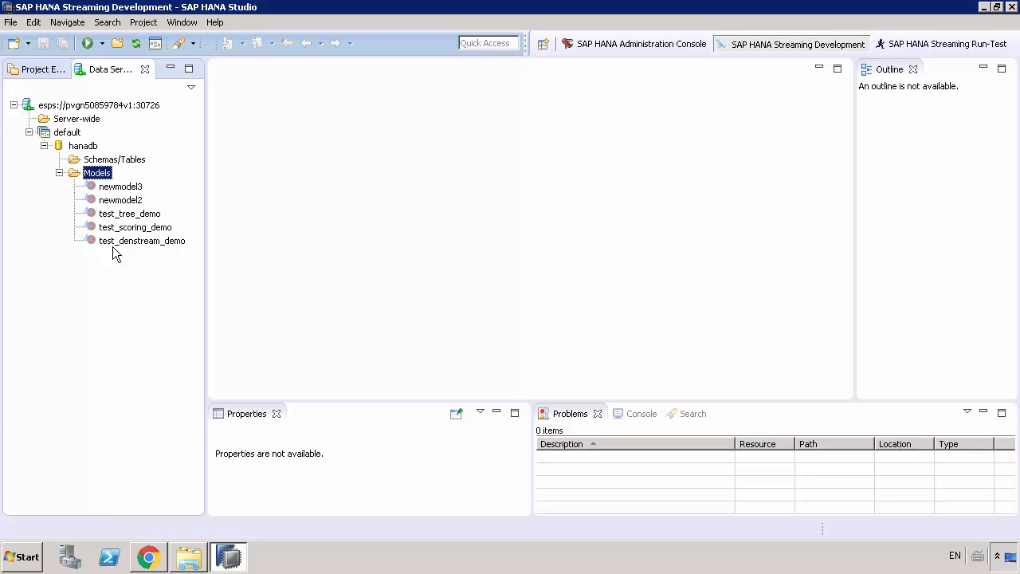
{"action": "mouse_move", "coordinate": [35, 64]}
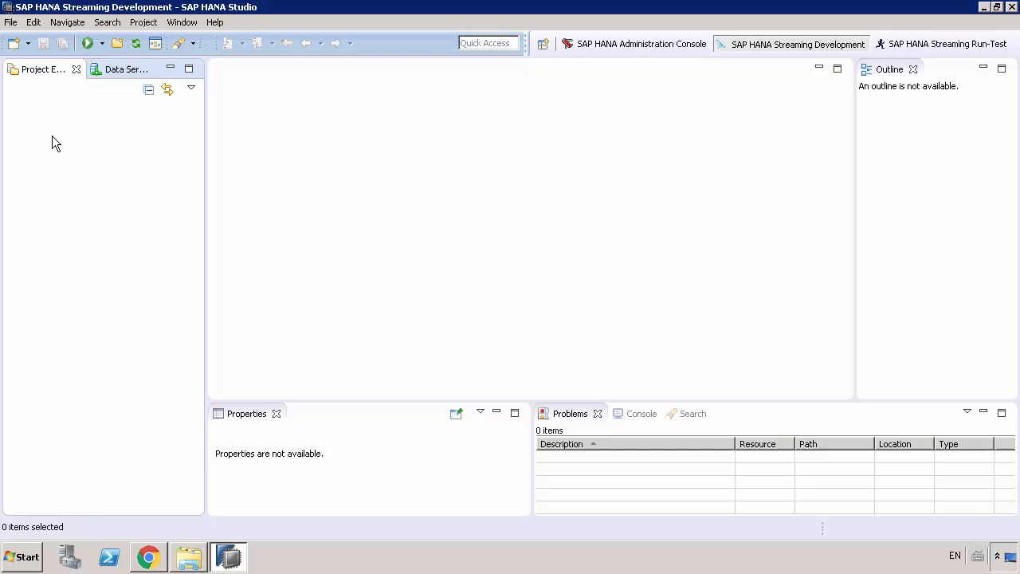
Step: Switch back from Project Explorer to the Data Services view with hanadb's five models
{"action": "left_click", "coordinate": [110, 68]}
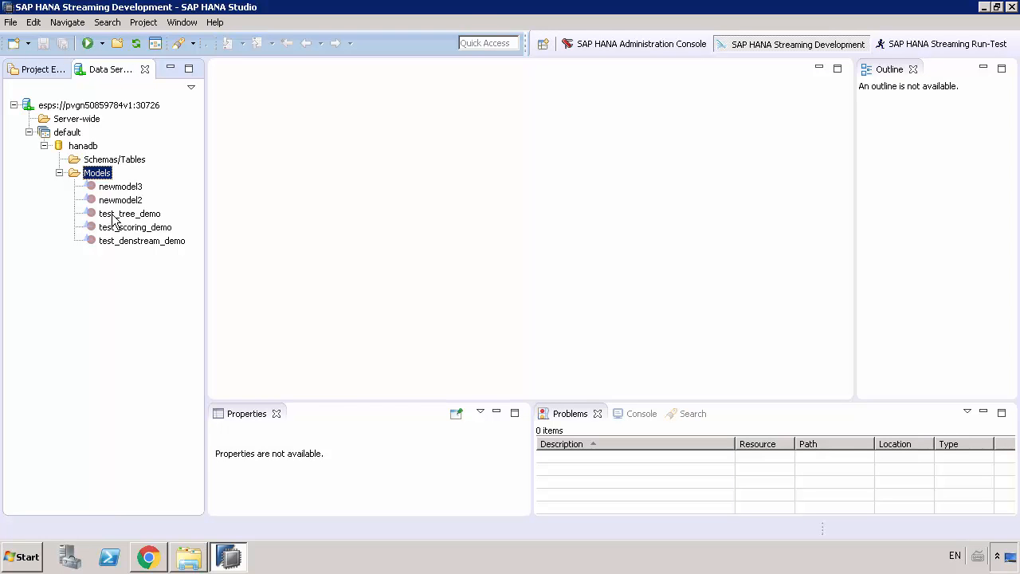
{"action": "mouse_move", "coordinate": [44, 136]}
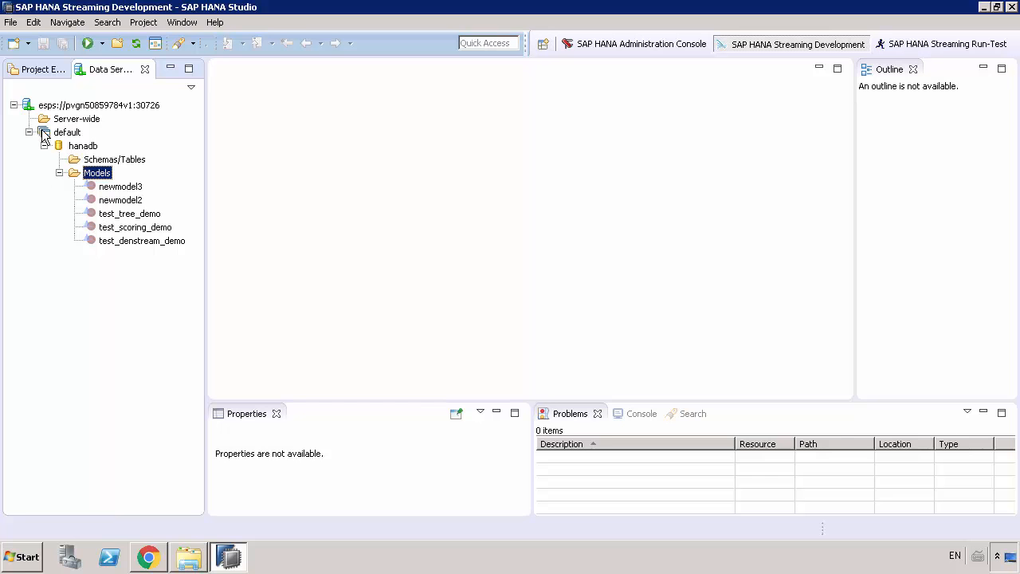
{"action": "mouse_move", "coordinate": [77, 140]}
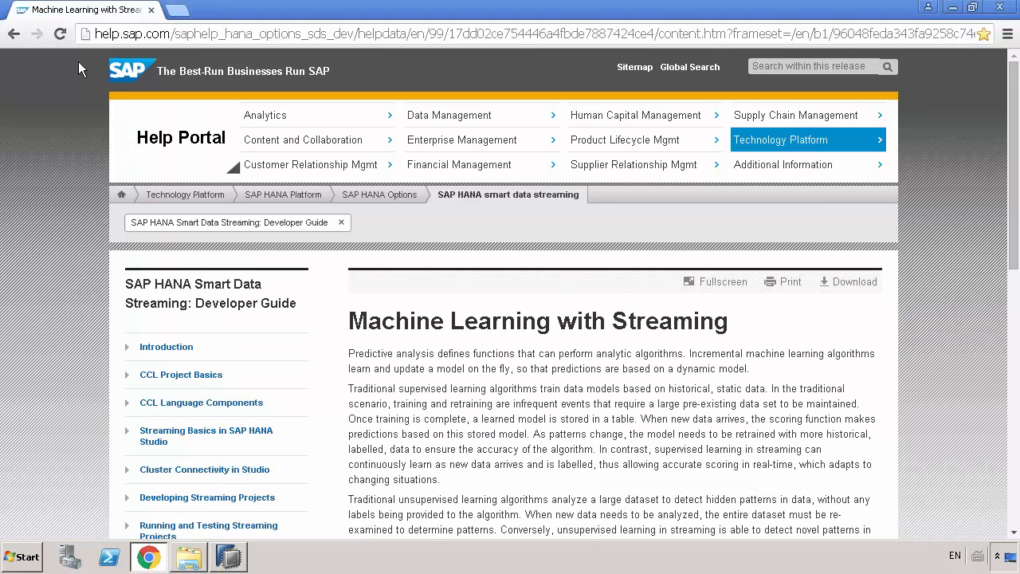
{"action": "mouse_move", "coordinate": [753, 13]}
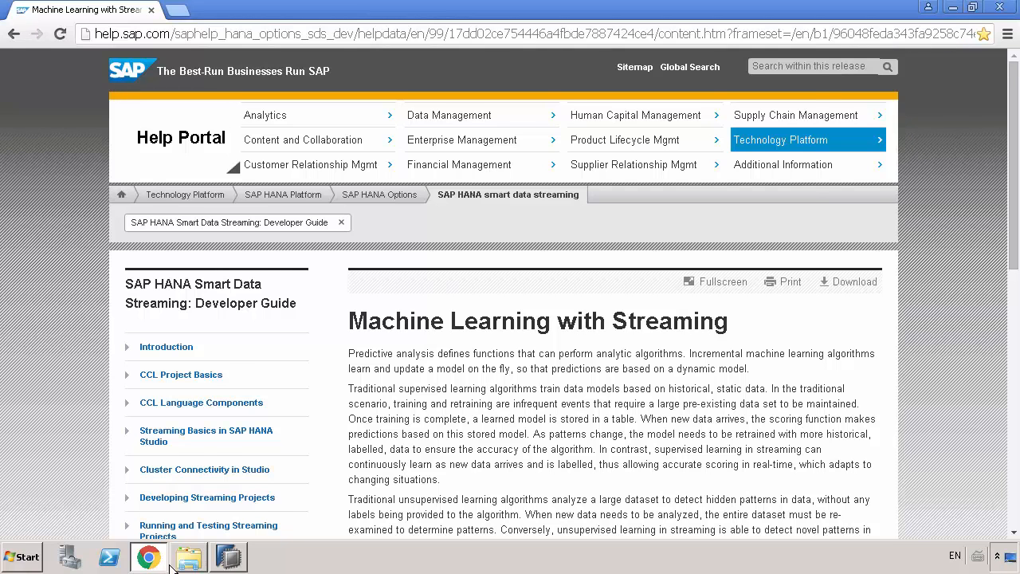
Step: Bring up the SDS folder in Windows Explorer over the Chrome help page
{"action": "left_click", "coordinate": [188, 556]}
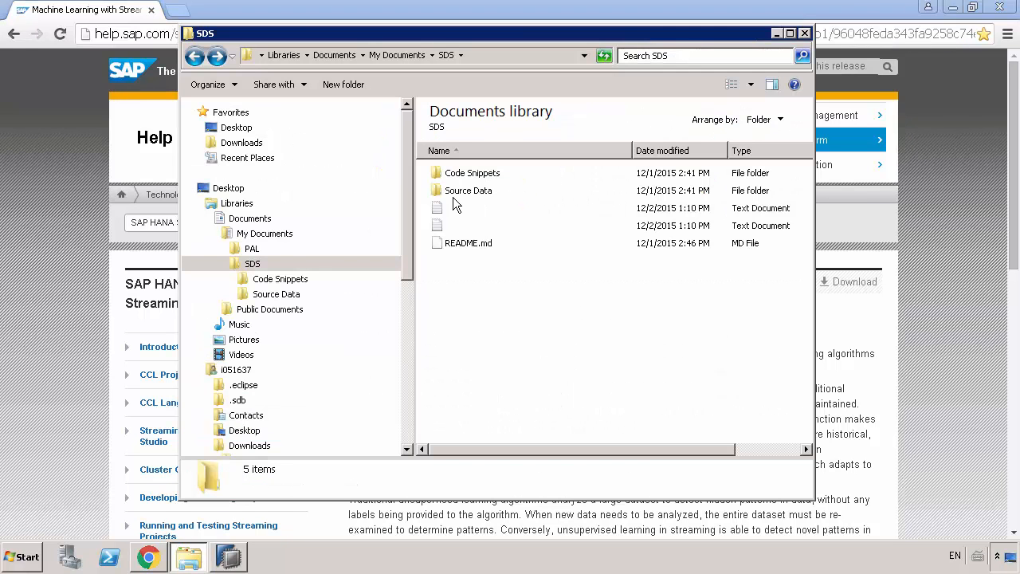